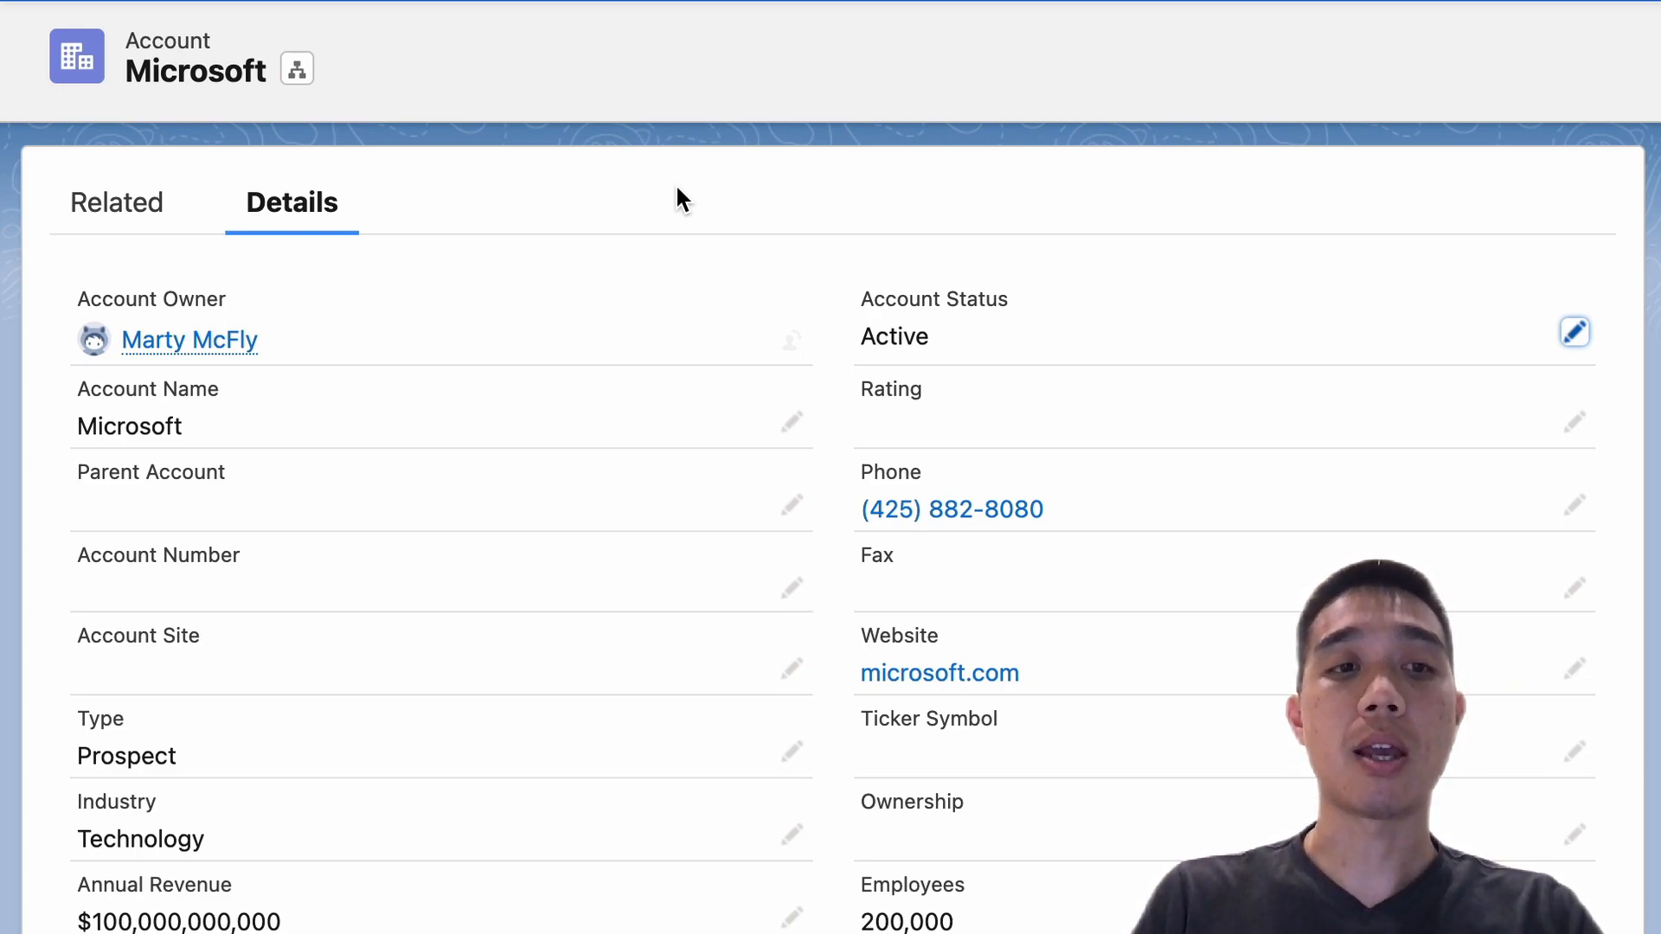
mouse_move(550, 426)
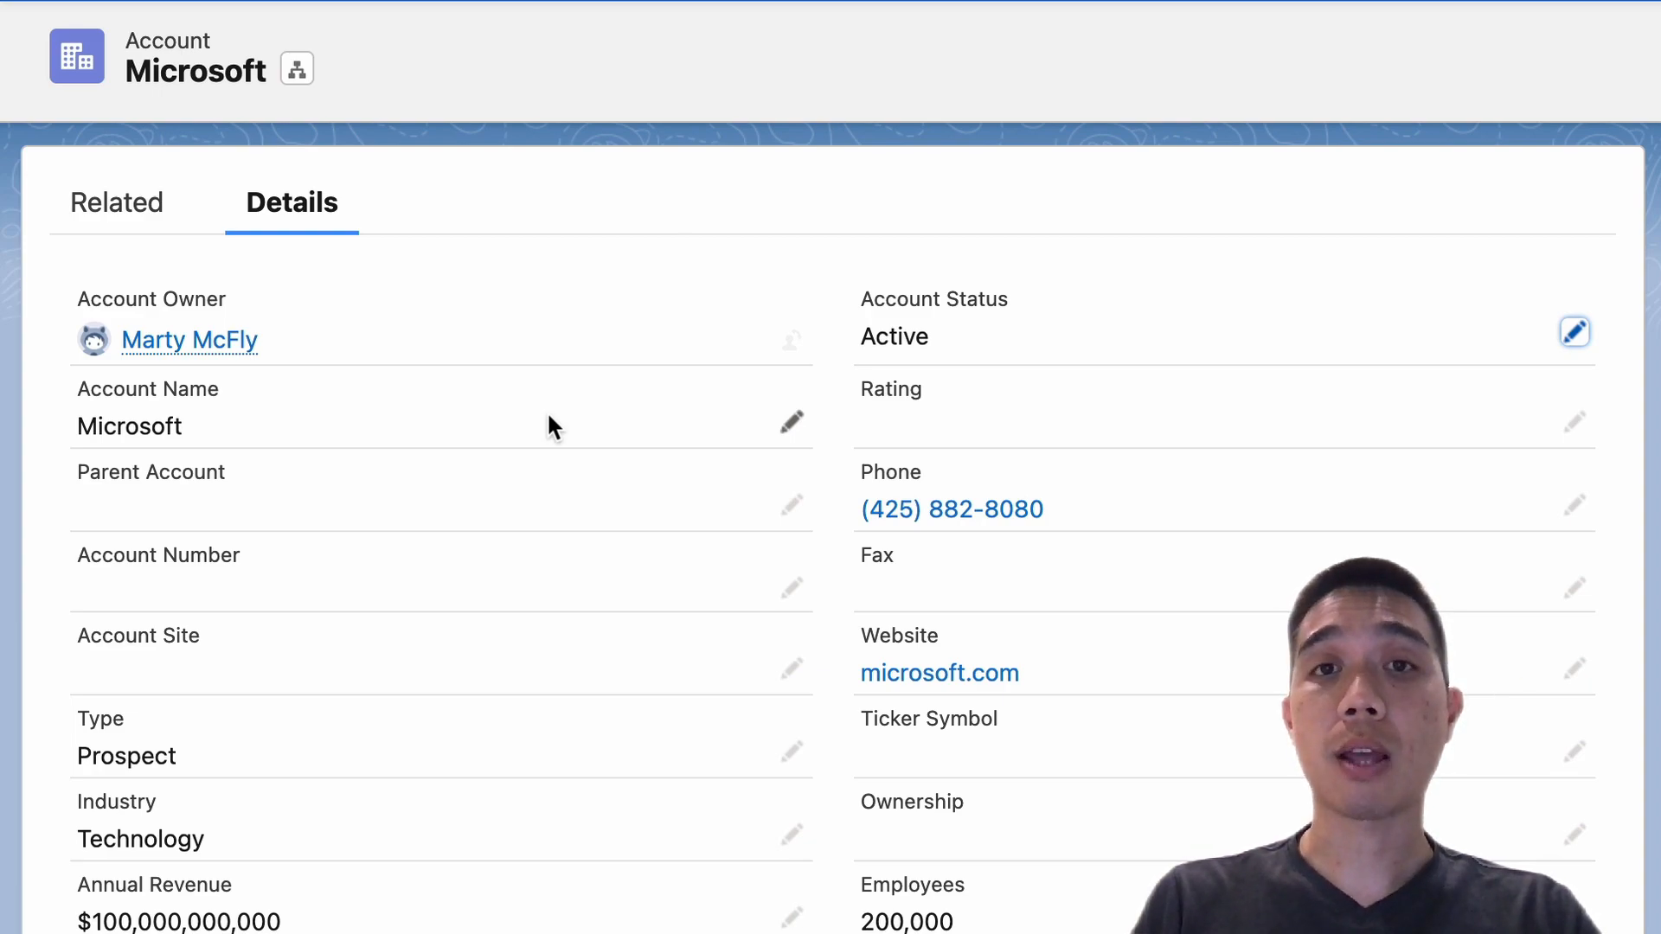
mouse_move(324, 784)
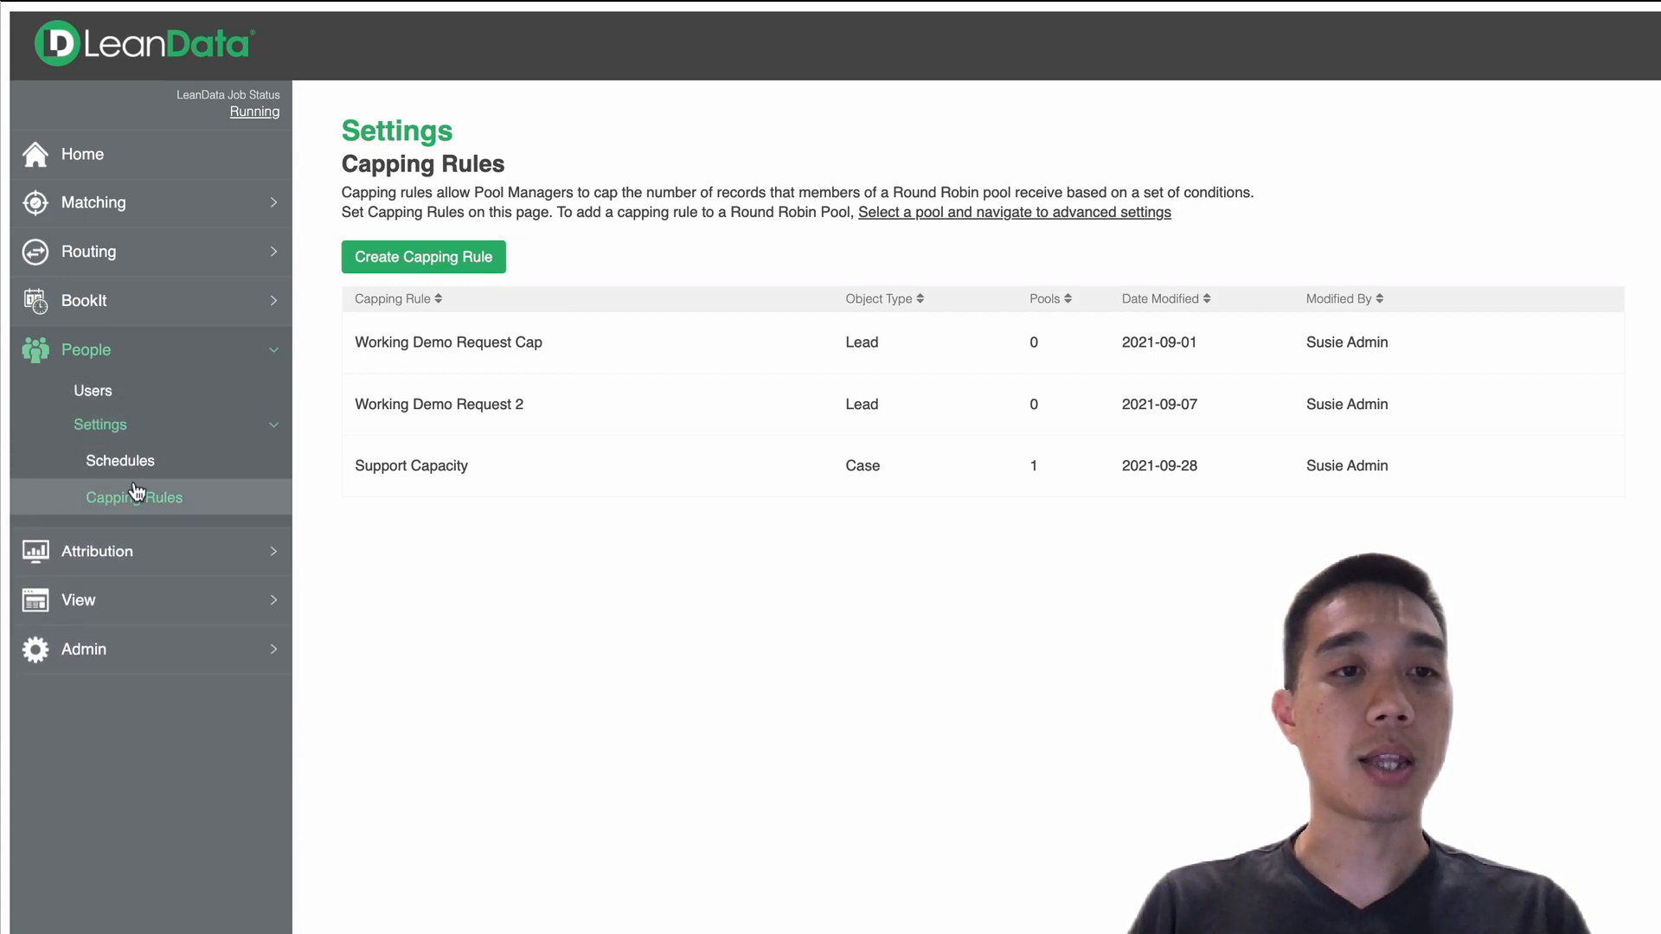
mouse_move(329, 537)
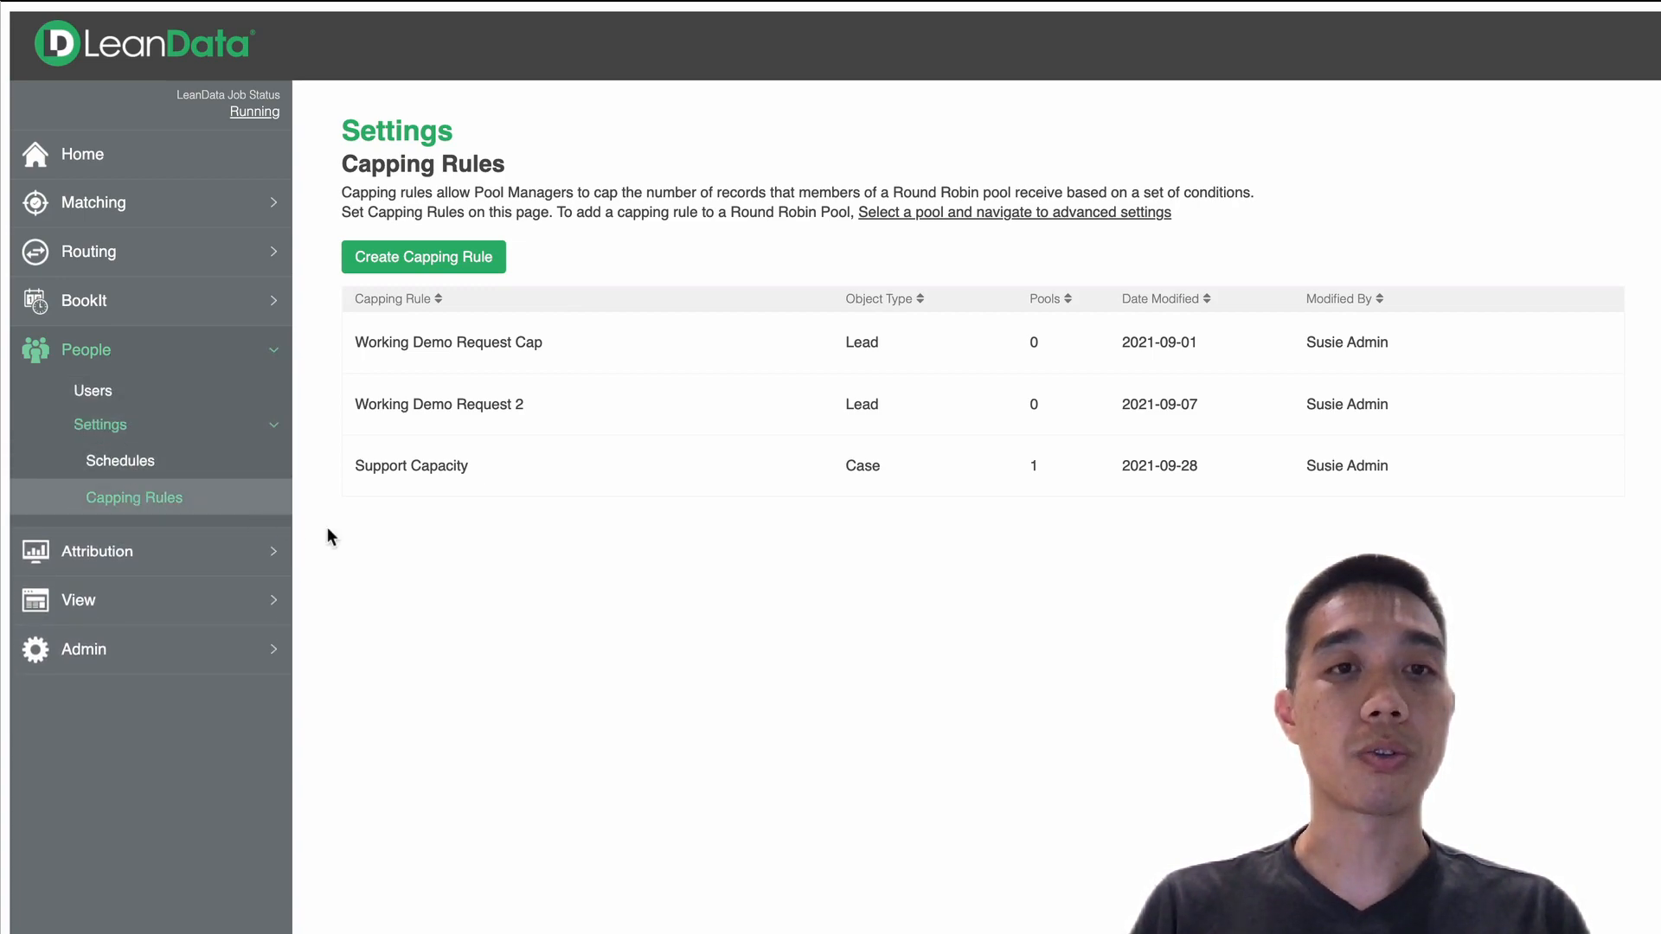
- Create a capping rule named '100 Active Prospect Accounts' with Account as its object type
click(423, 256)
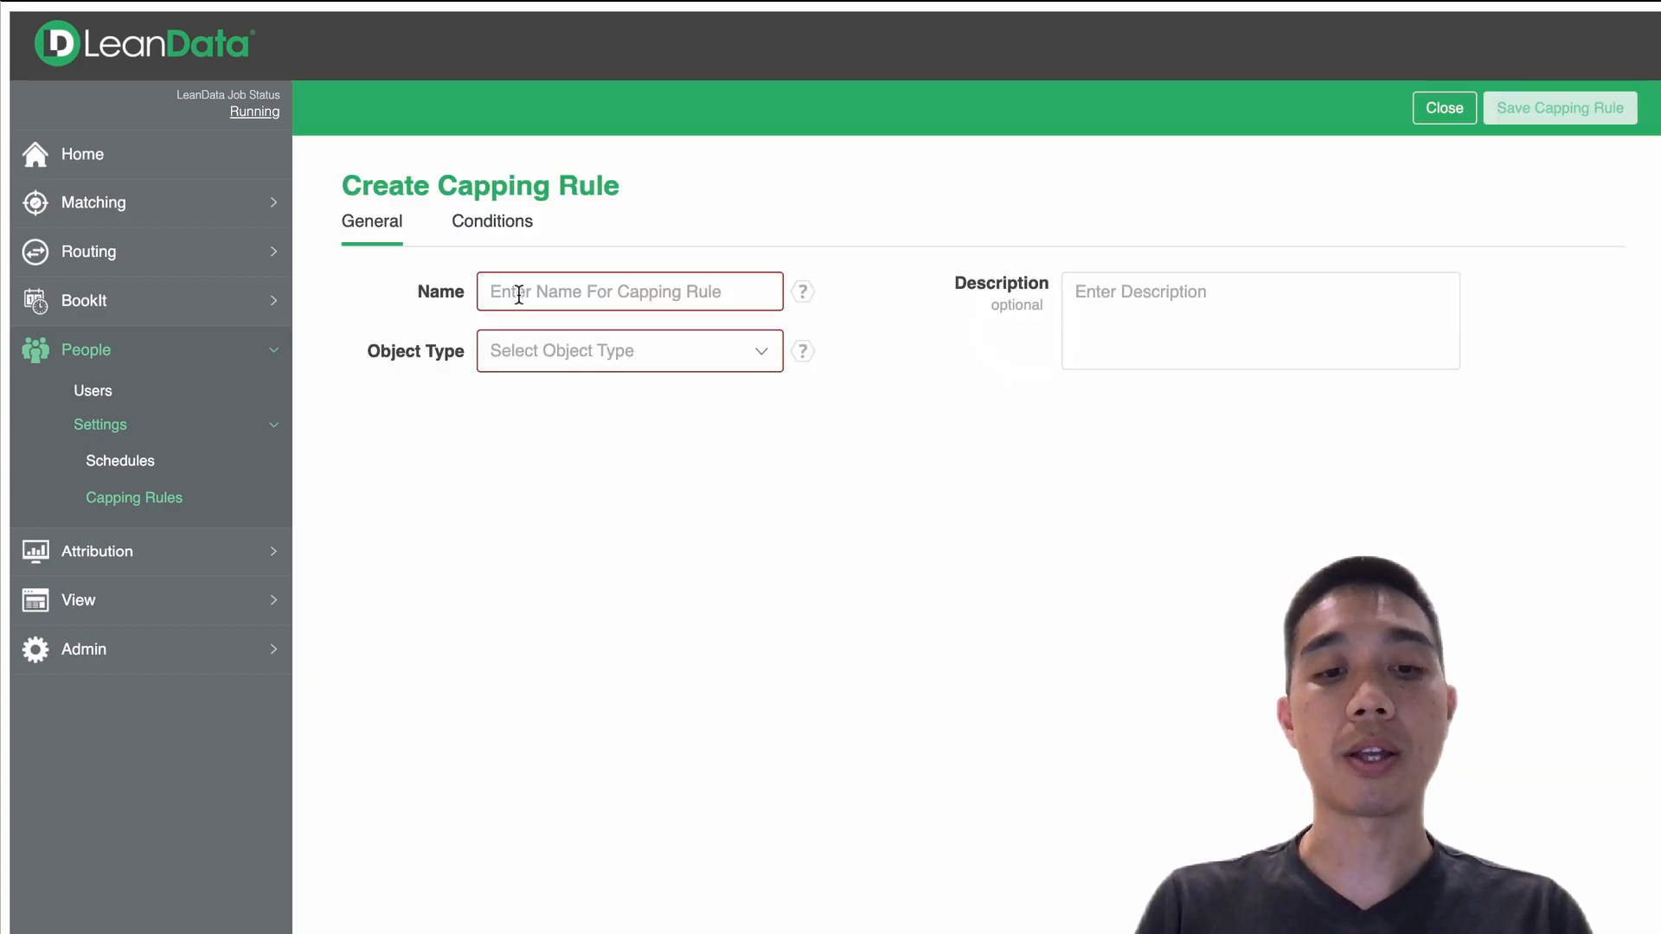
text(100 Active Prospect Accounts)
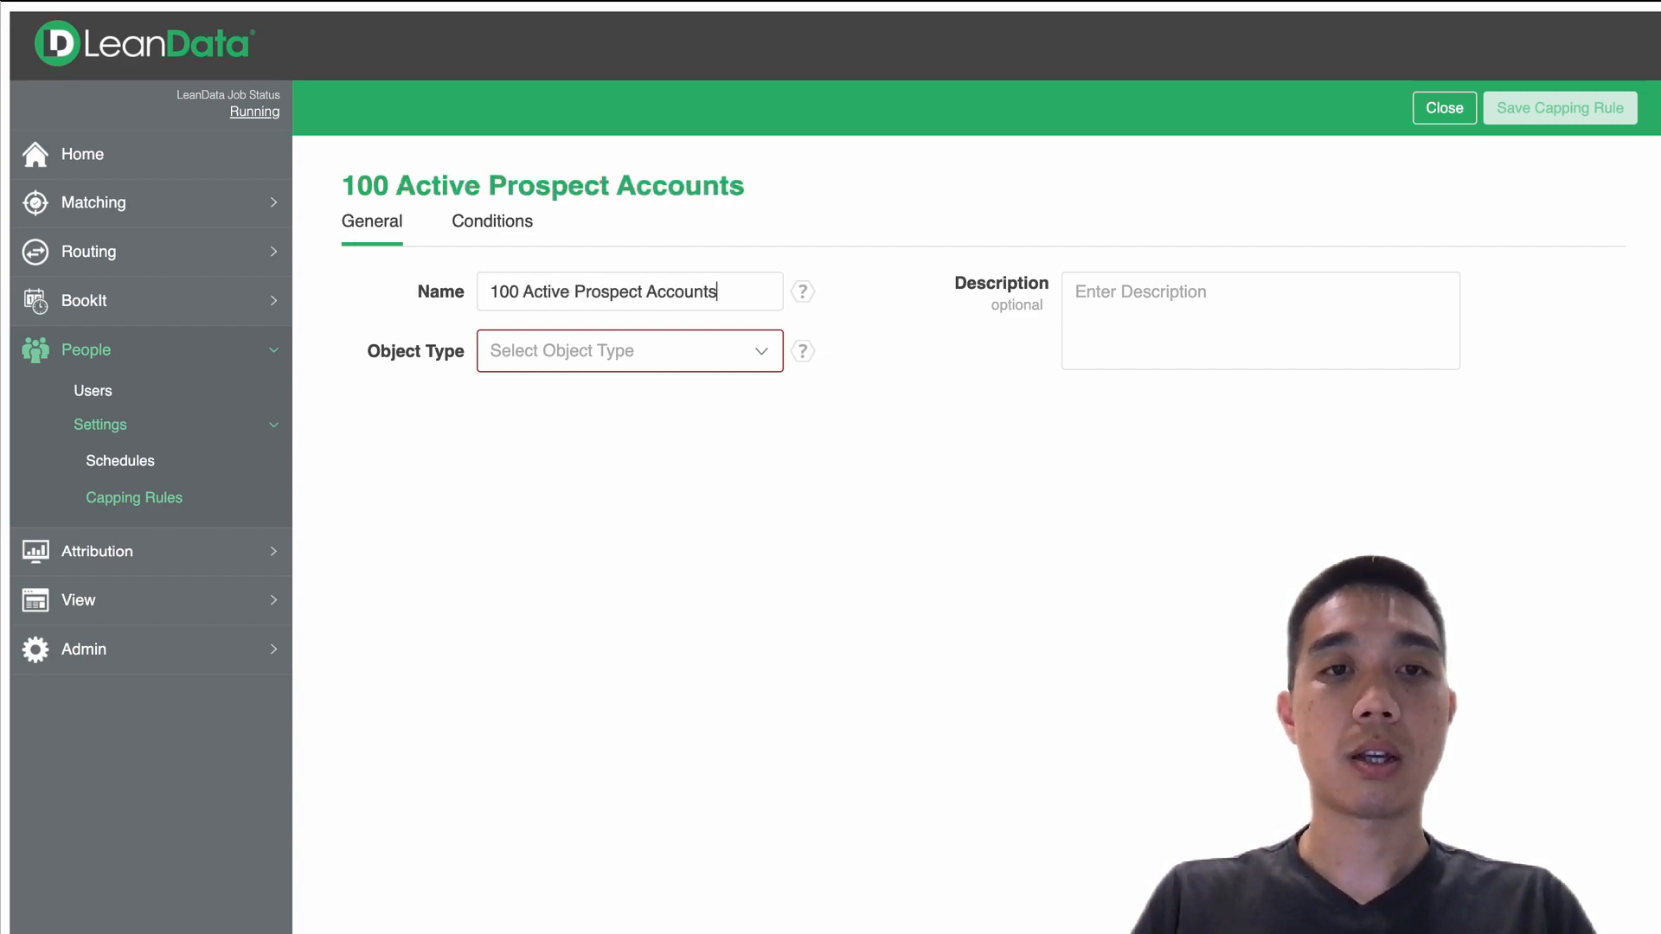
click(628, 351)
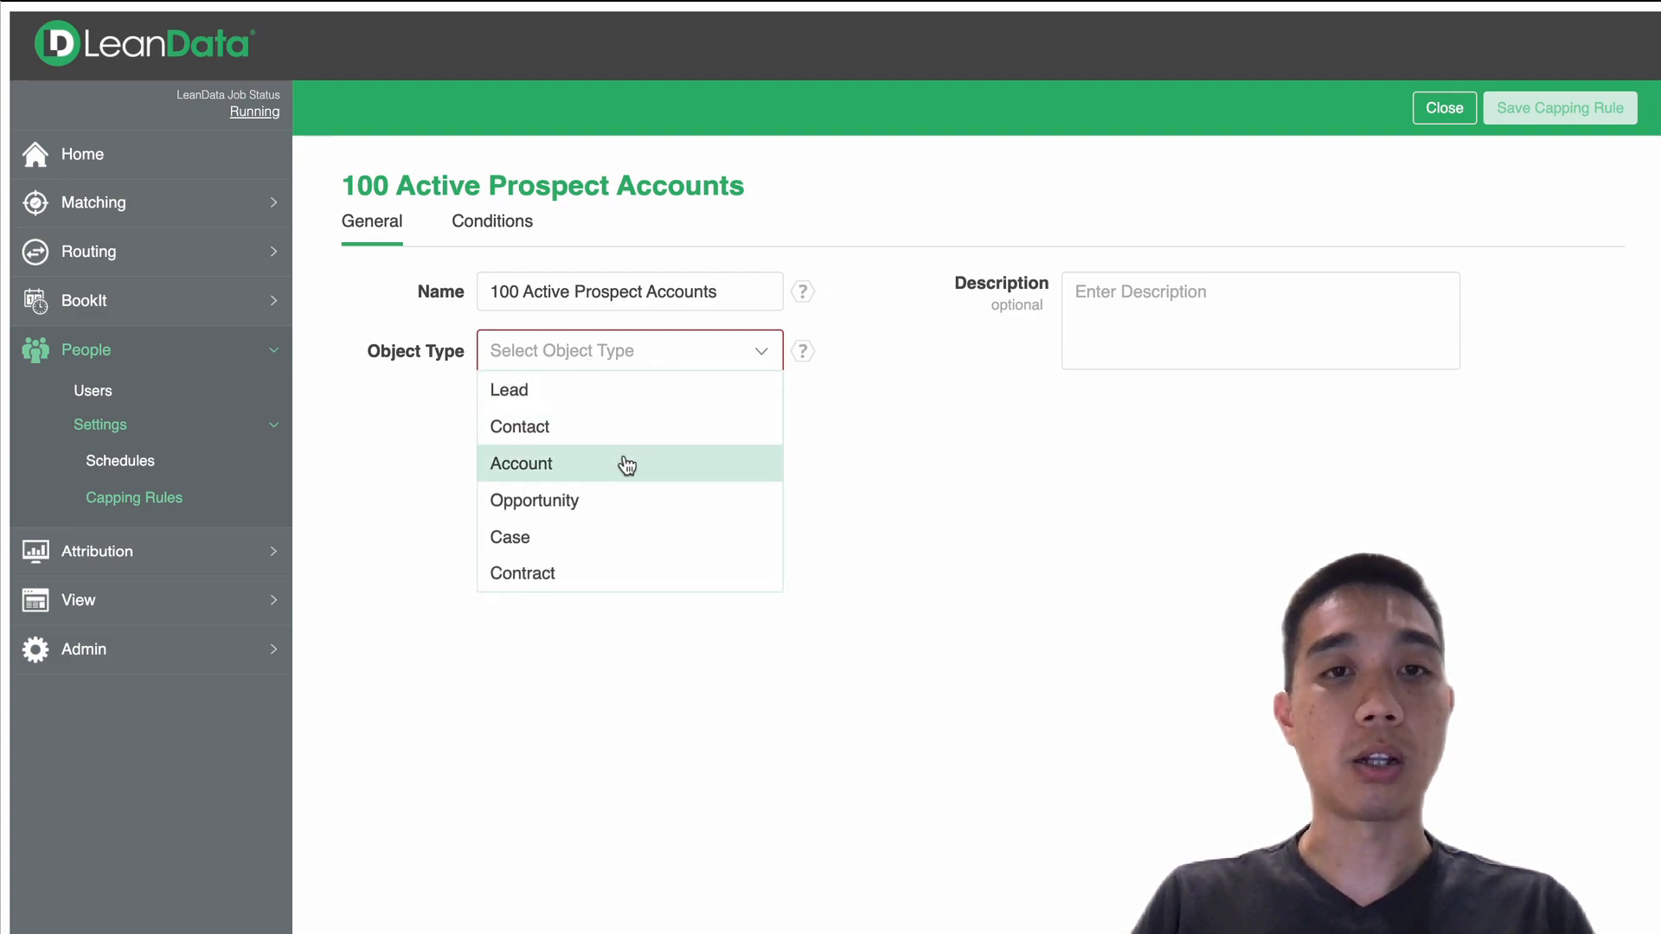
click(521, 464)
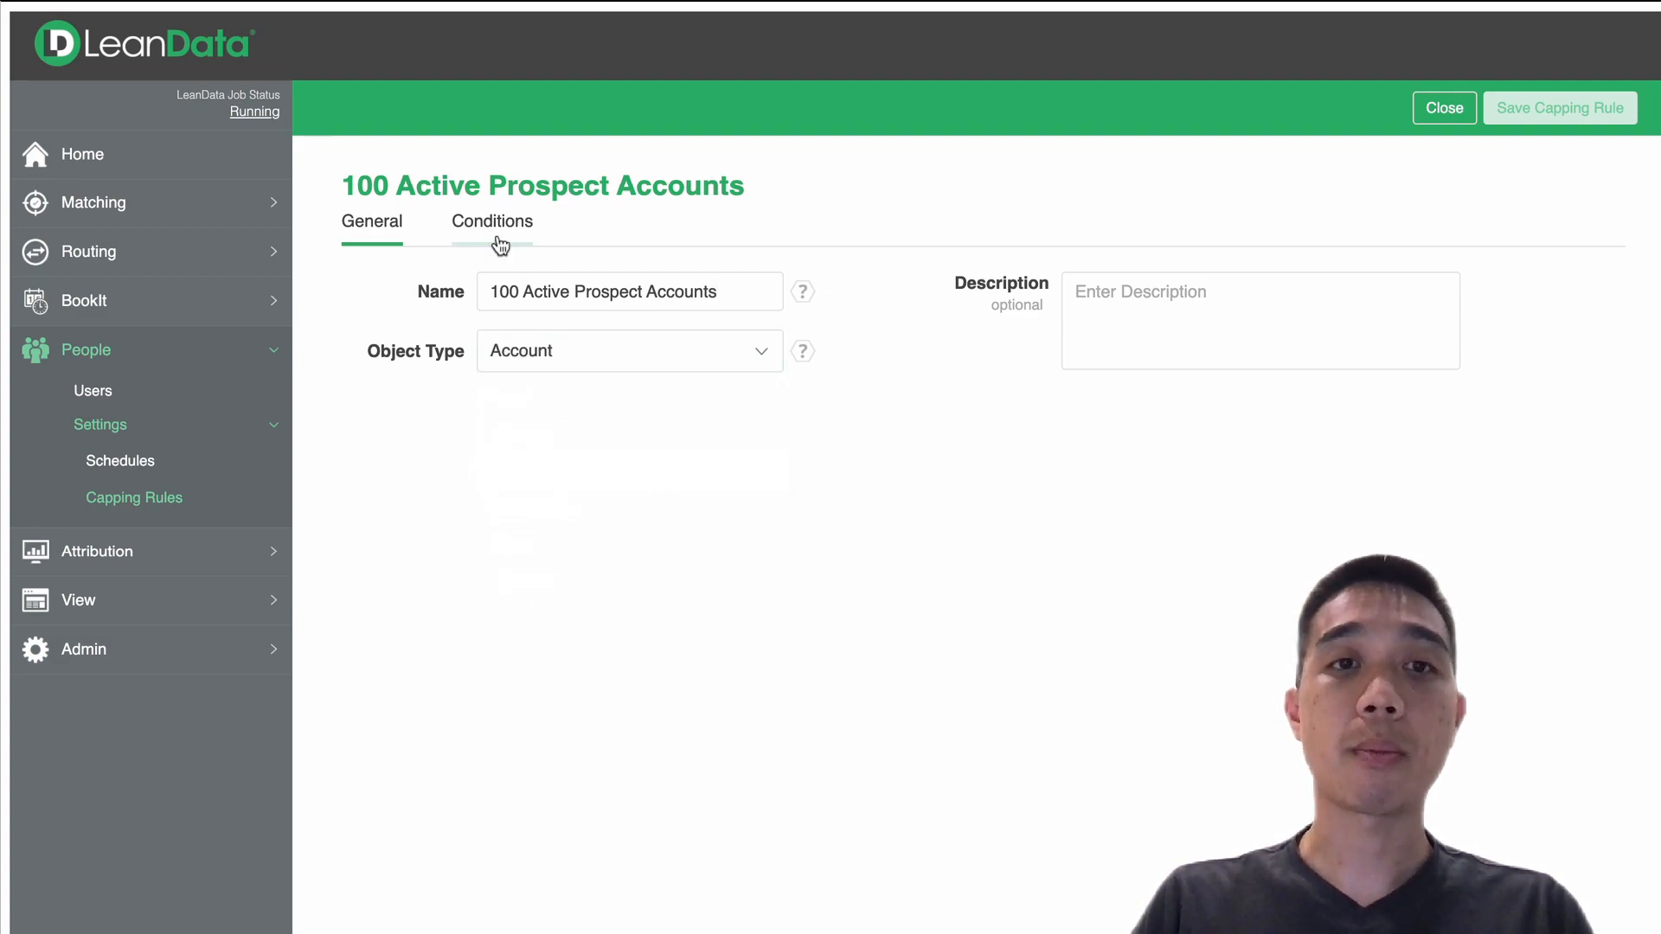
- Add the first condition Account Type equals Prospect
click(492, 221)
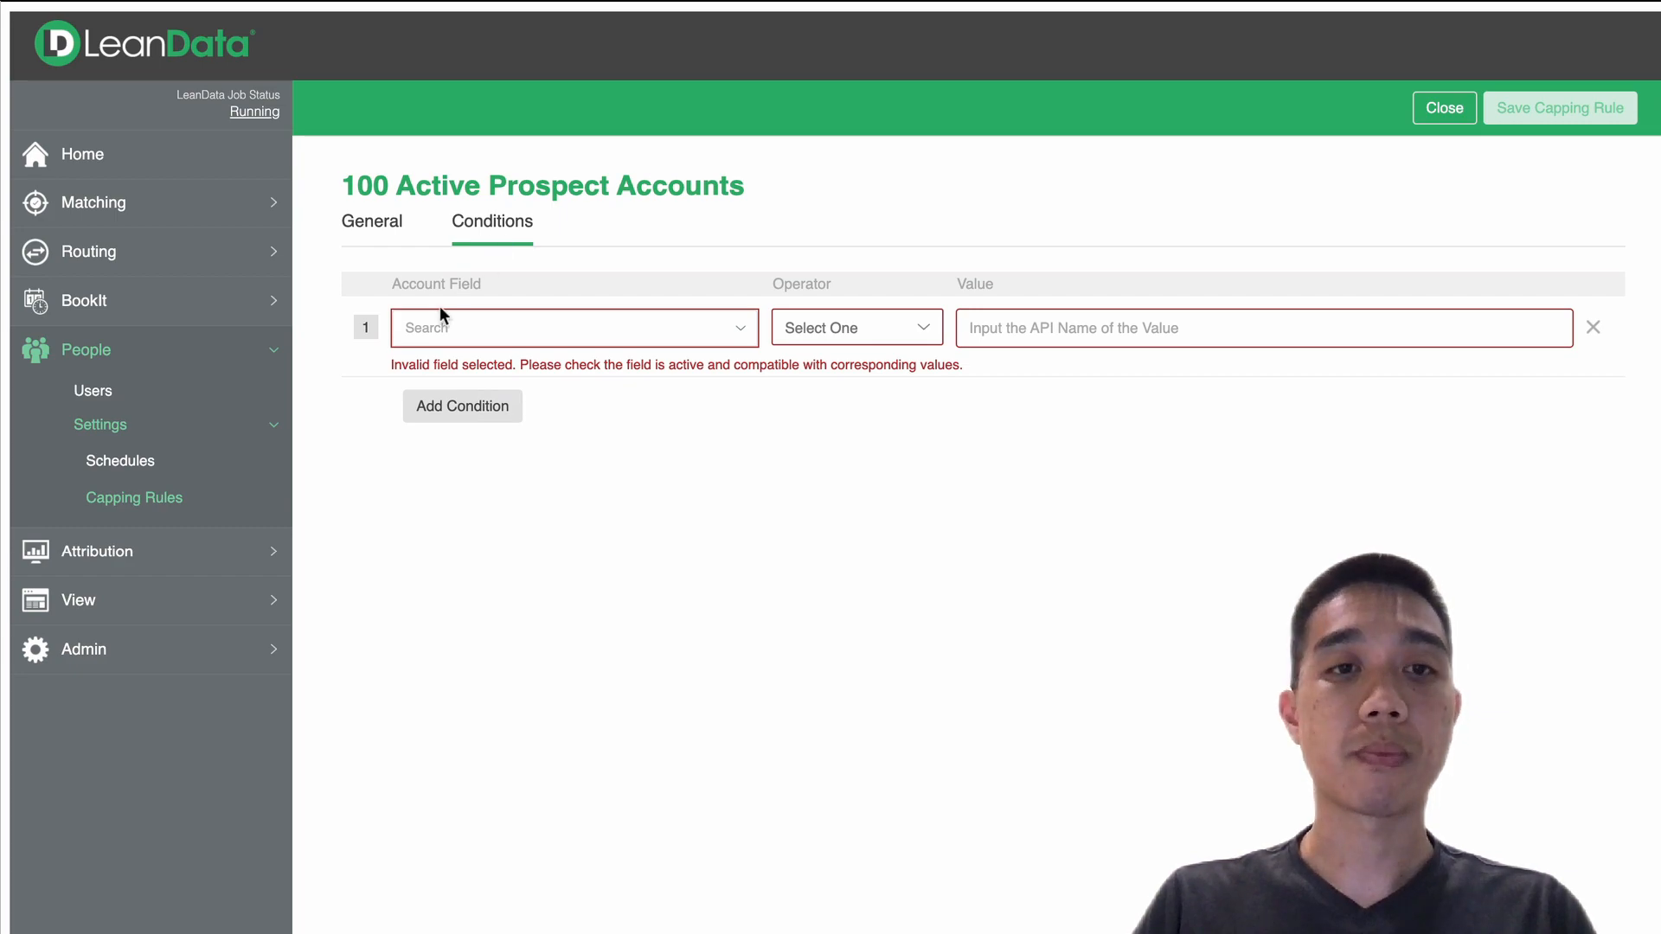
click(569, 327)
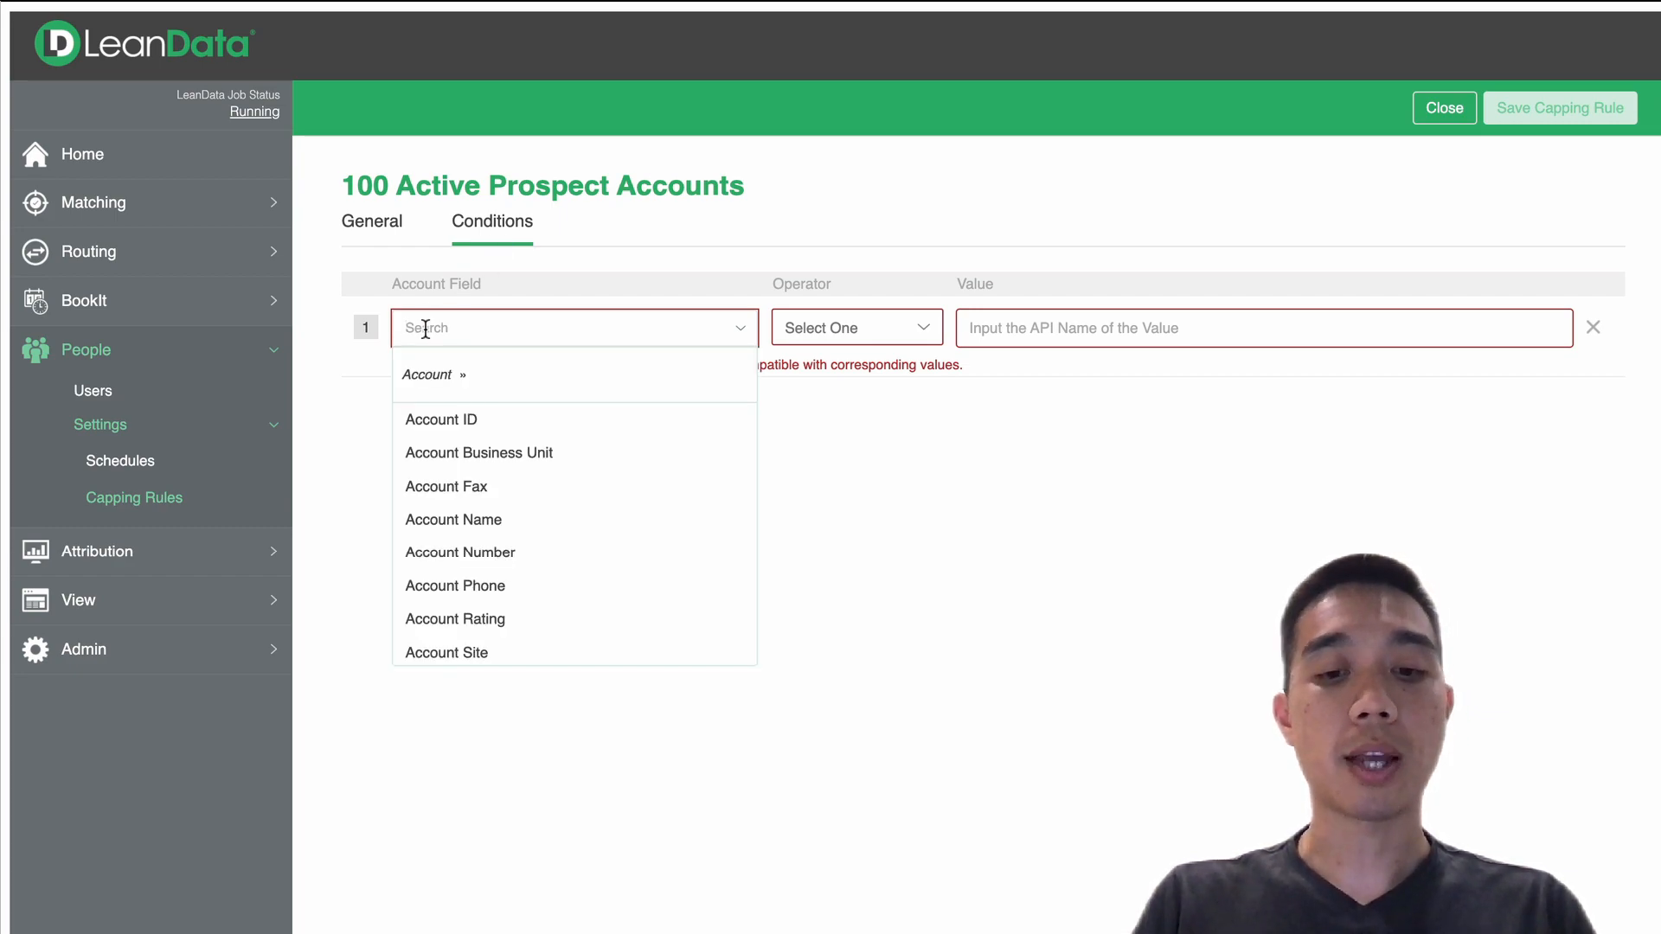
text(type)
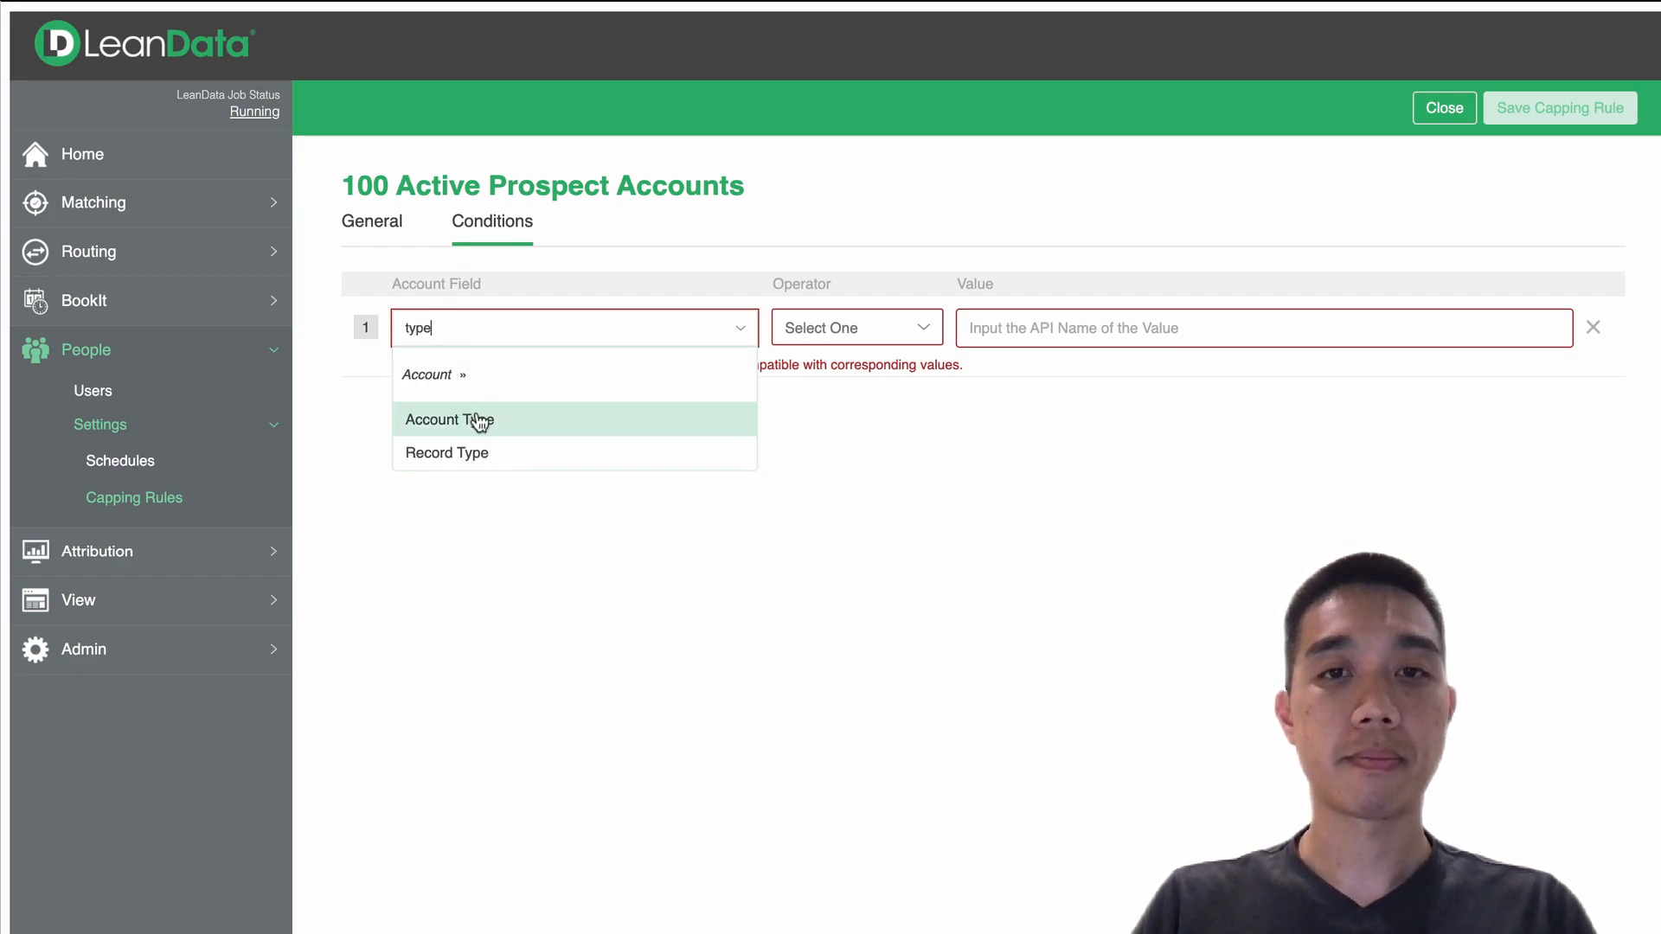
click(448, 419)
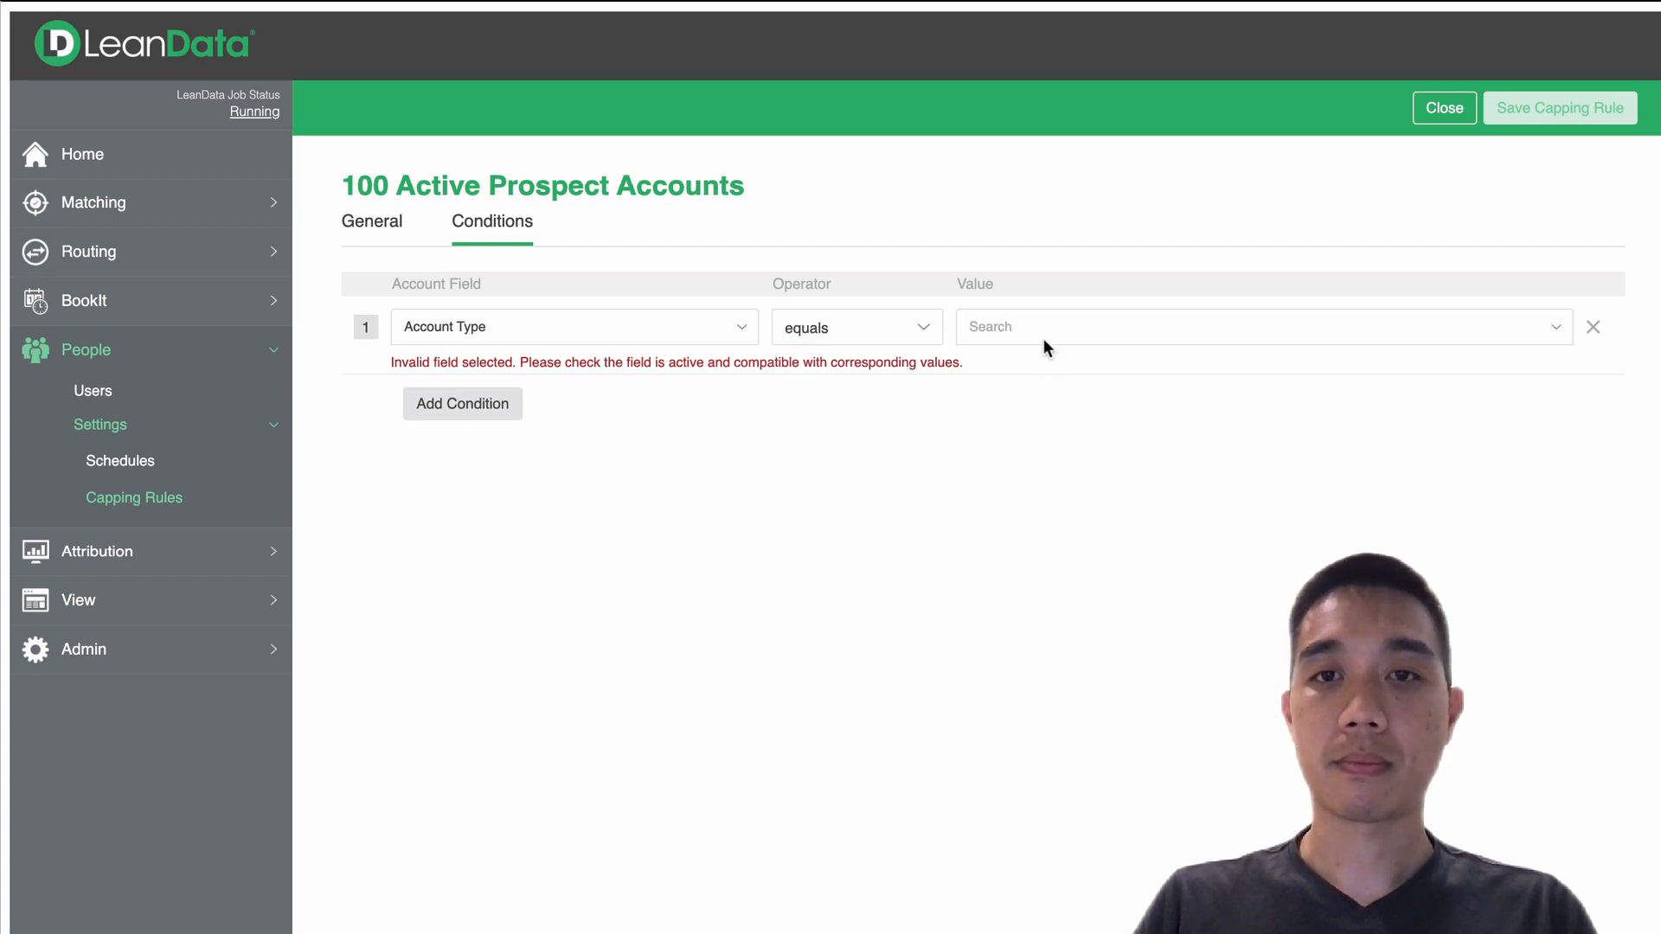
click(1262, 327)
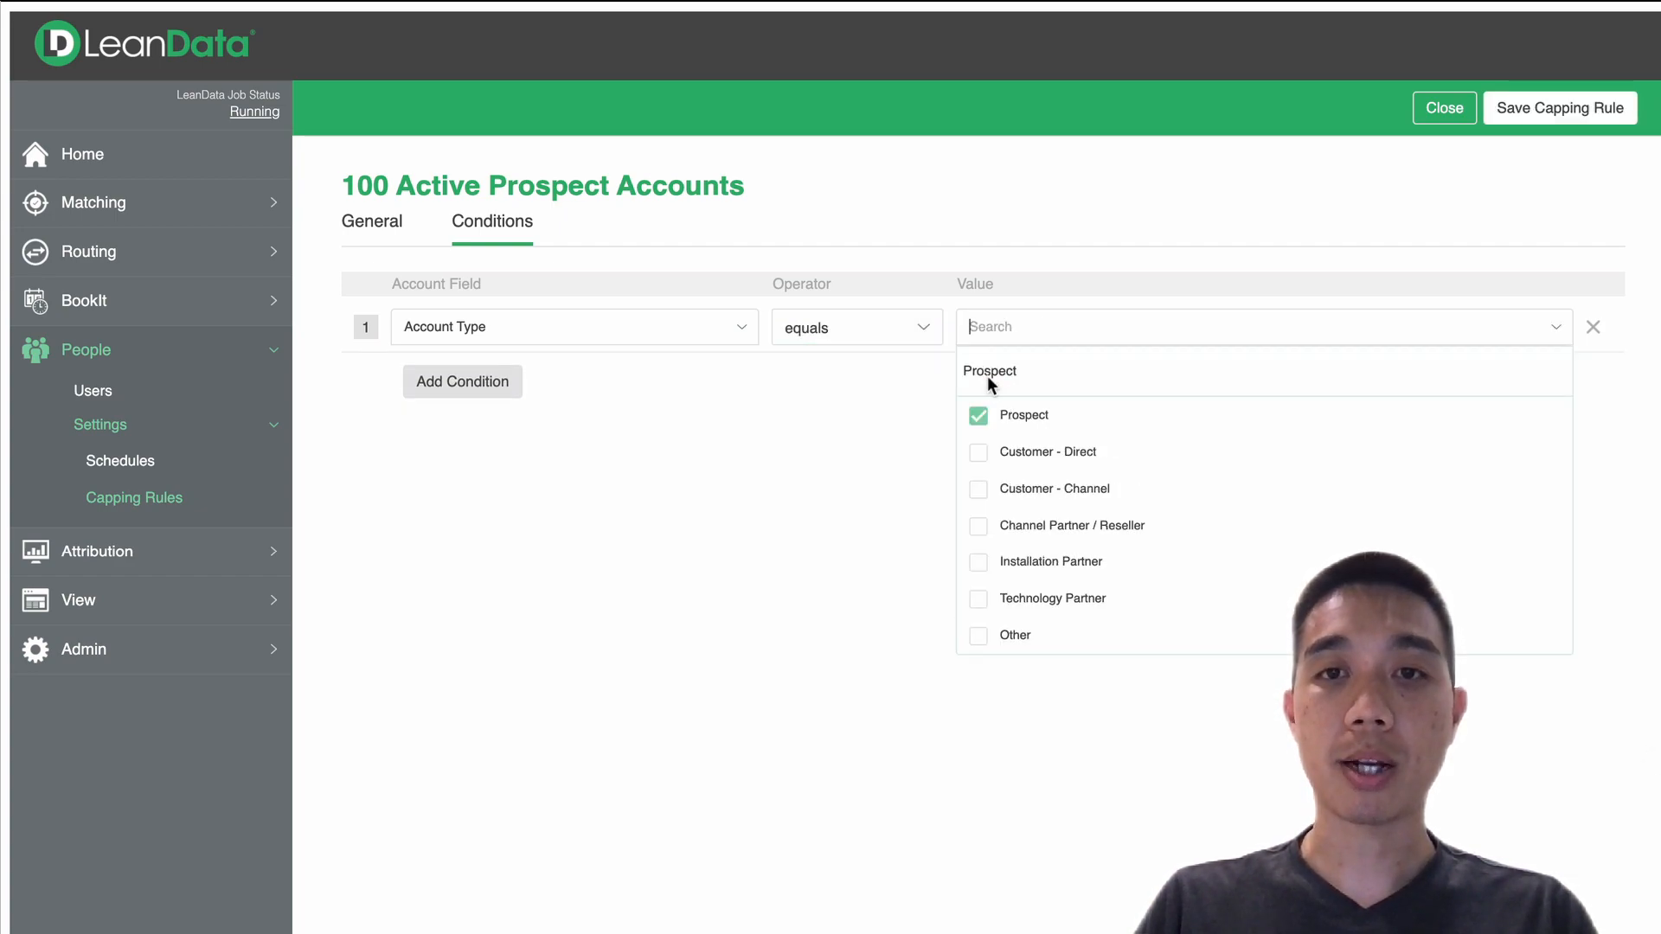
- Add the second condition Account Status equals Active and save the capping rule
click(462, 381)
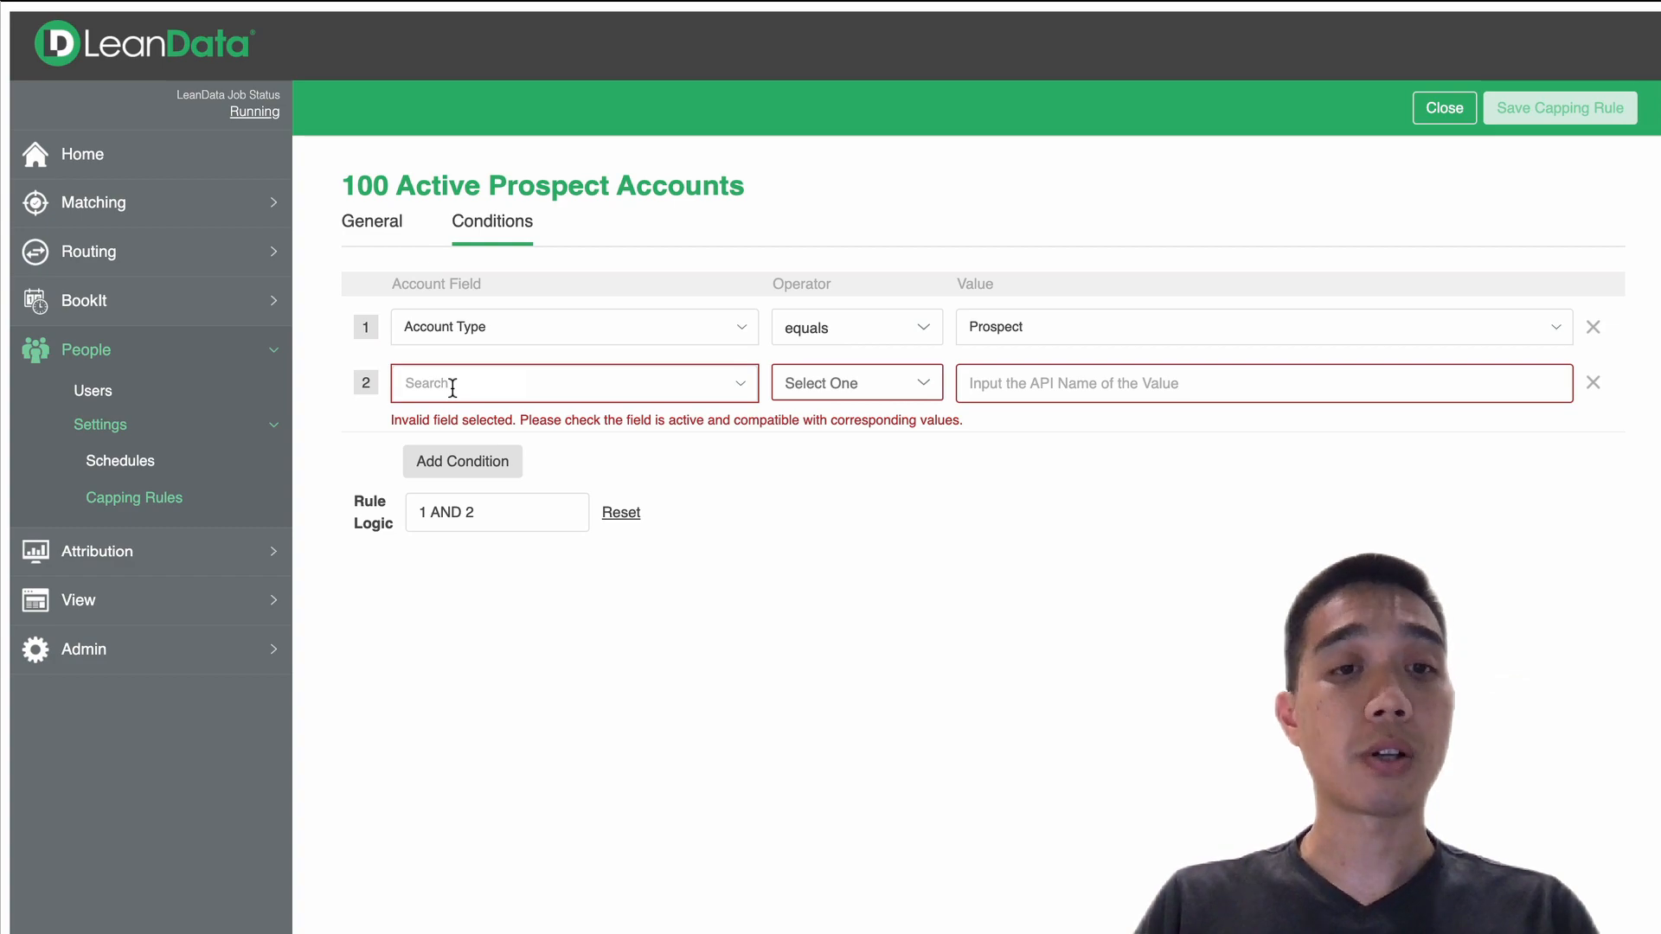
text(Status)
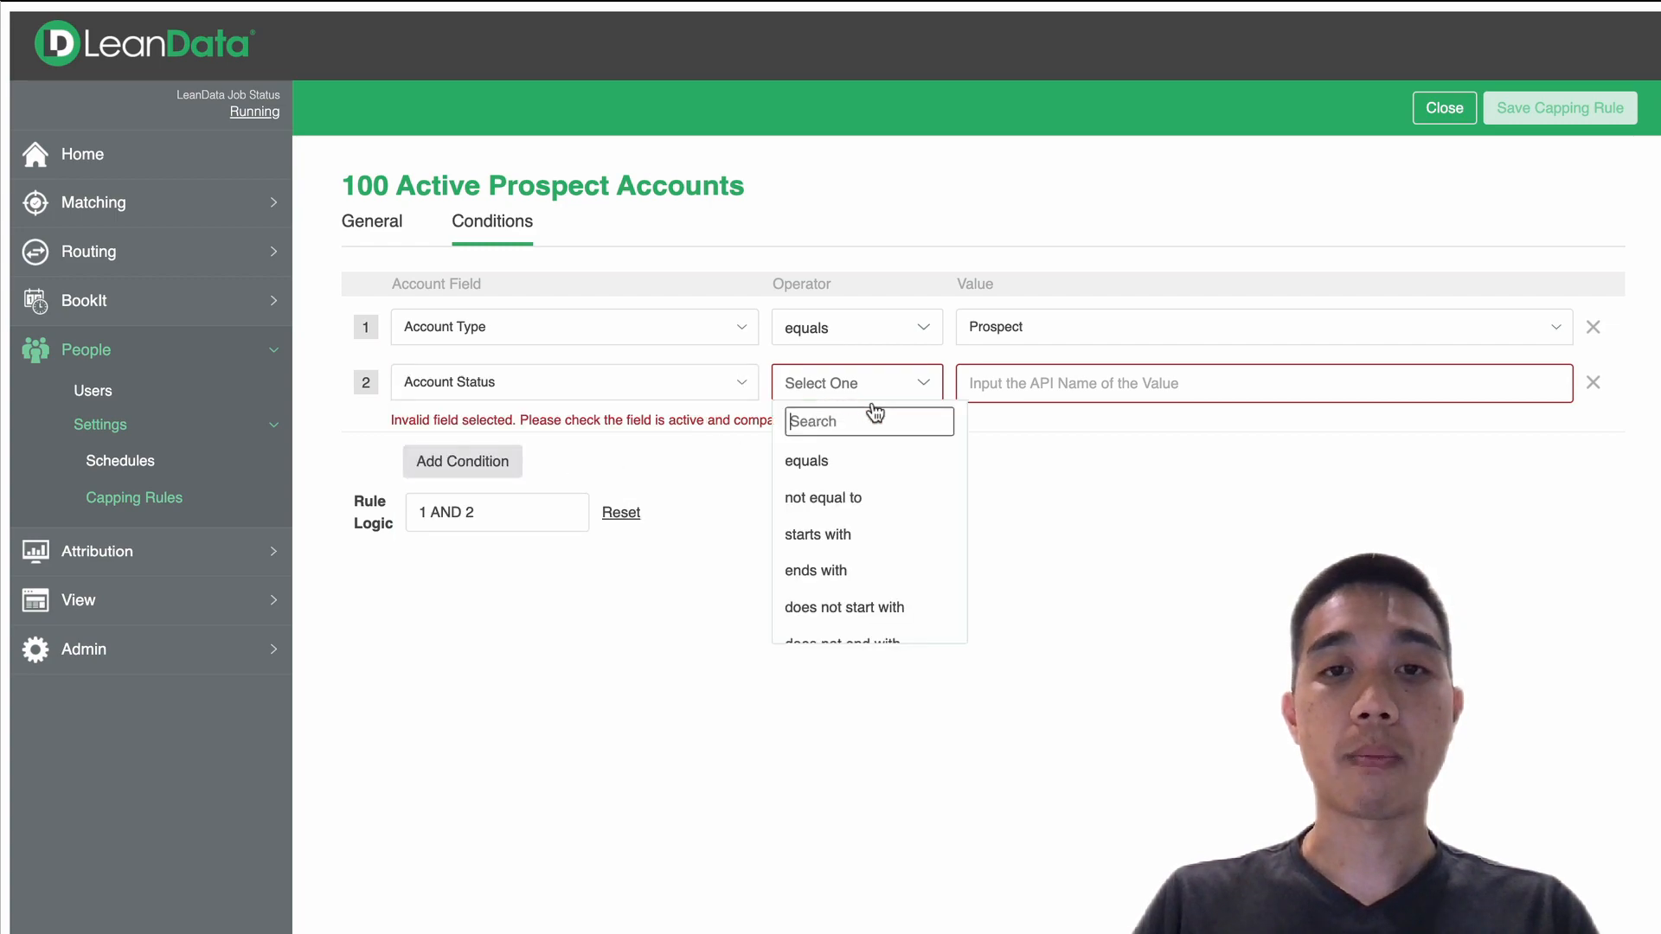
click(806, 460)
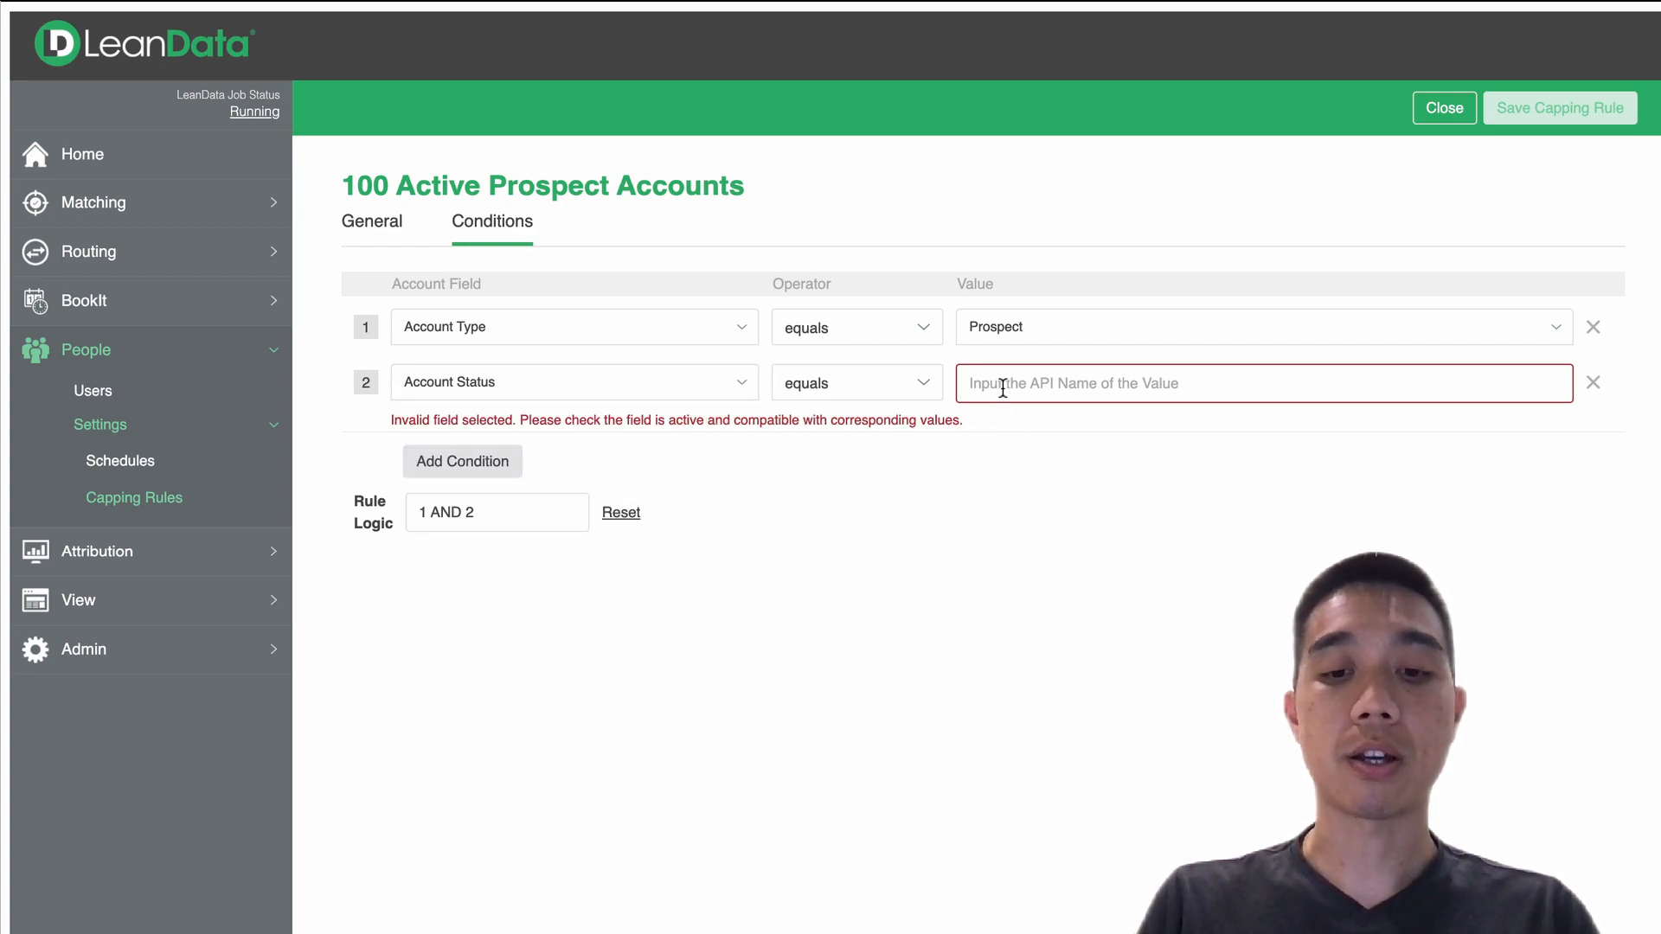
text(Active)
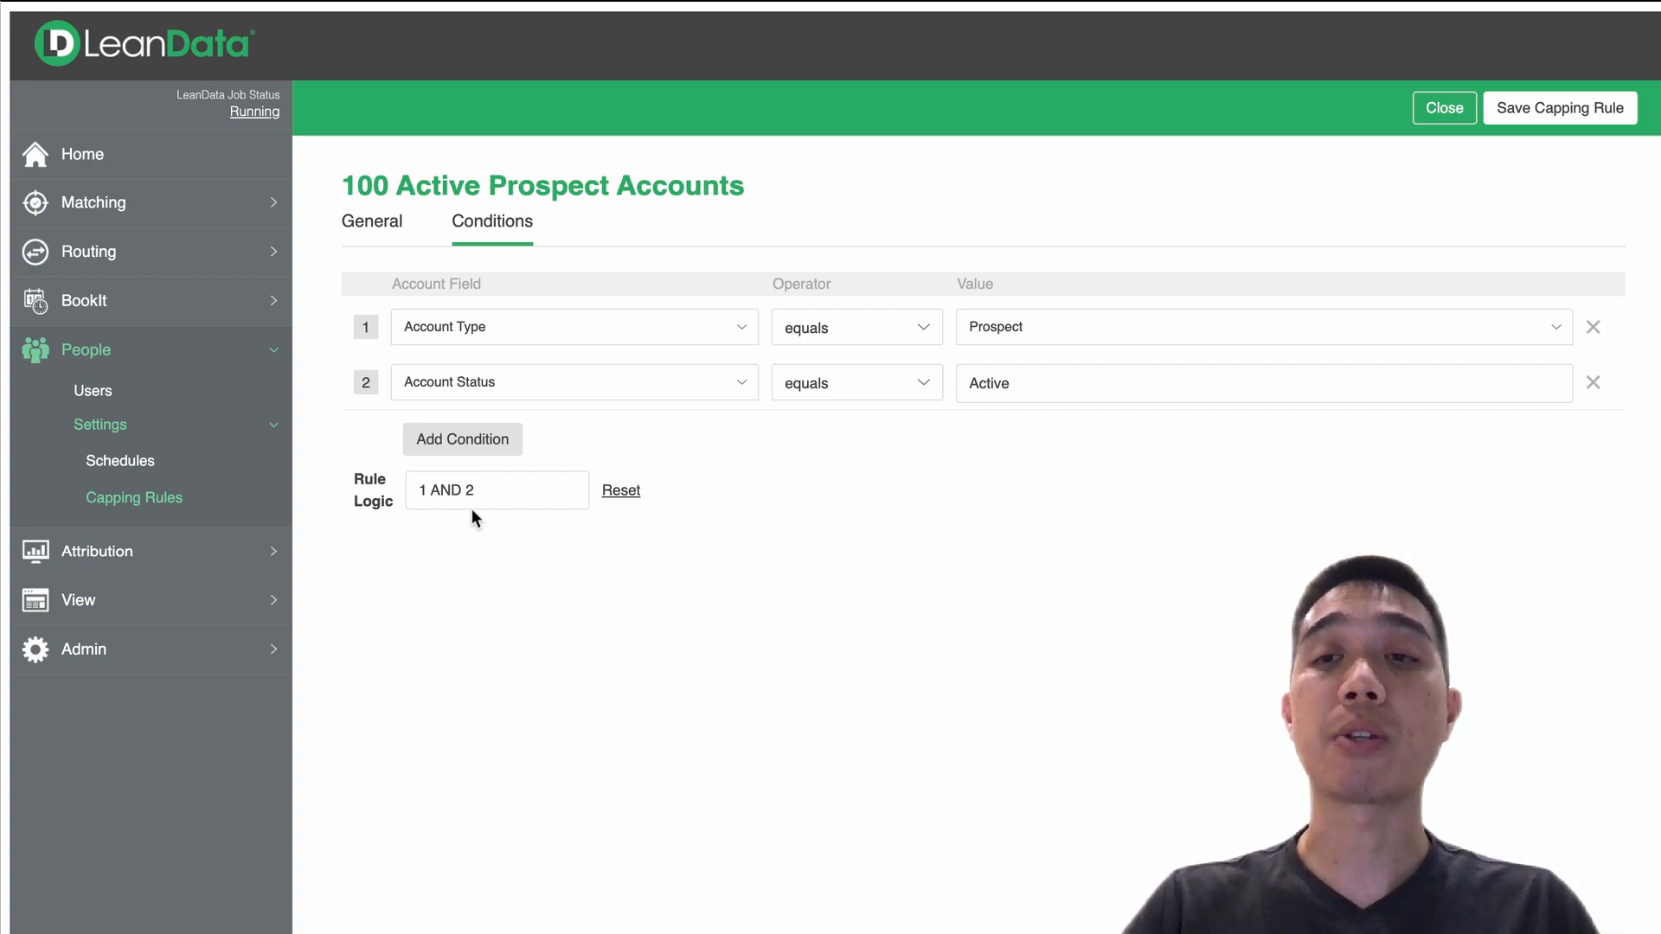
mouse_move(1559, 107)
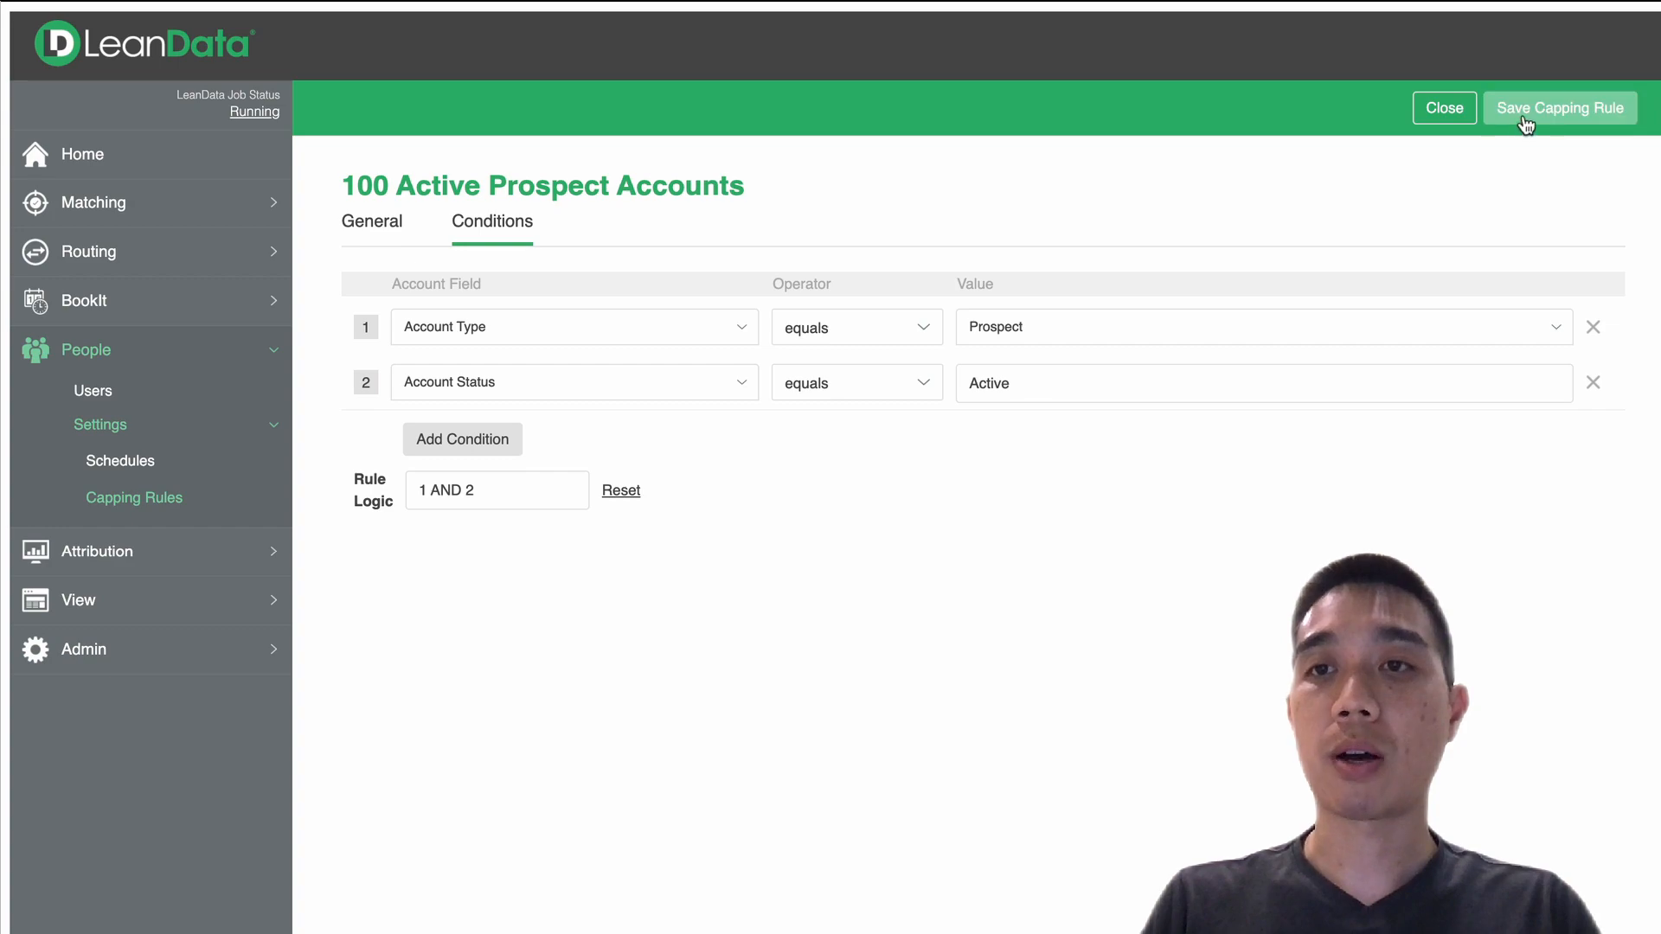
click(1559, 107)
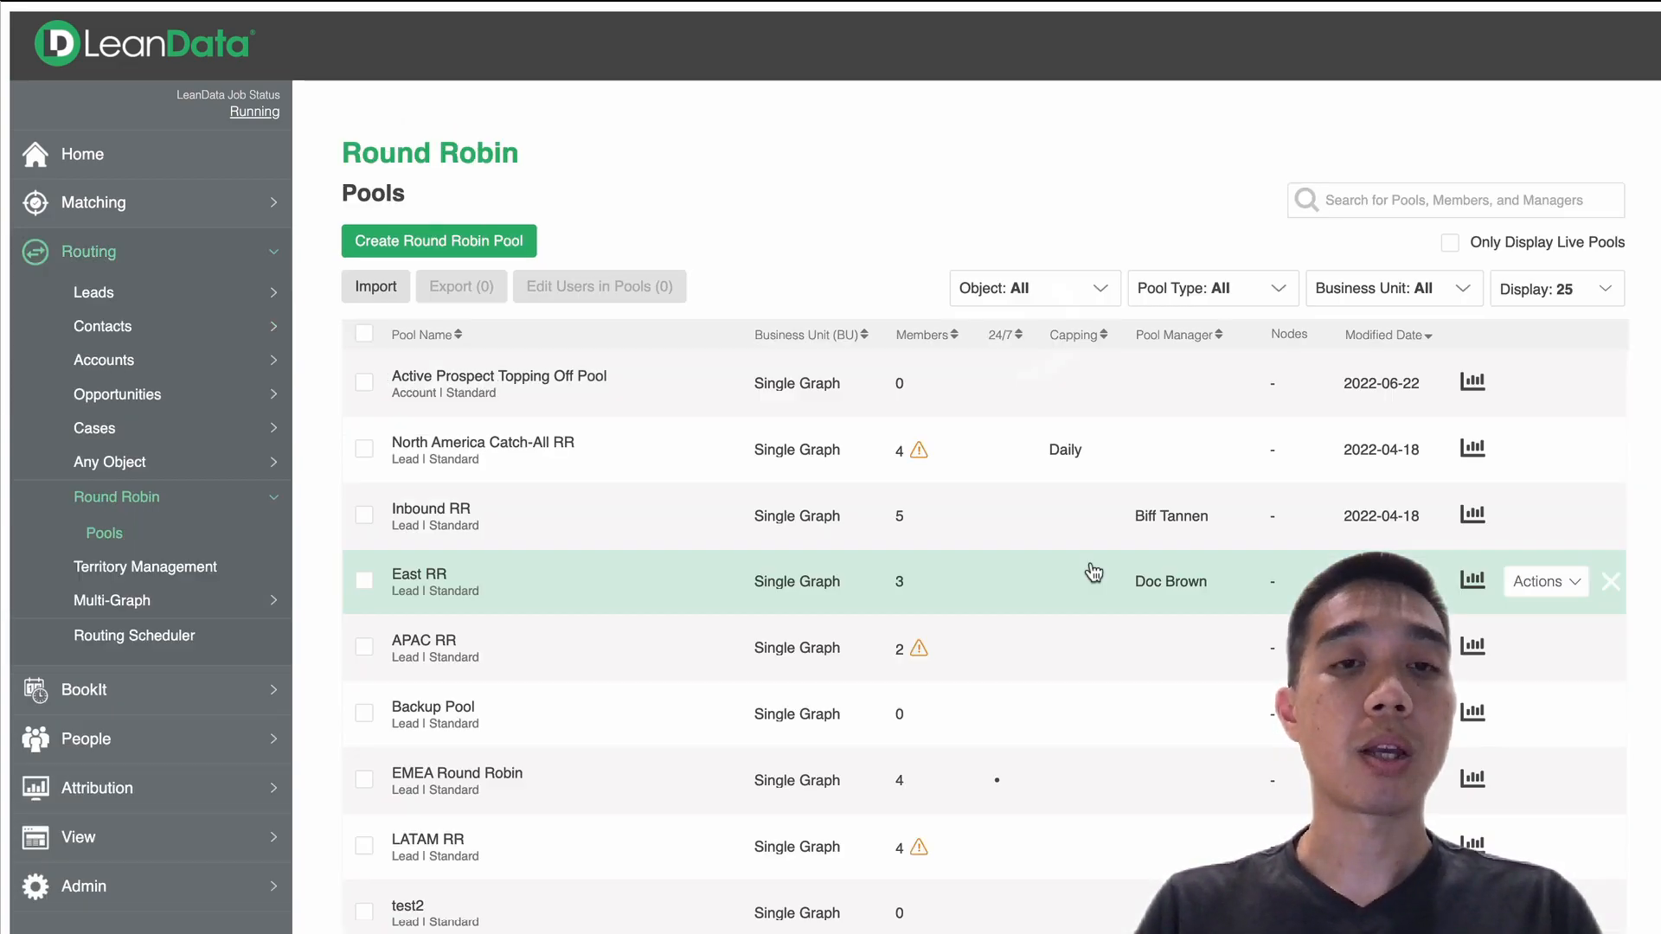
mouse_move(449, 515)
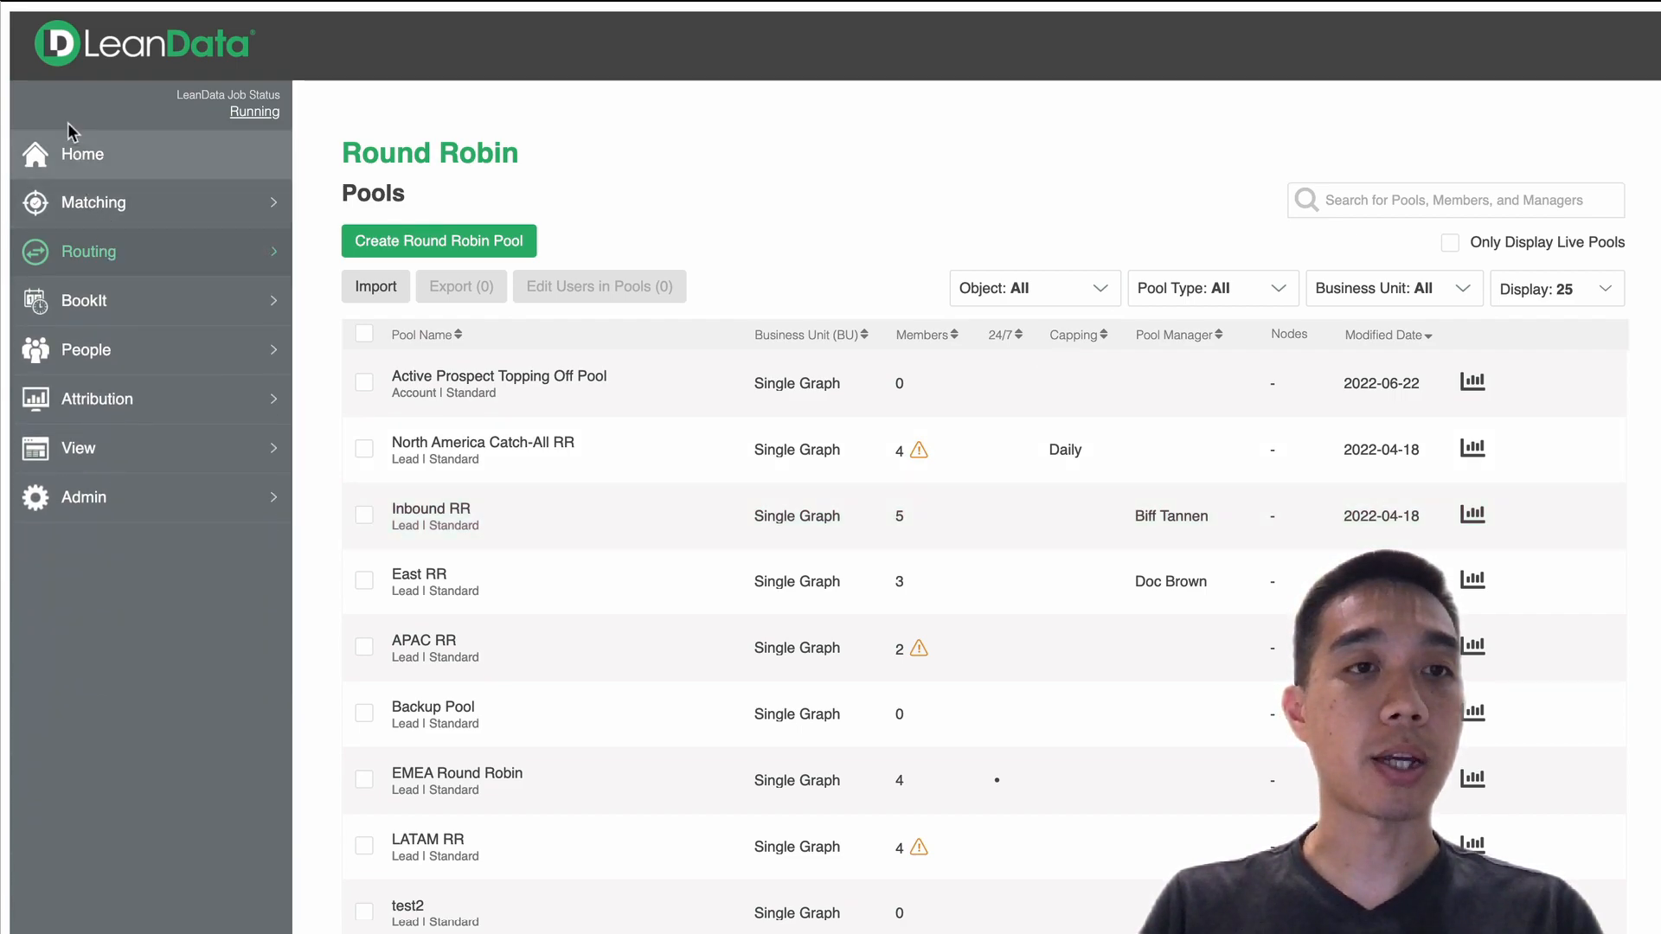
- Open the Active Prospect Topping Off Pool from Routing > Round Robin > Pools
click(88, 251)
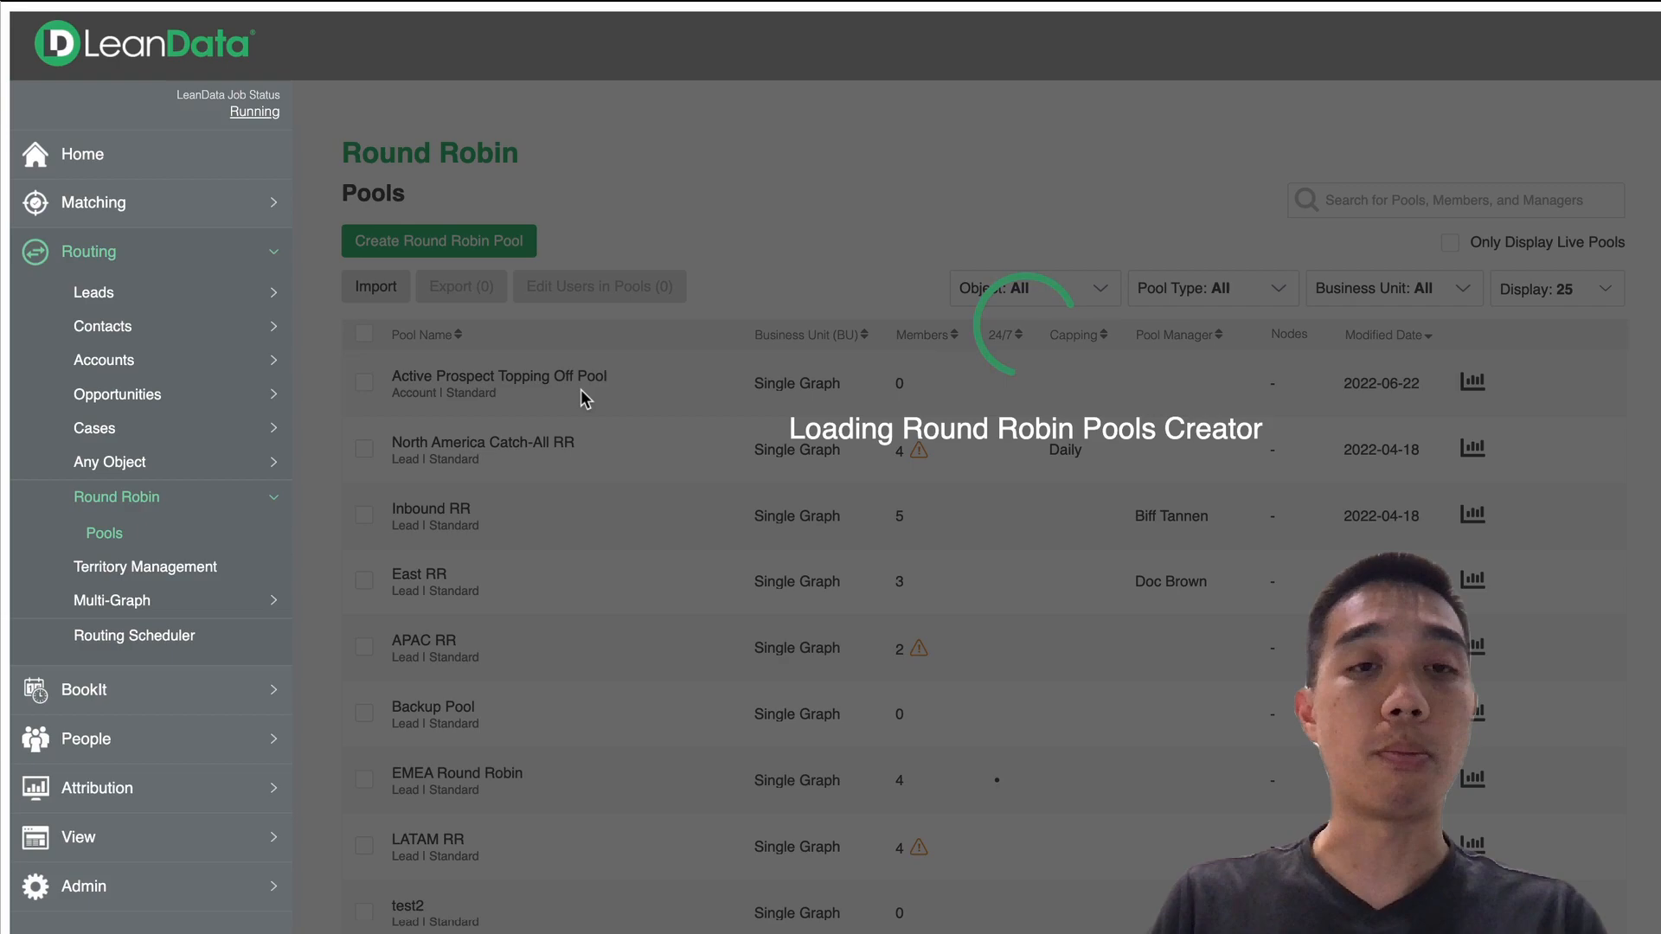
click(498, 384)
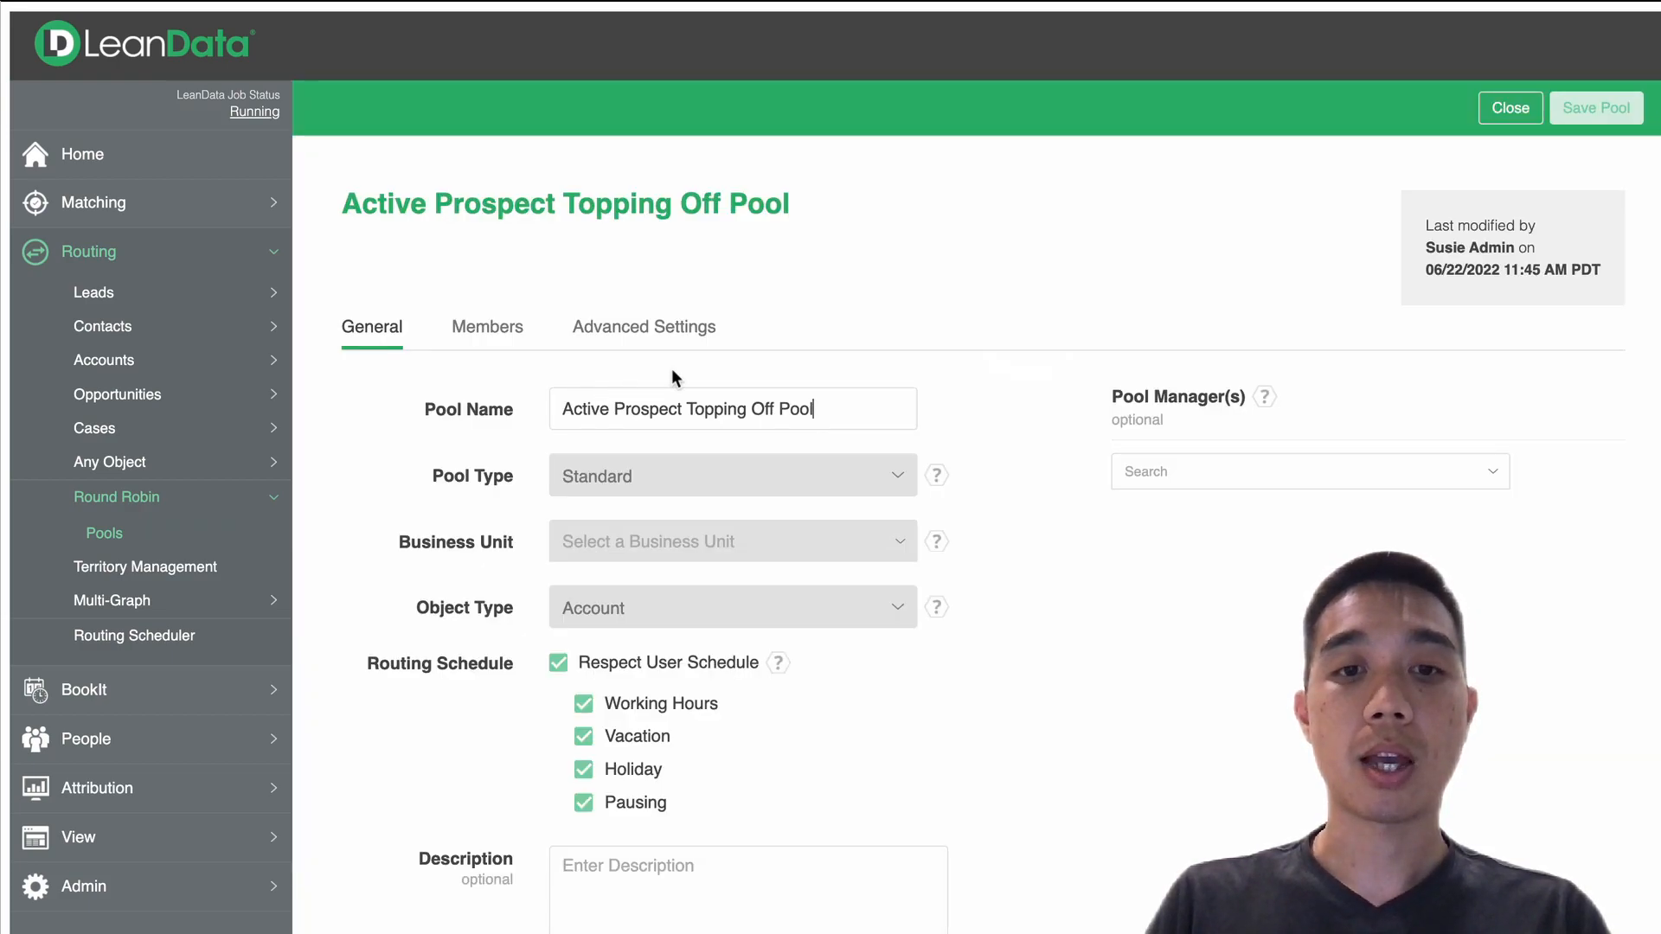
- Switch the pool to conditional capping with the 100 Active Prospect Accounts rule at amount 100 and save the pool
click(644, 327)
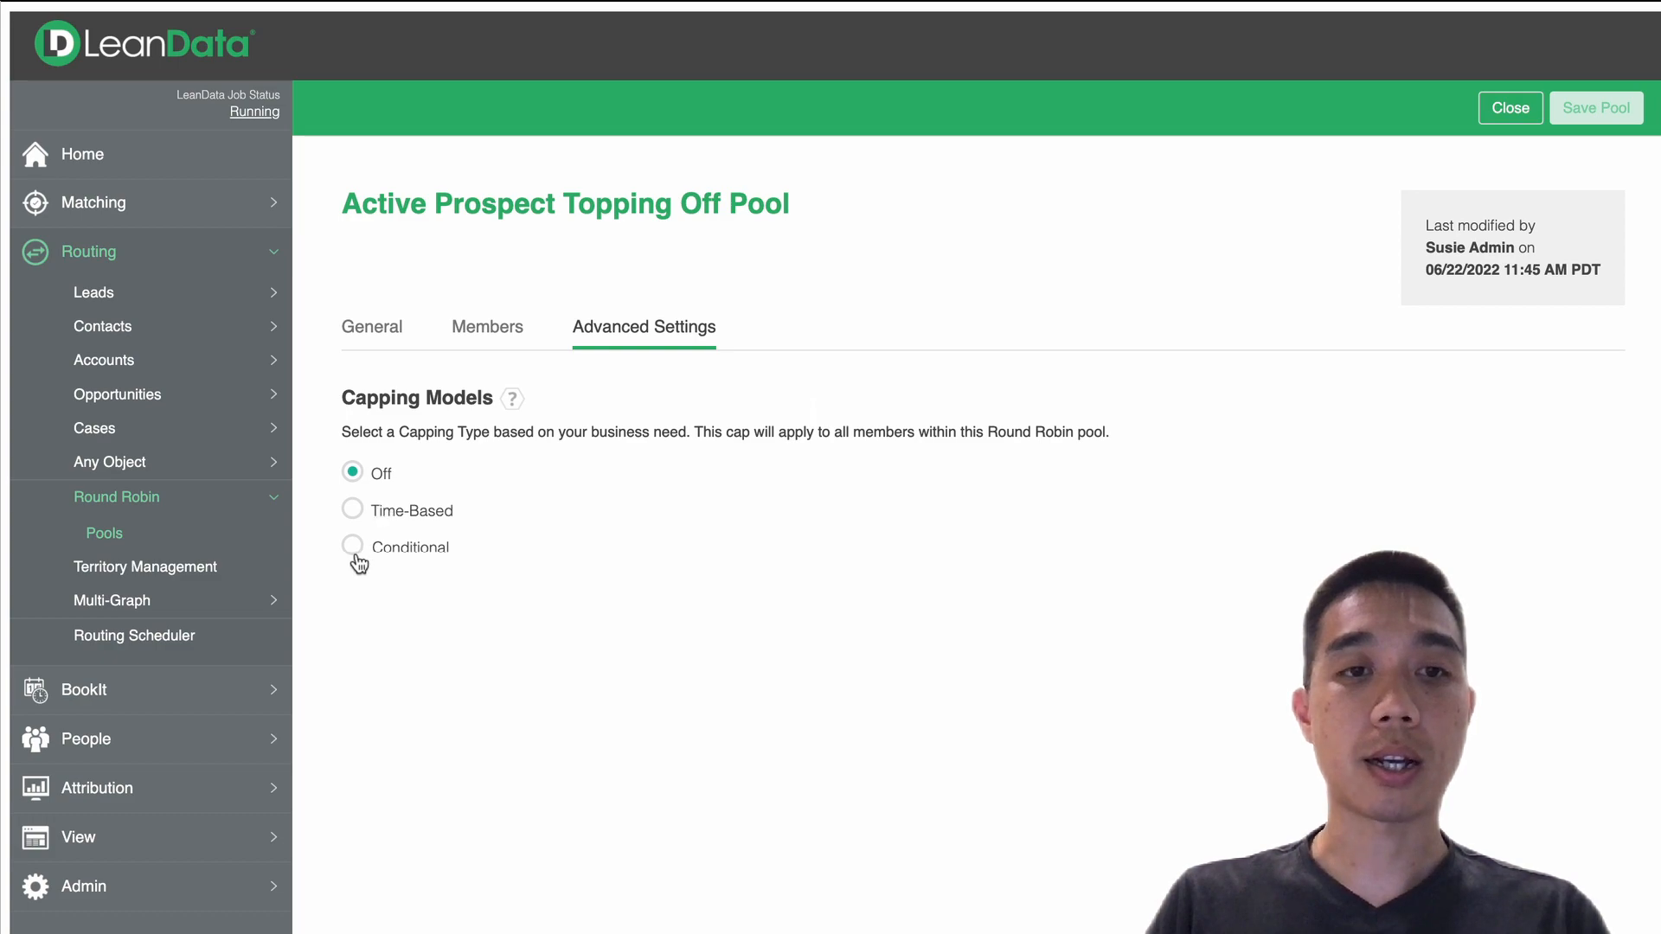
click(353, 547)
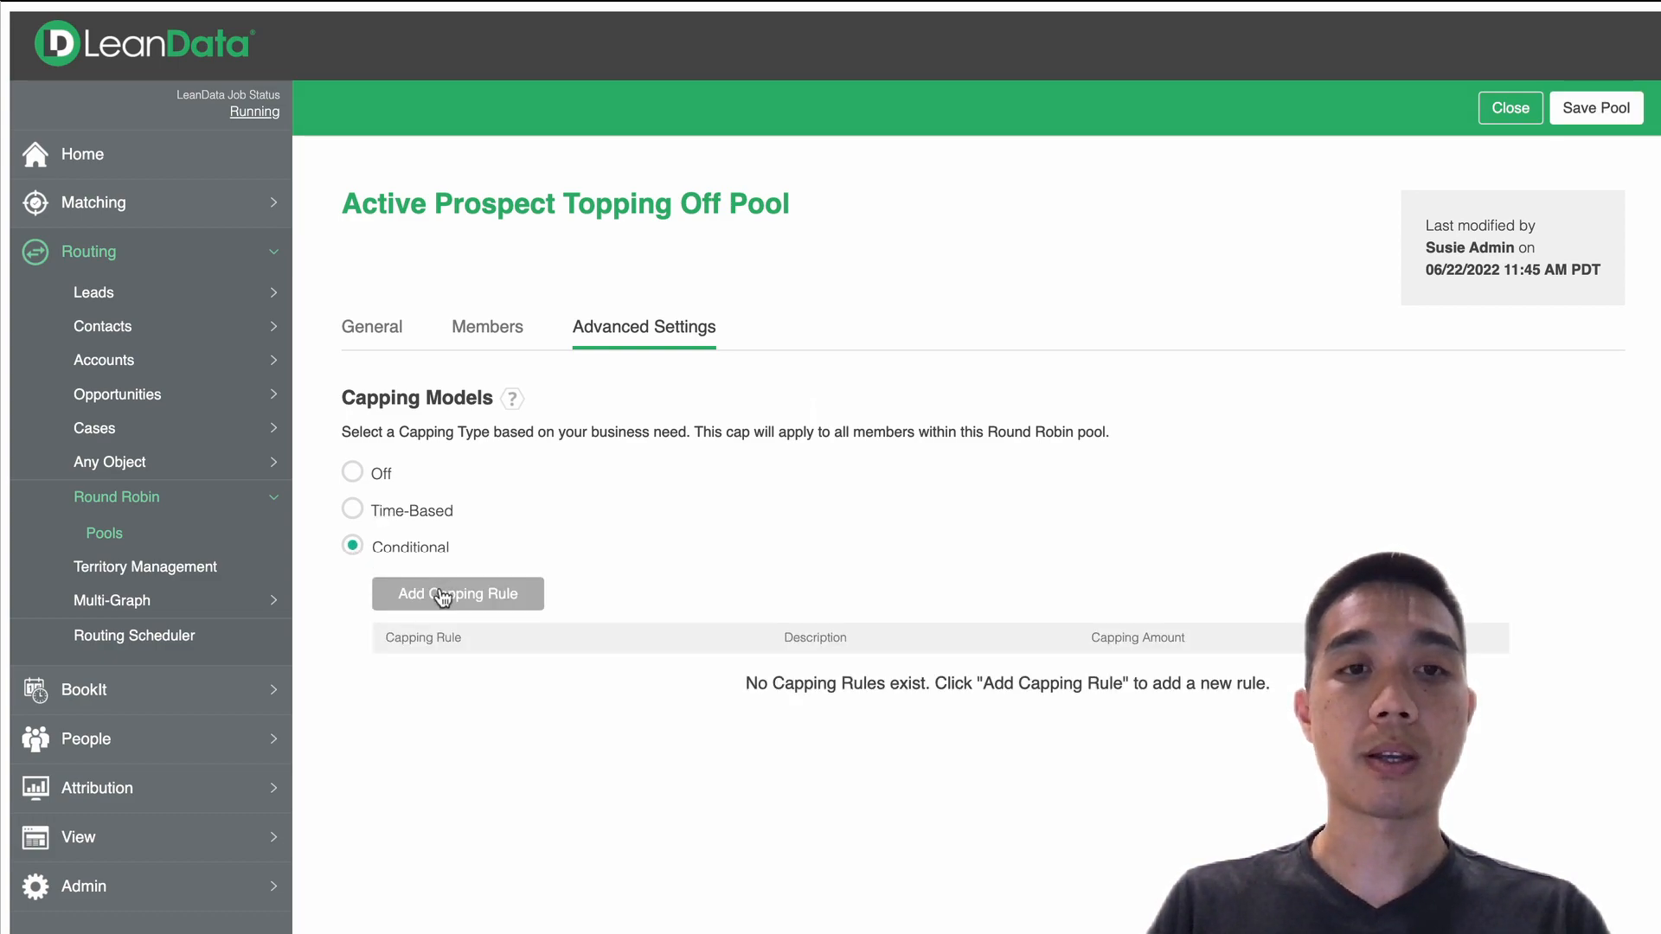
click(457, 594)
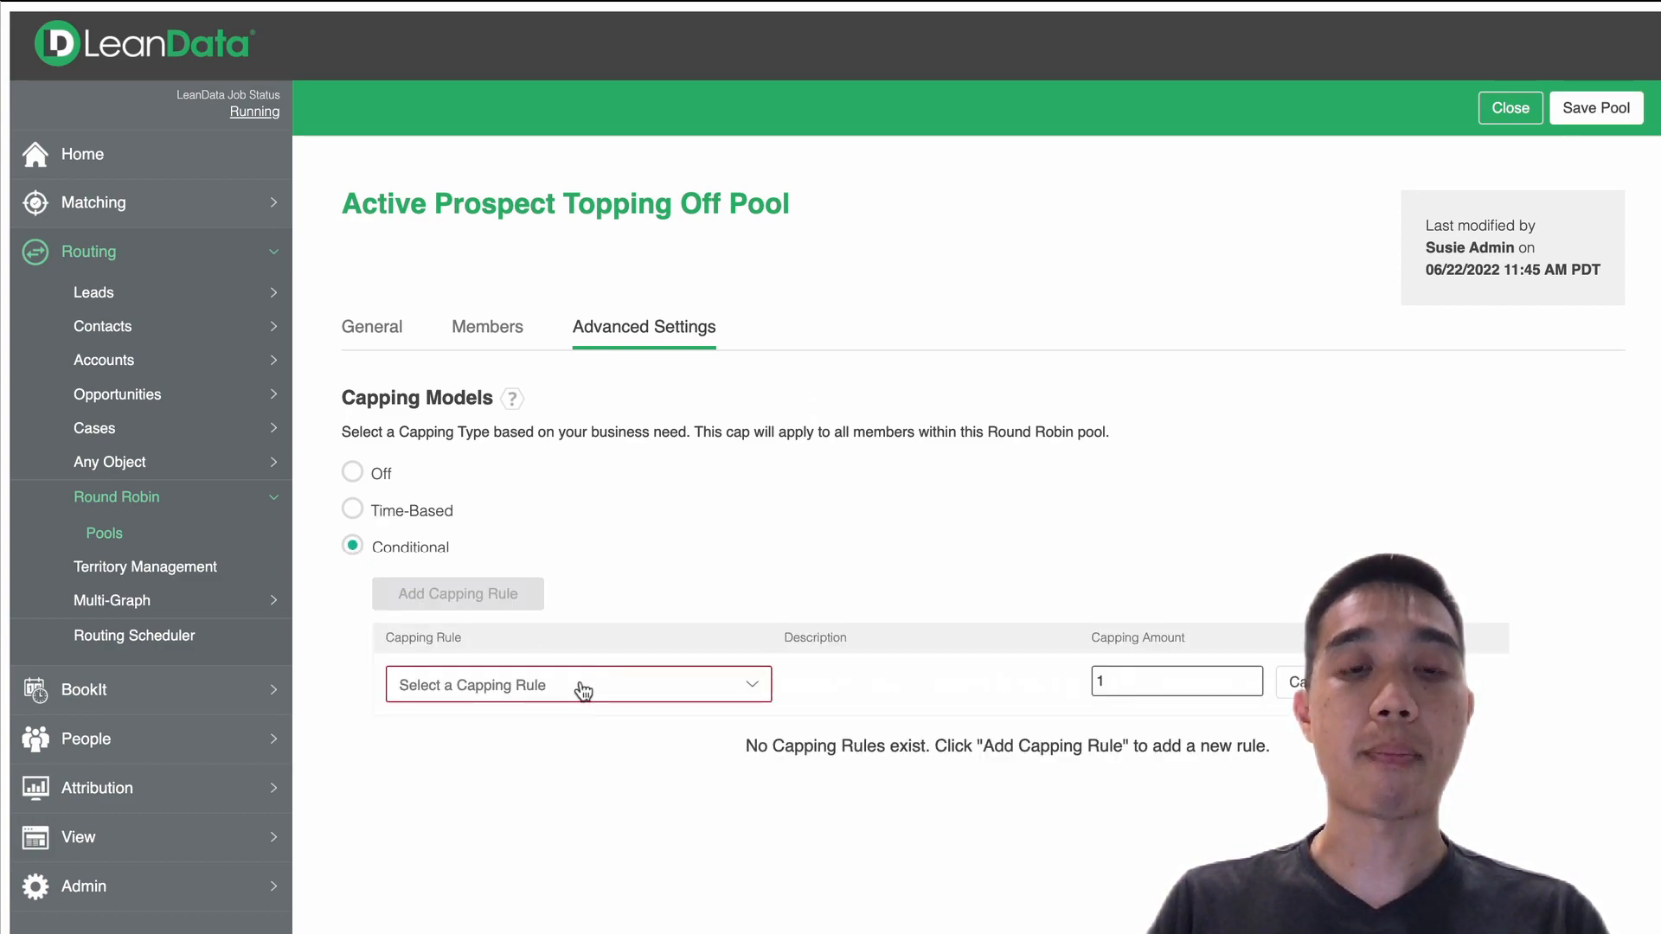
click(578, 685)
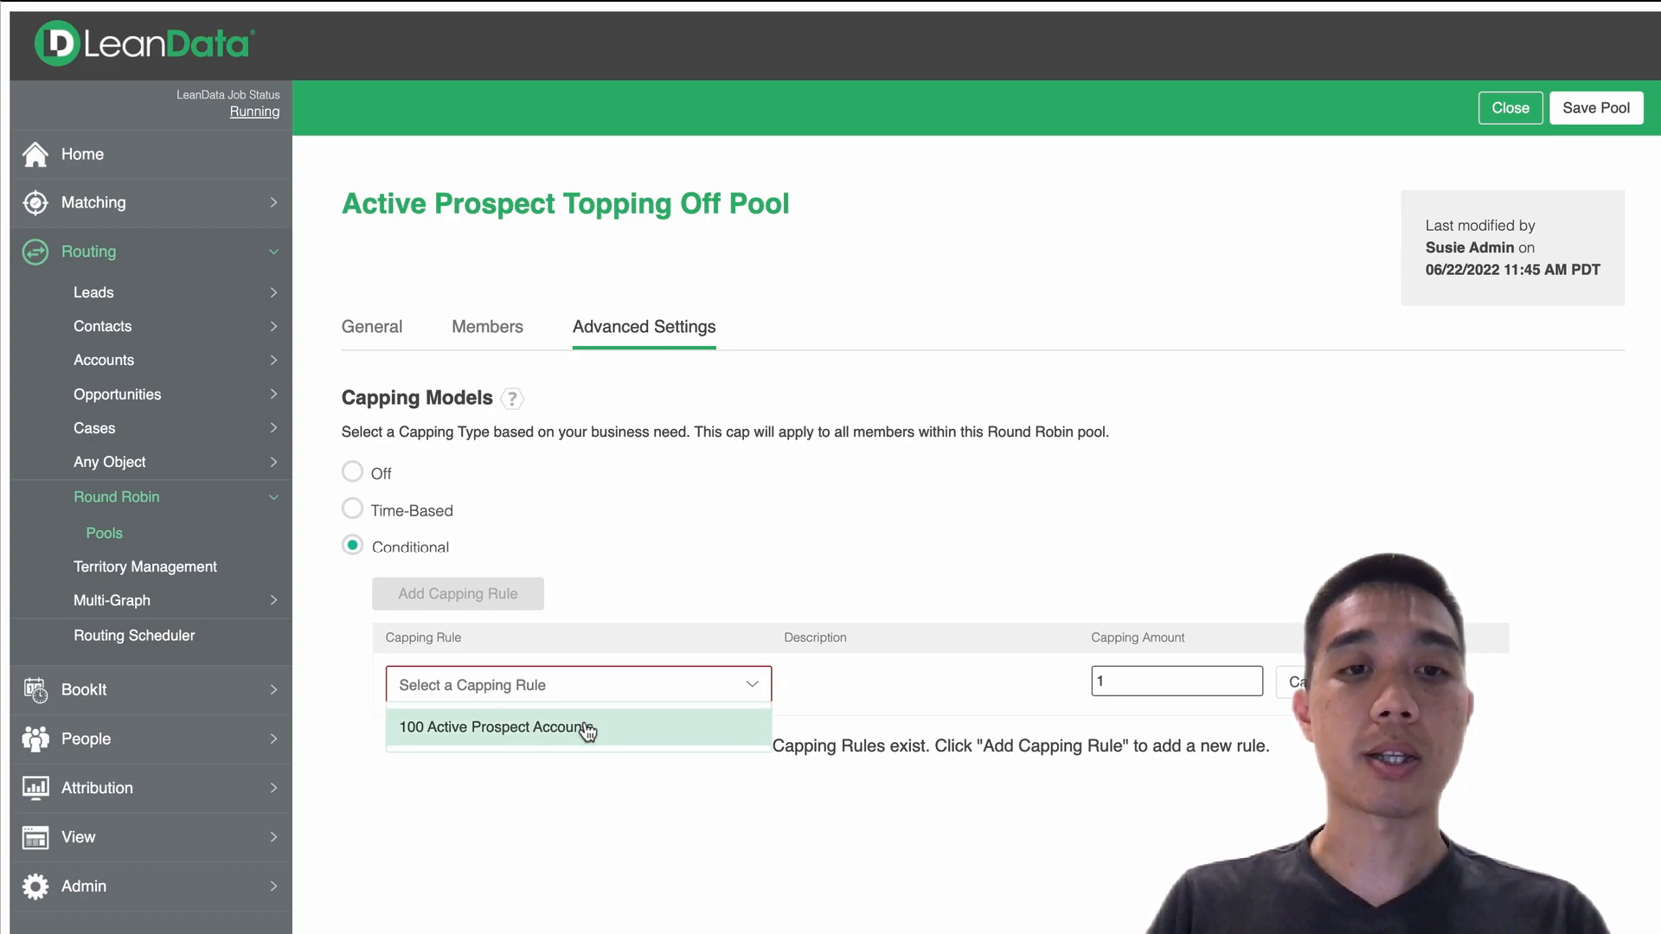
click(496, 728)
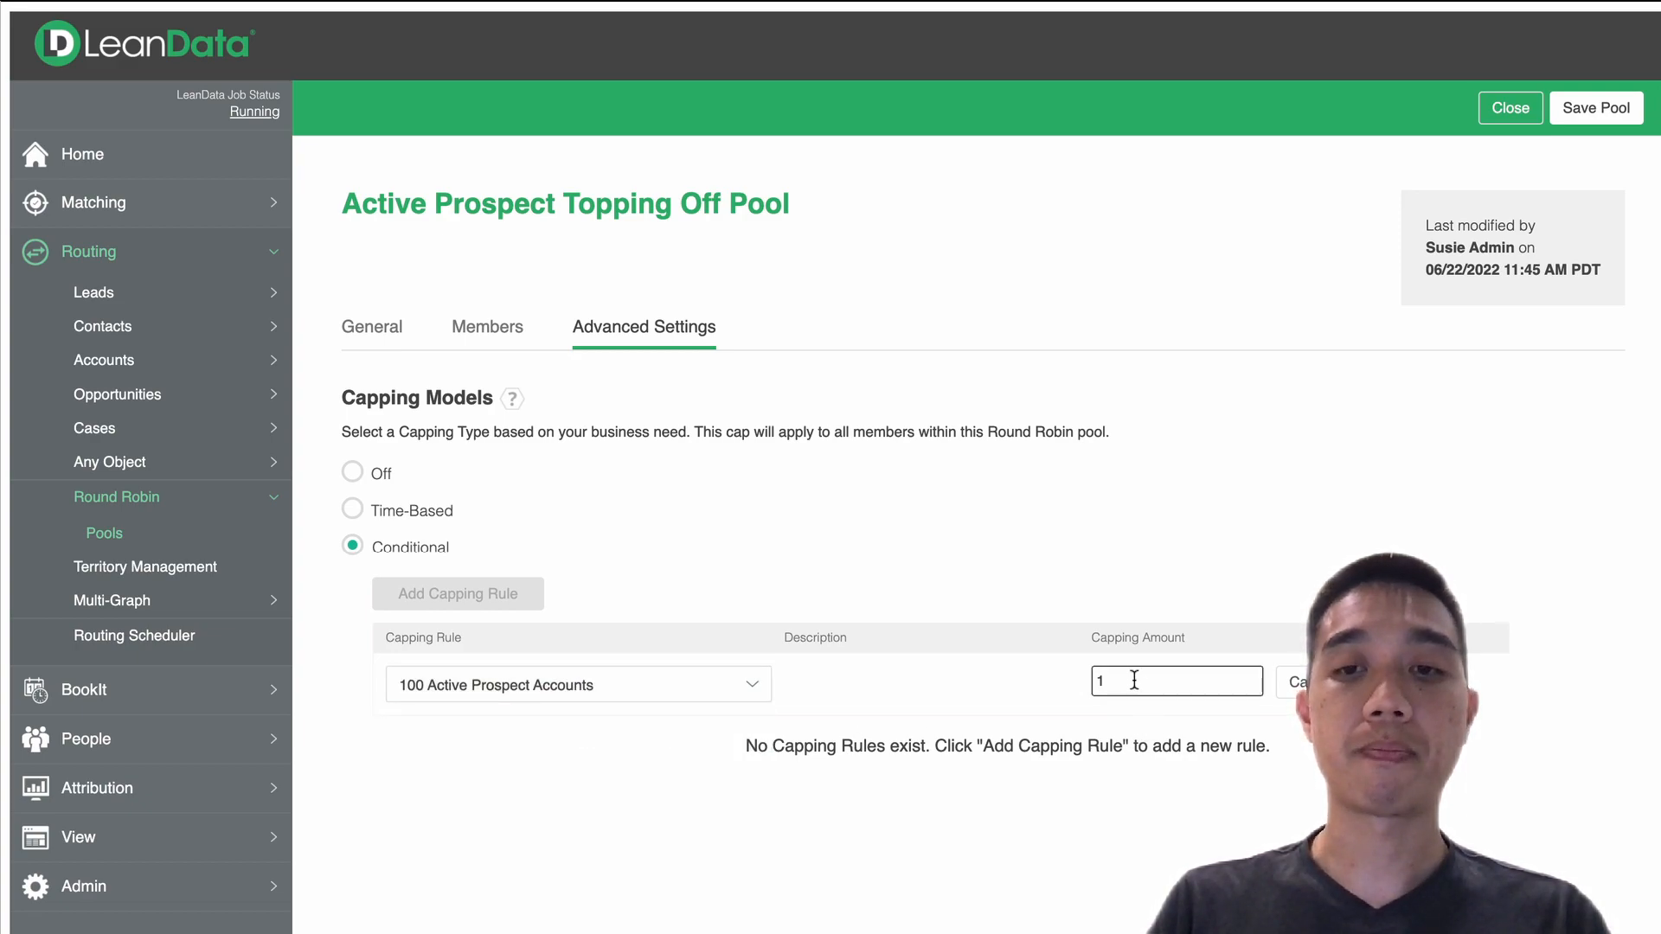
text(00)
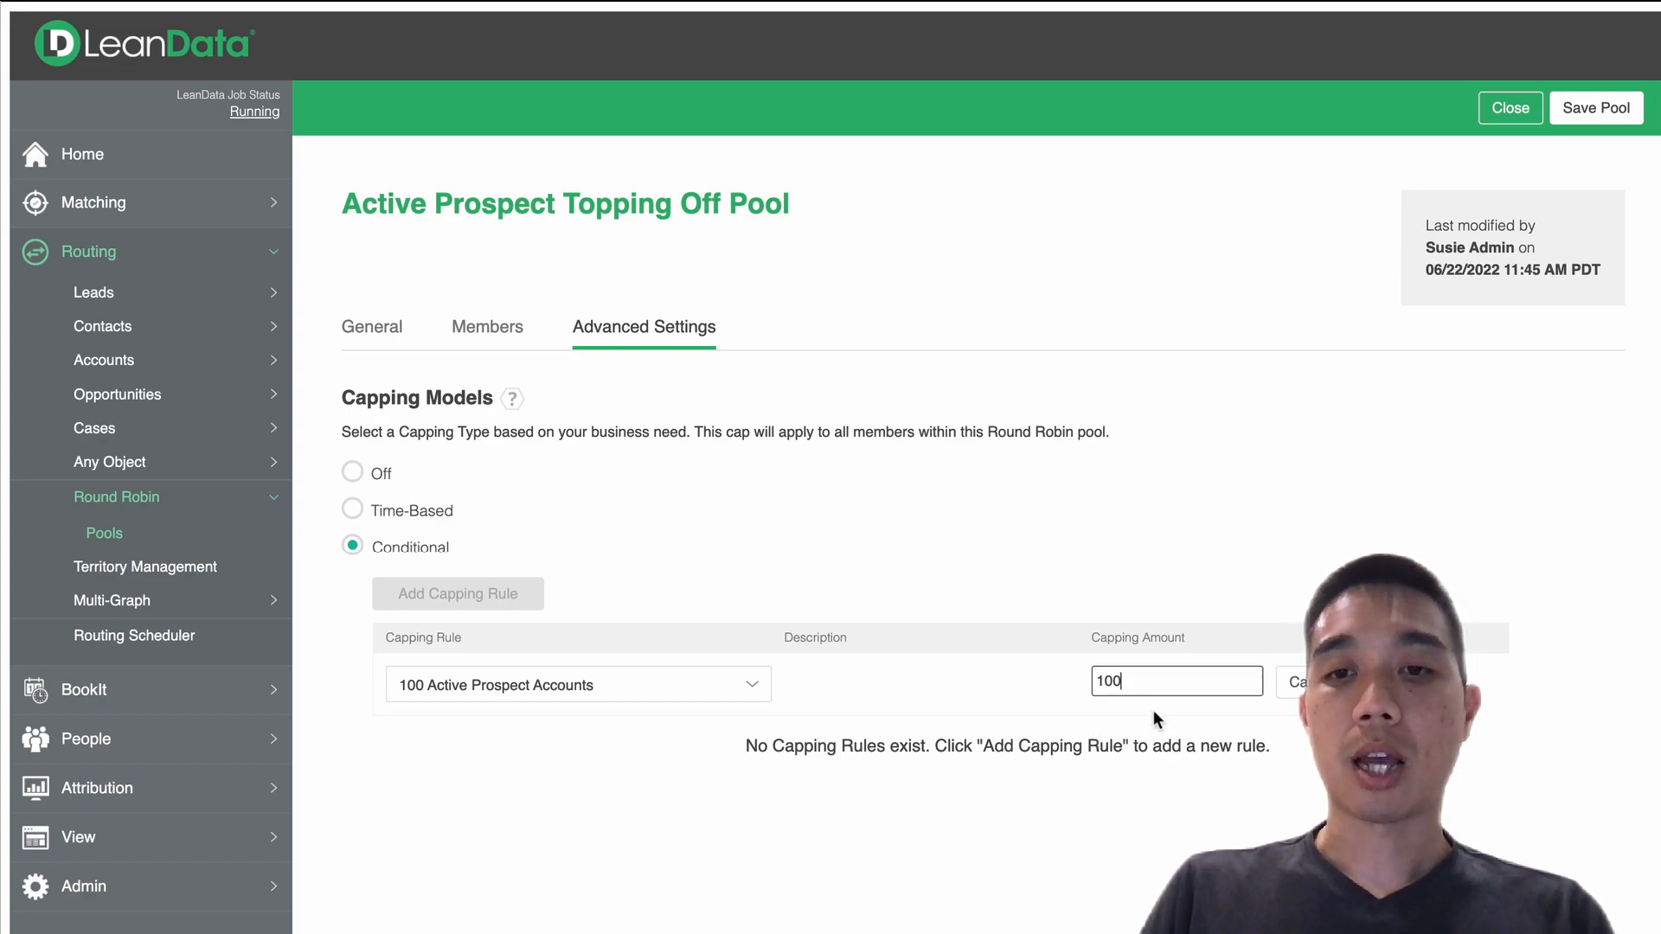
click(457, 594)
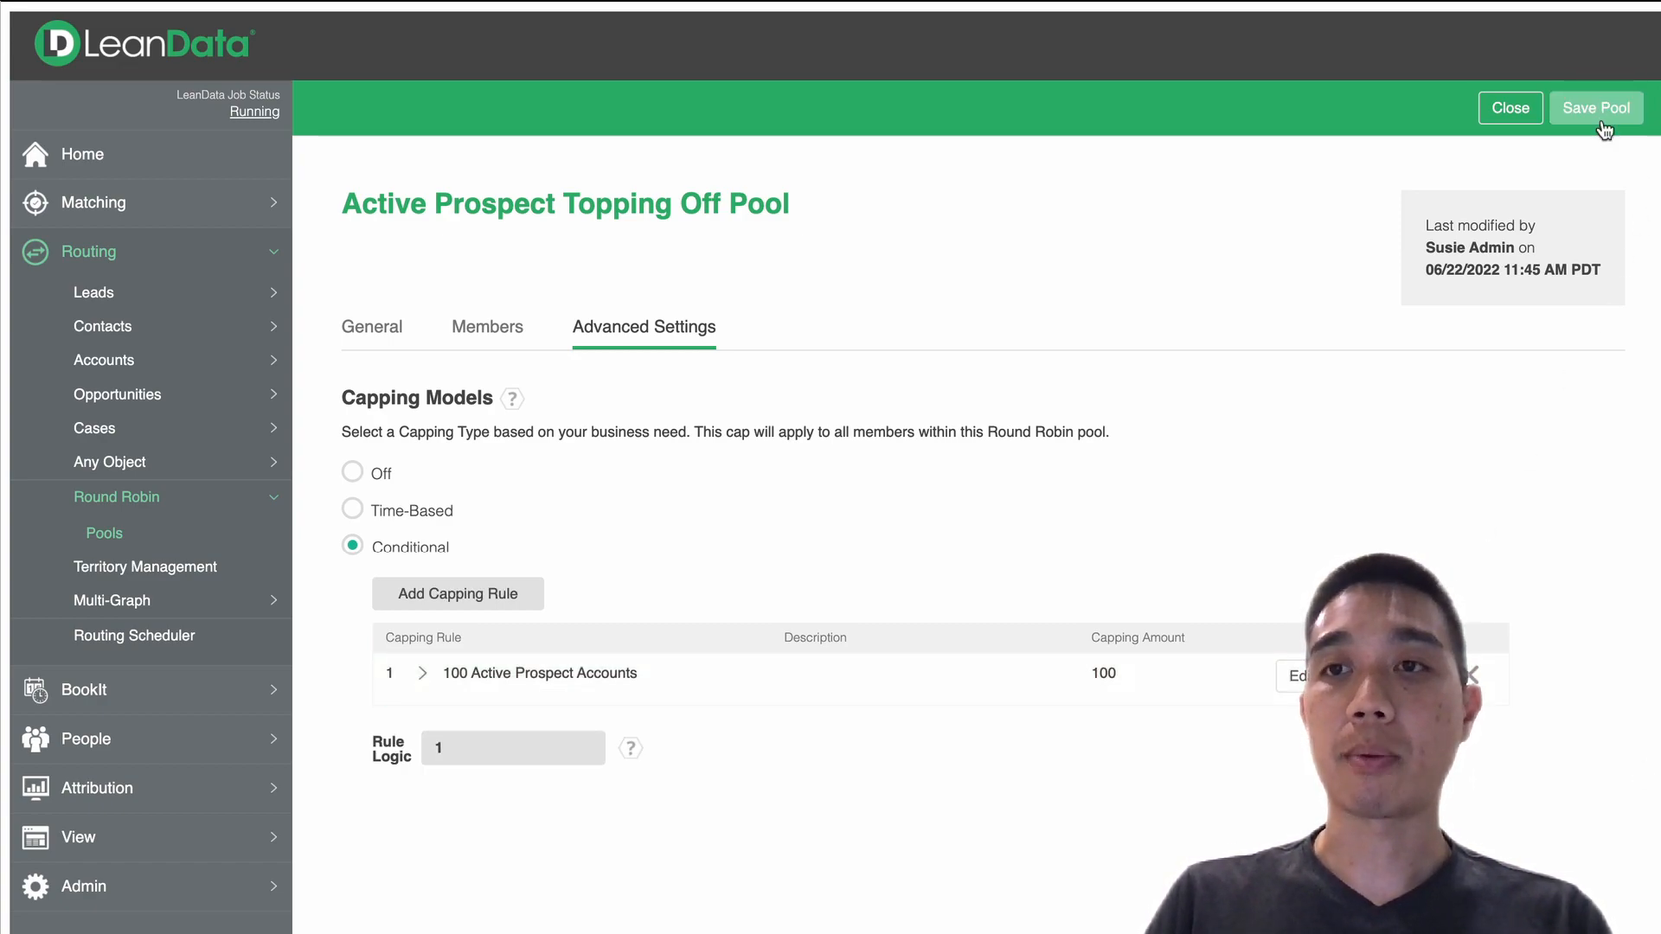
click(1596, 107)
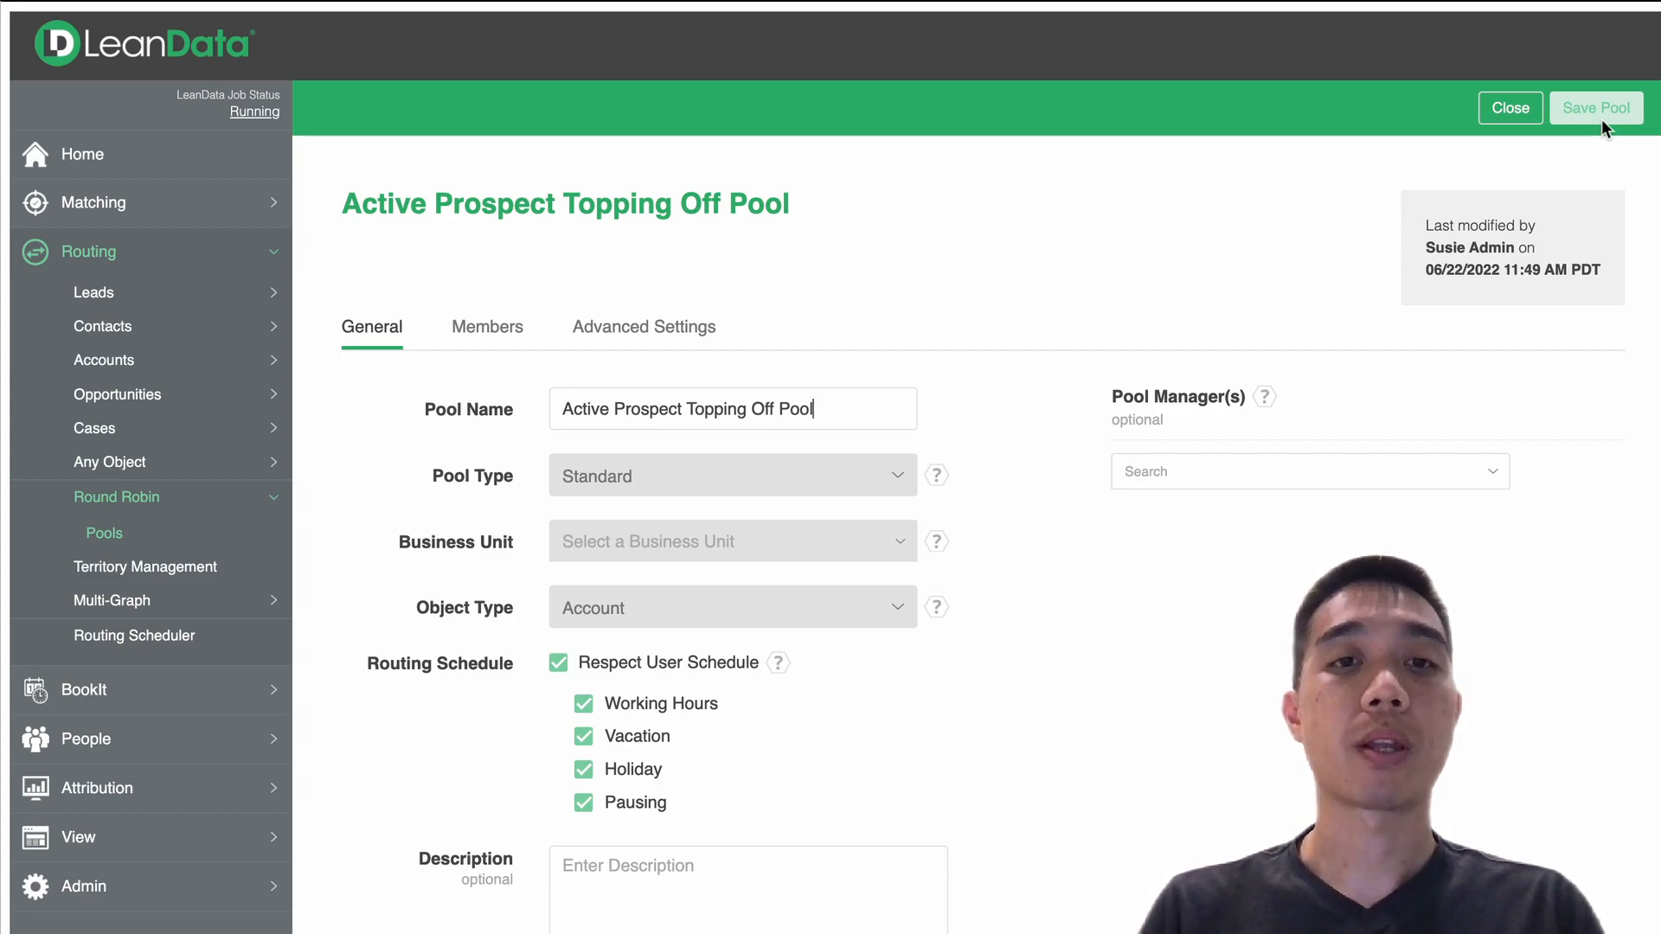
mouse_move(1219, 227)
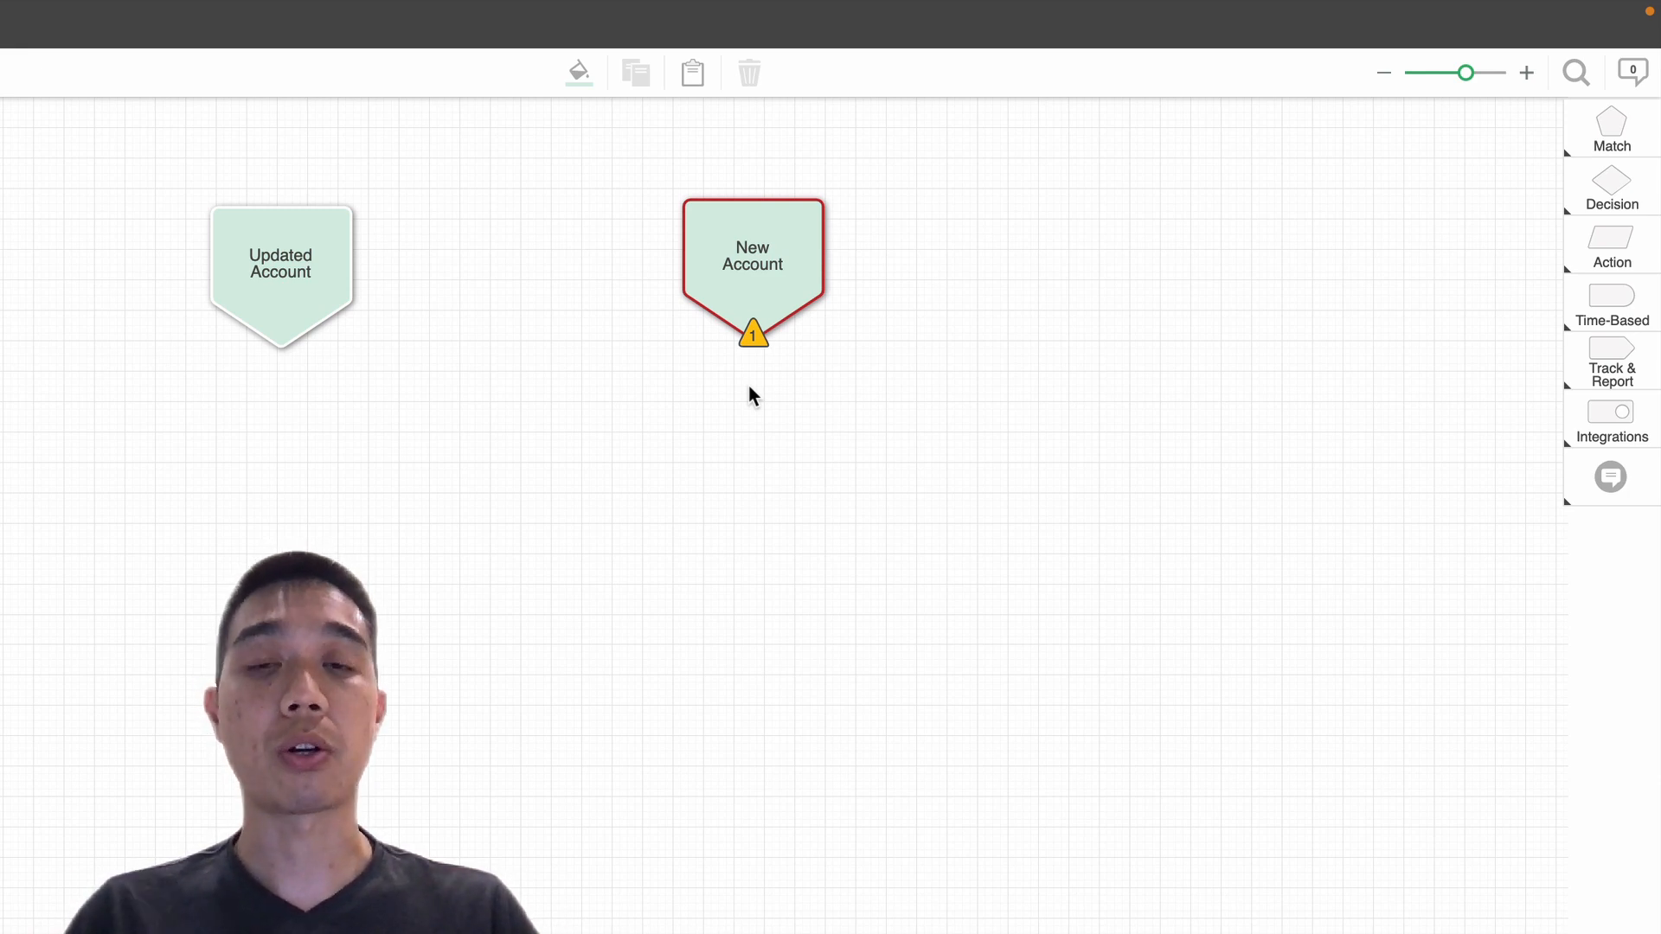
mouse_move(787, 318)
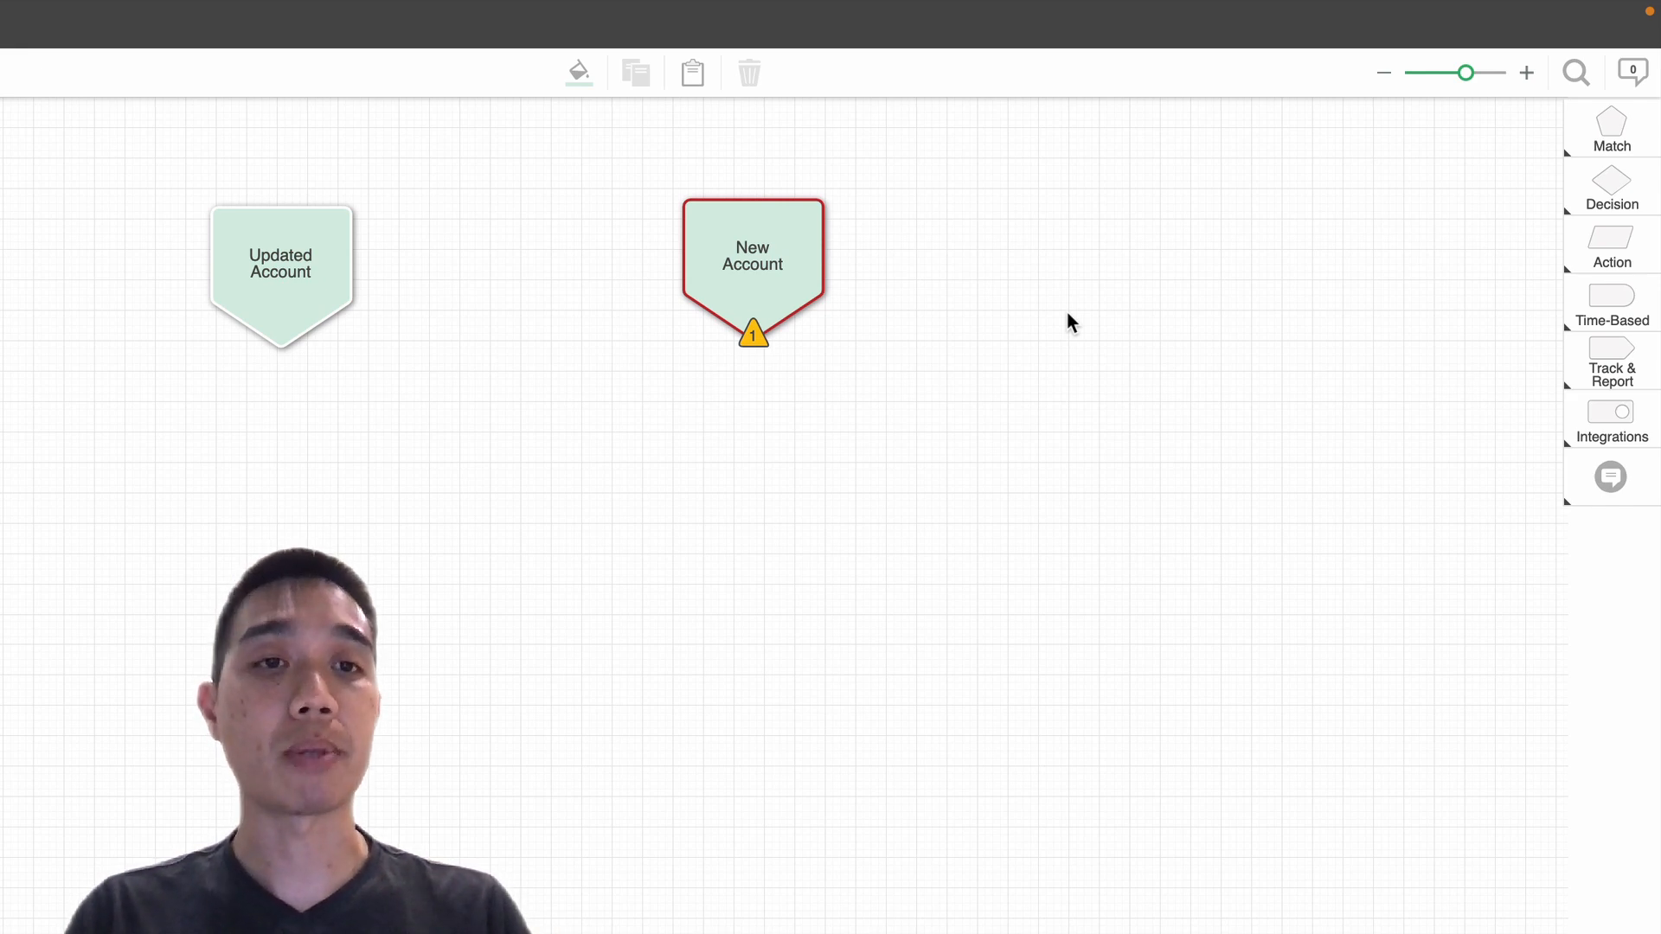
mouse_move(1568, 239)
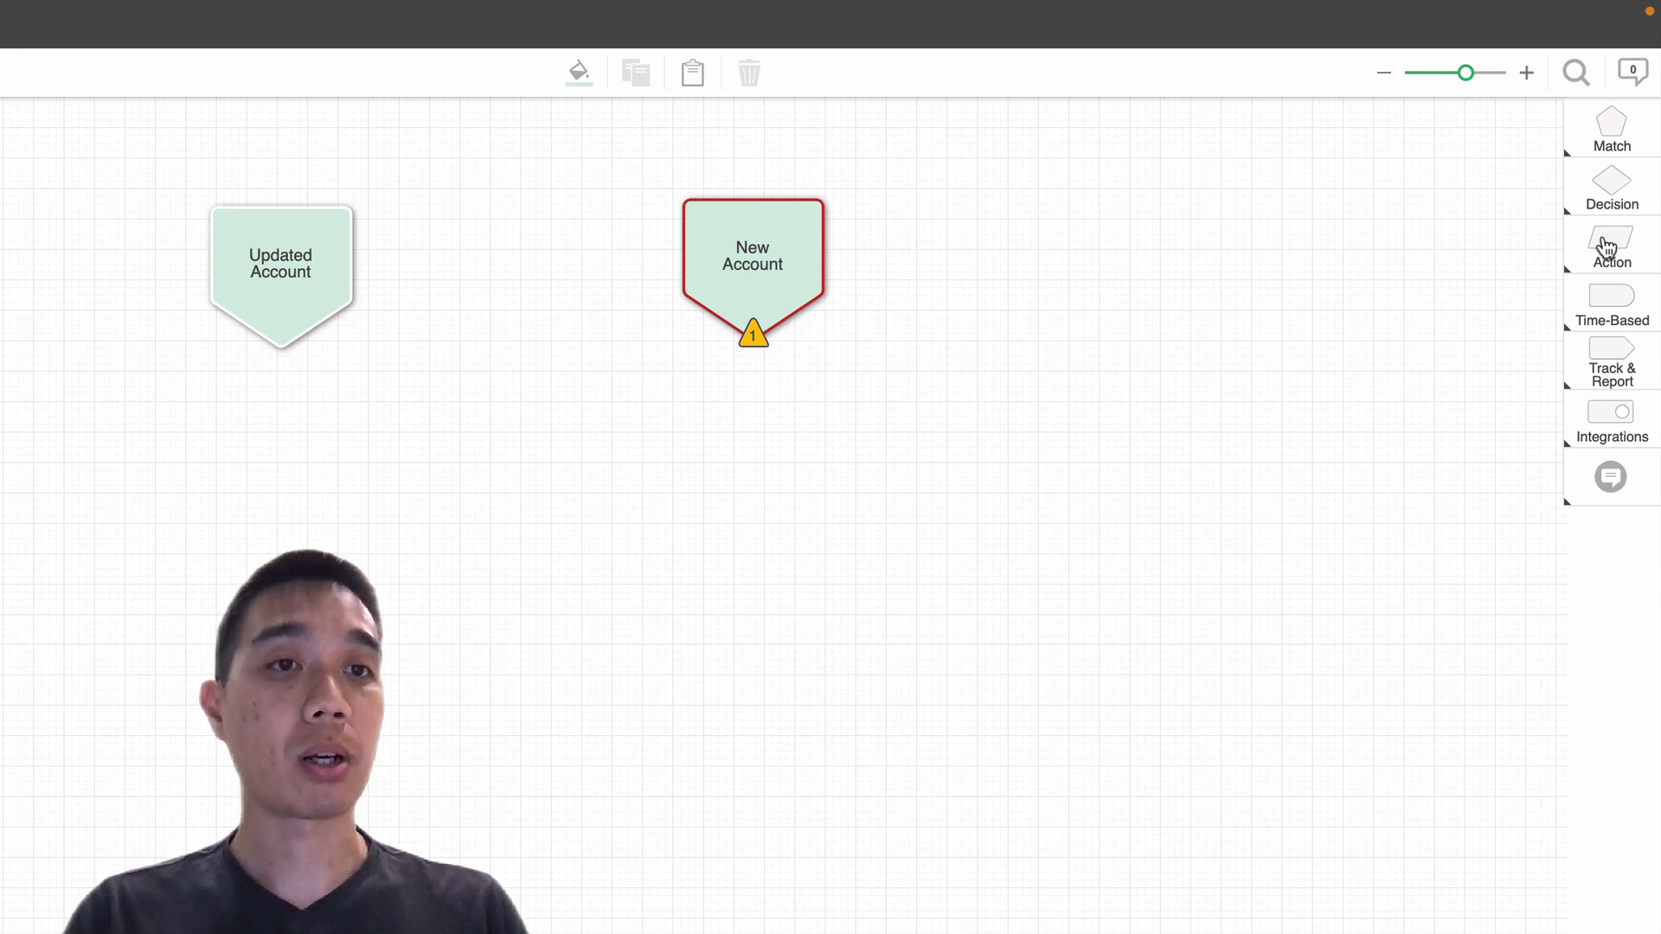
- Place a Round Robin action node and connect the New Account trigger to it
click(1611, 247)
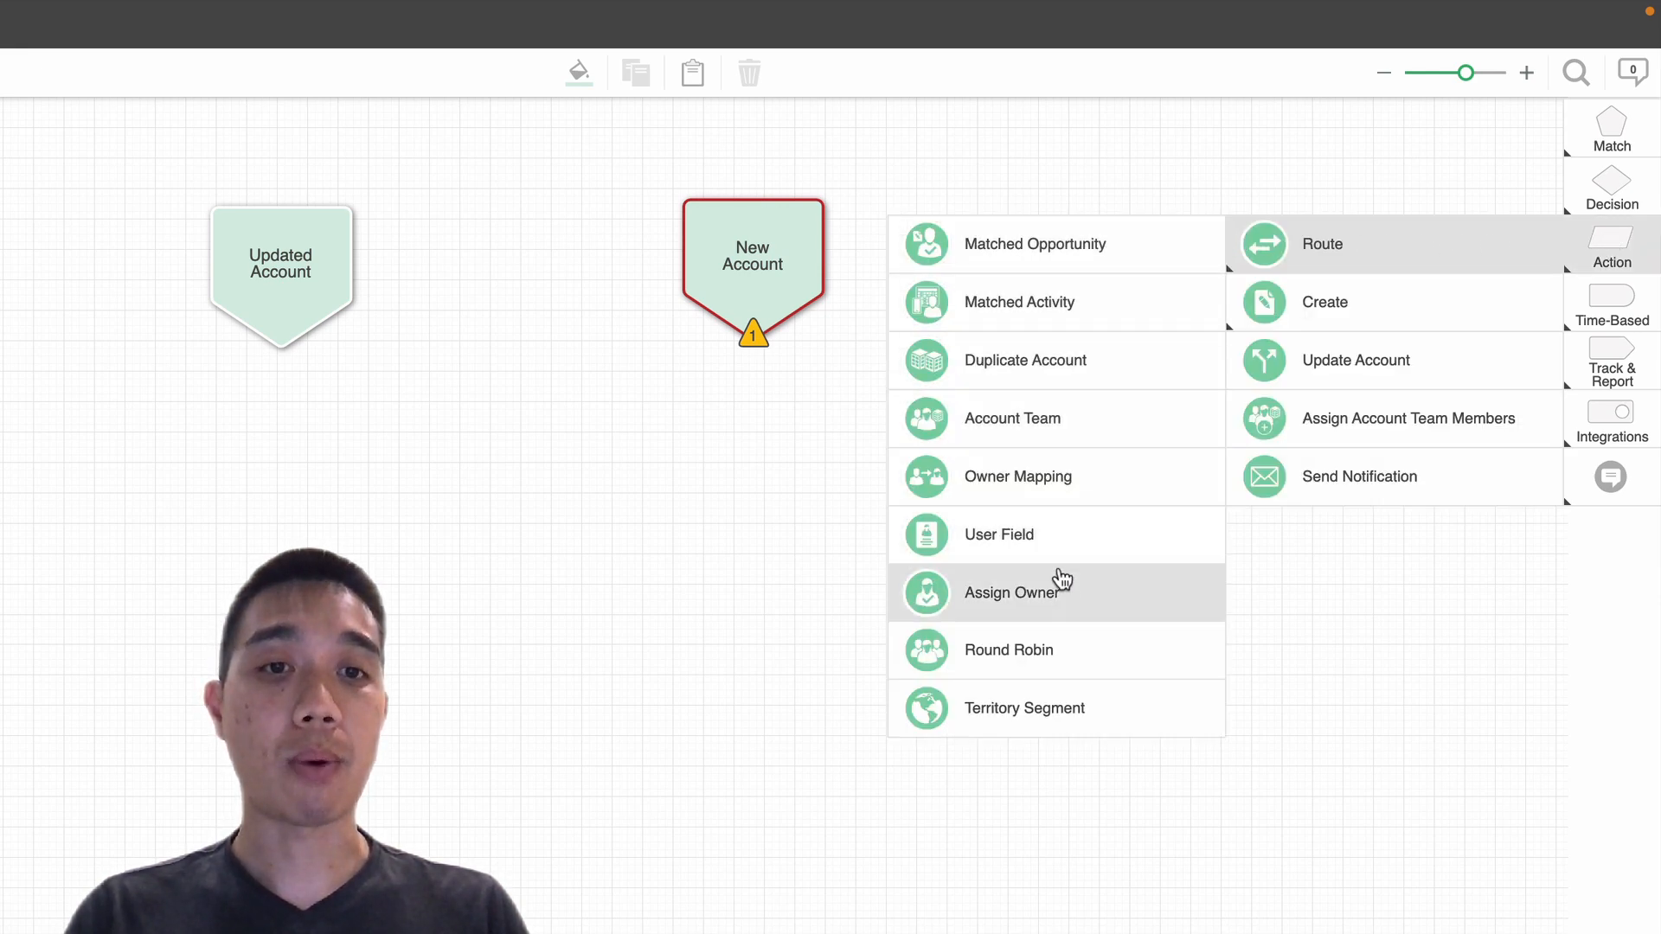
click(1008, 648)
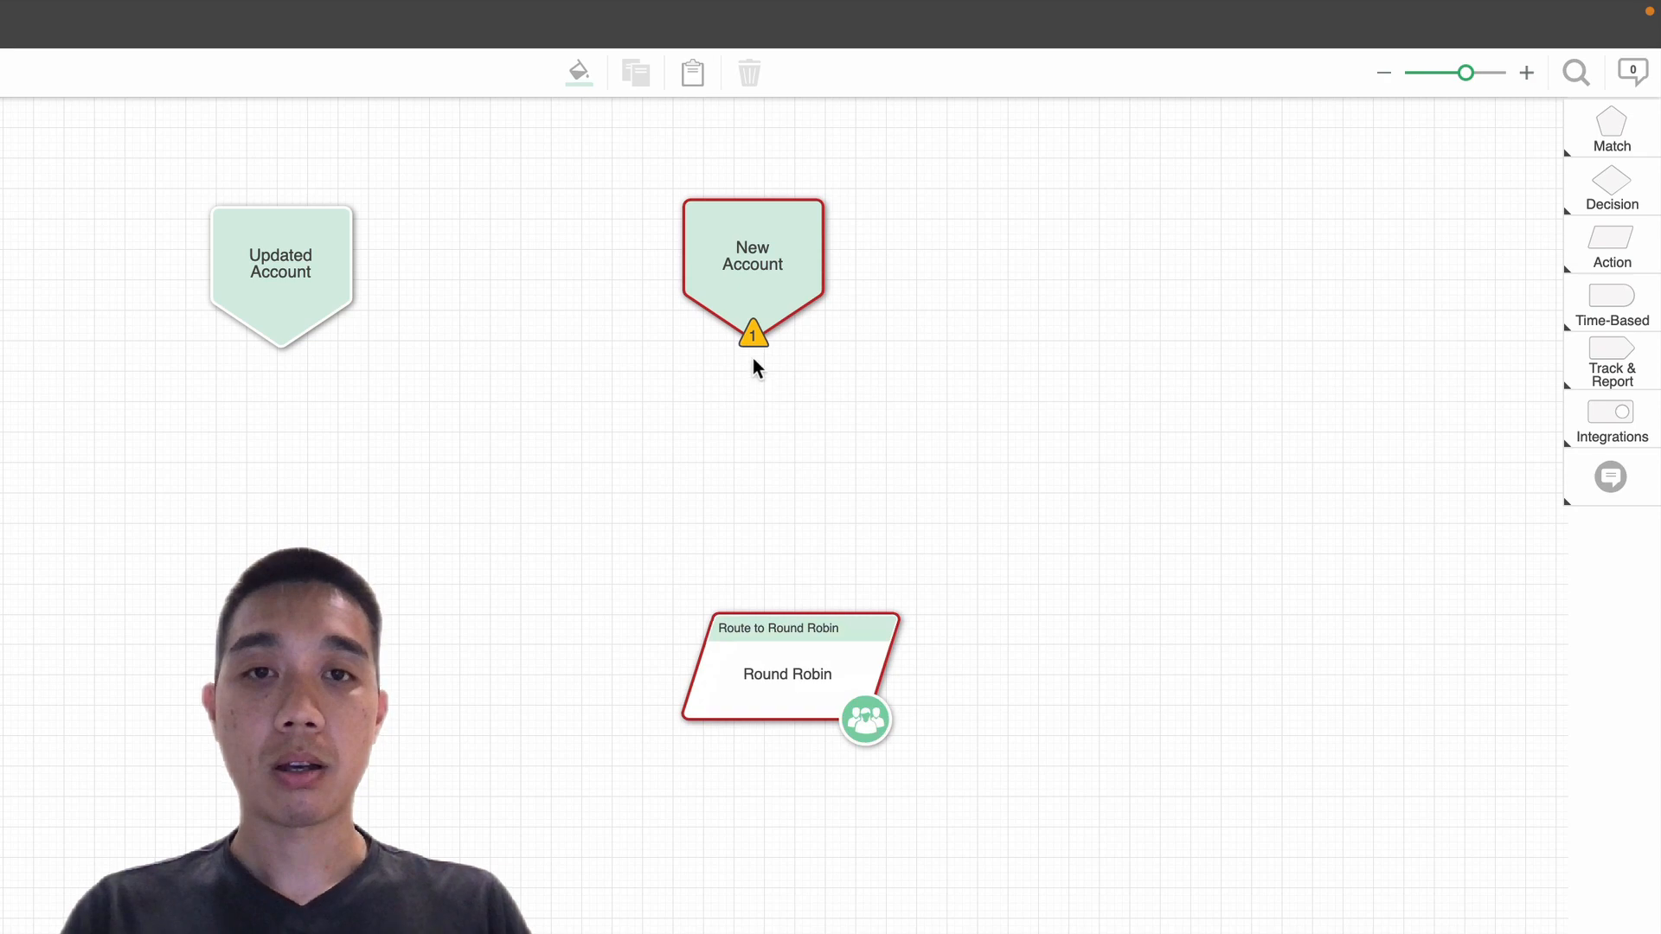
drag(752, 337, 815, 620)
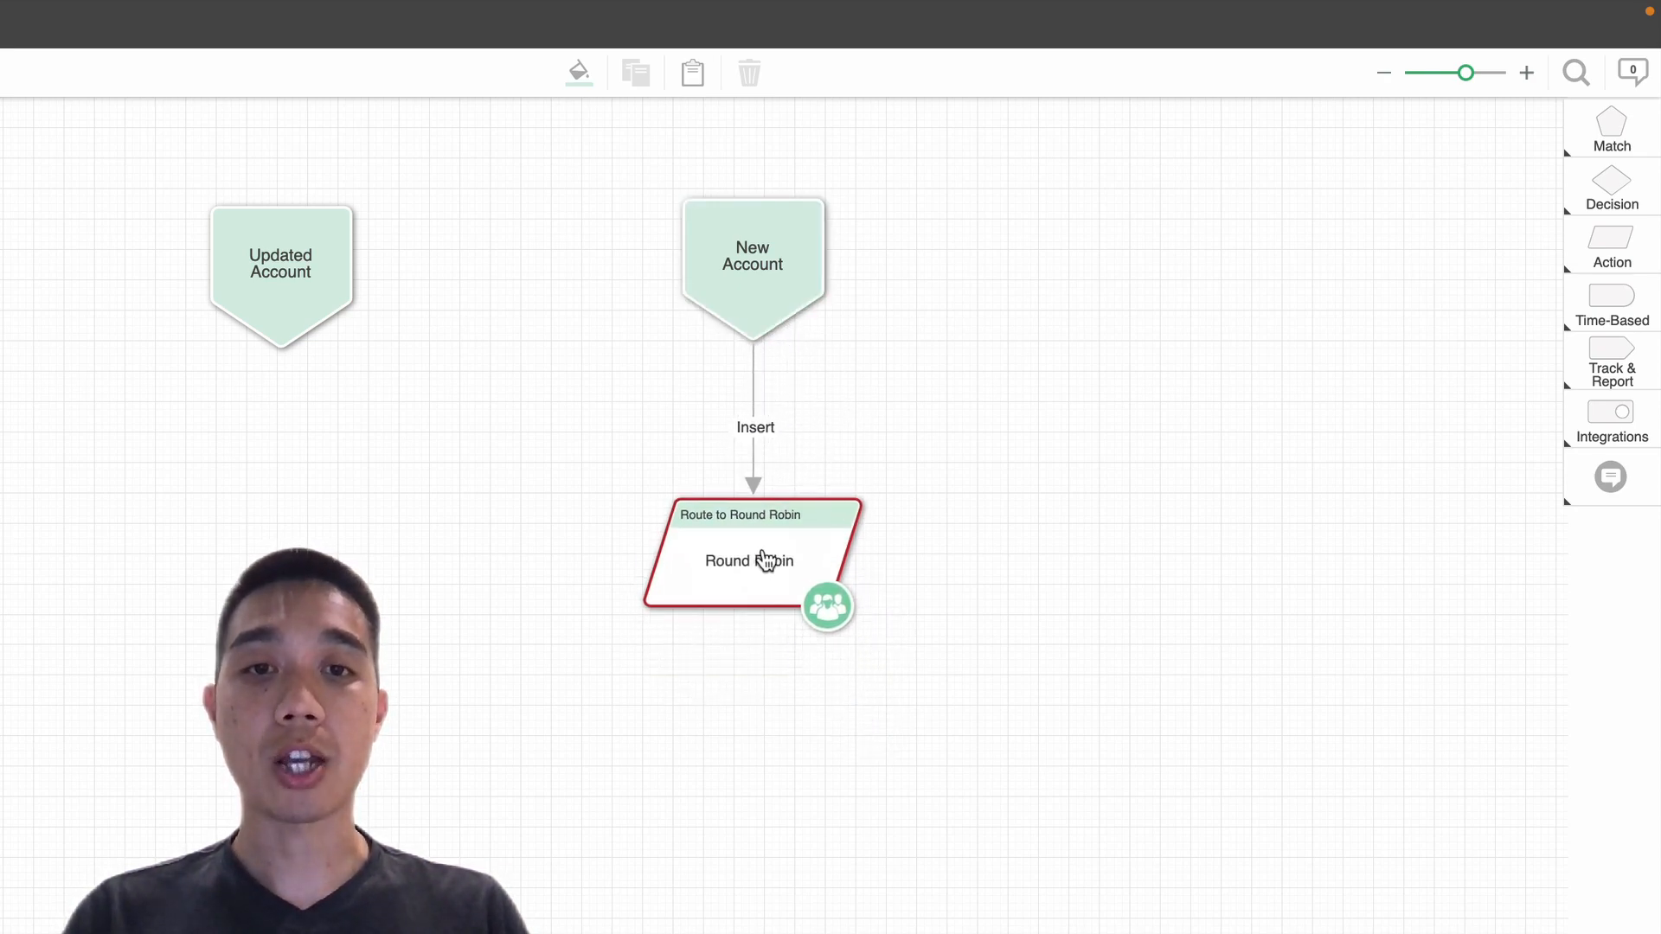
- Open the Round Robin action's settings and show its Round Robin Pool choices
double_click(749, 560)
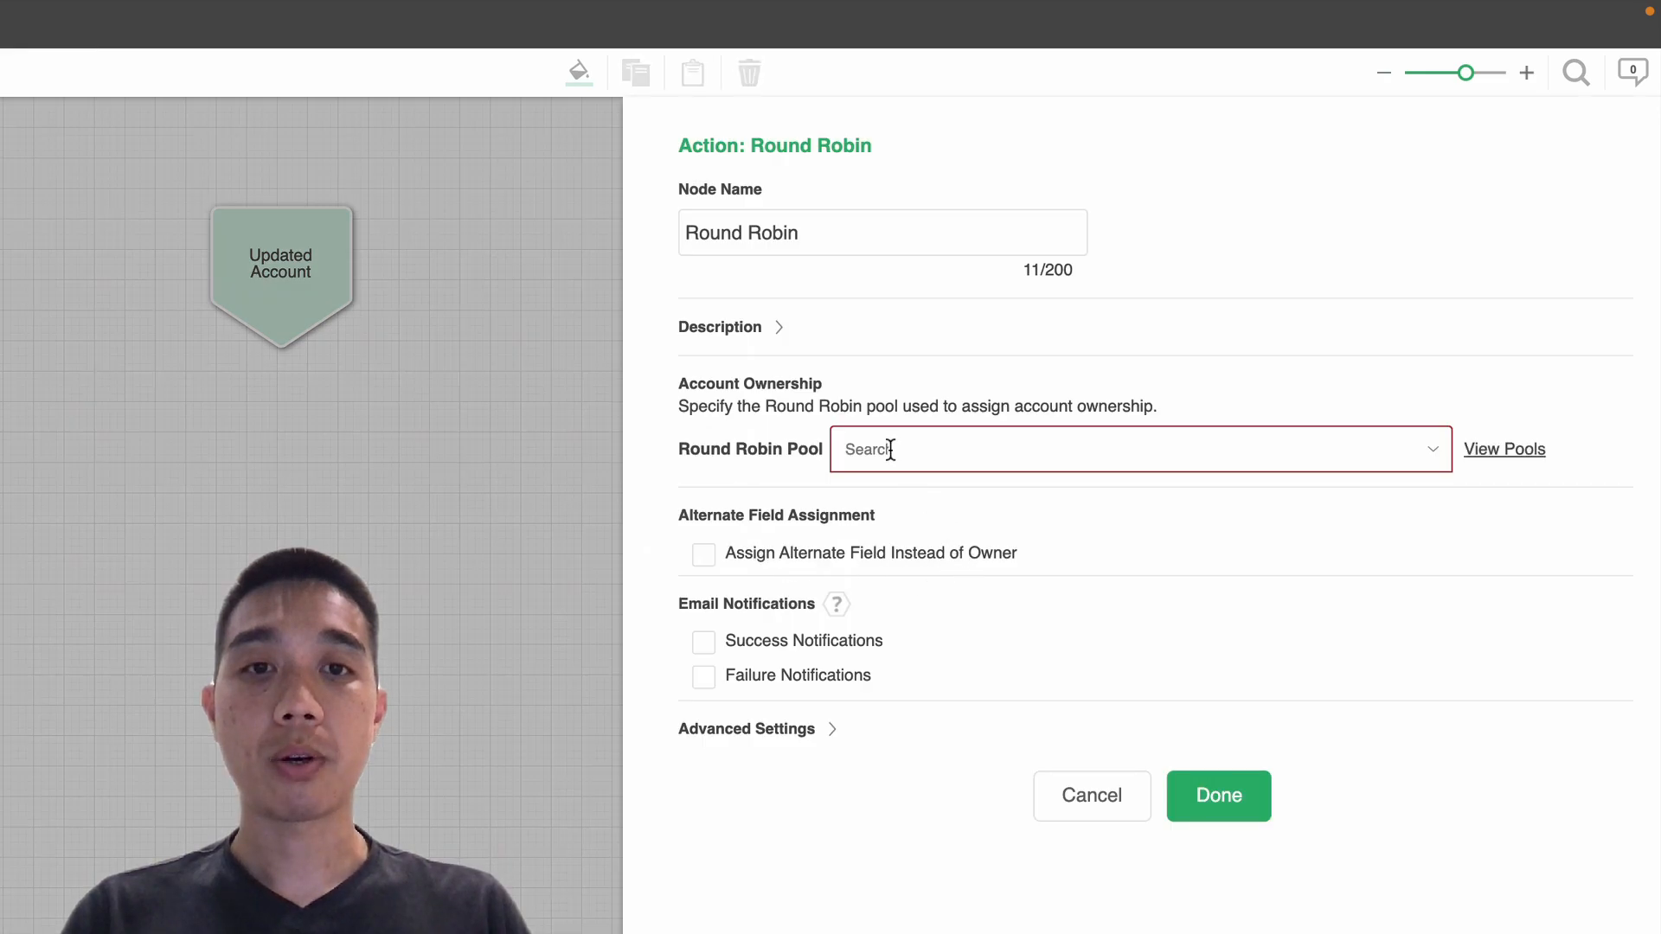
click(1134, 450)
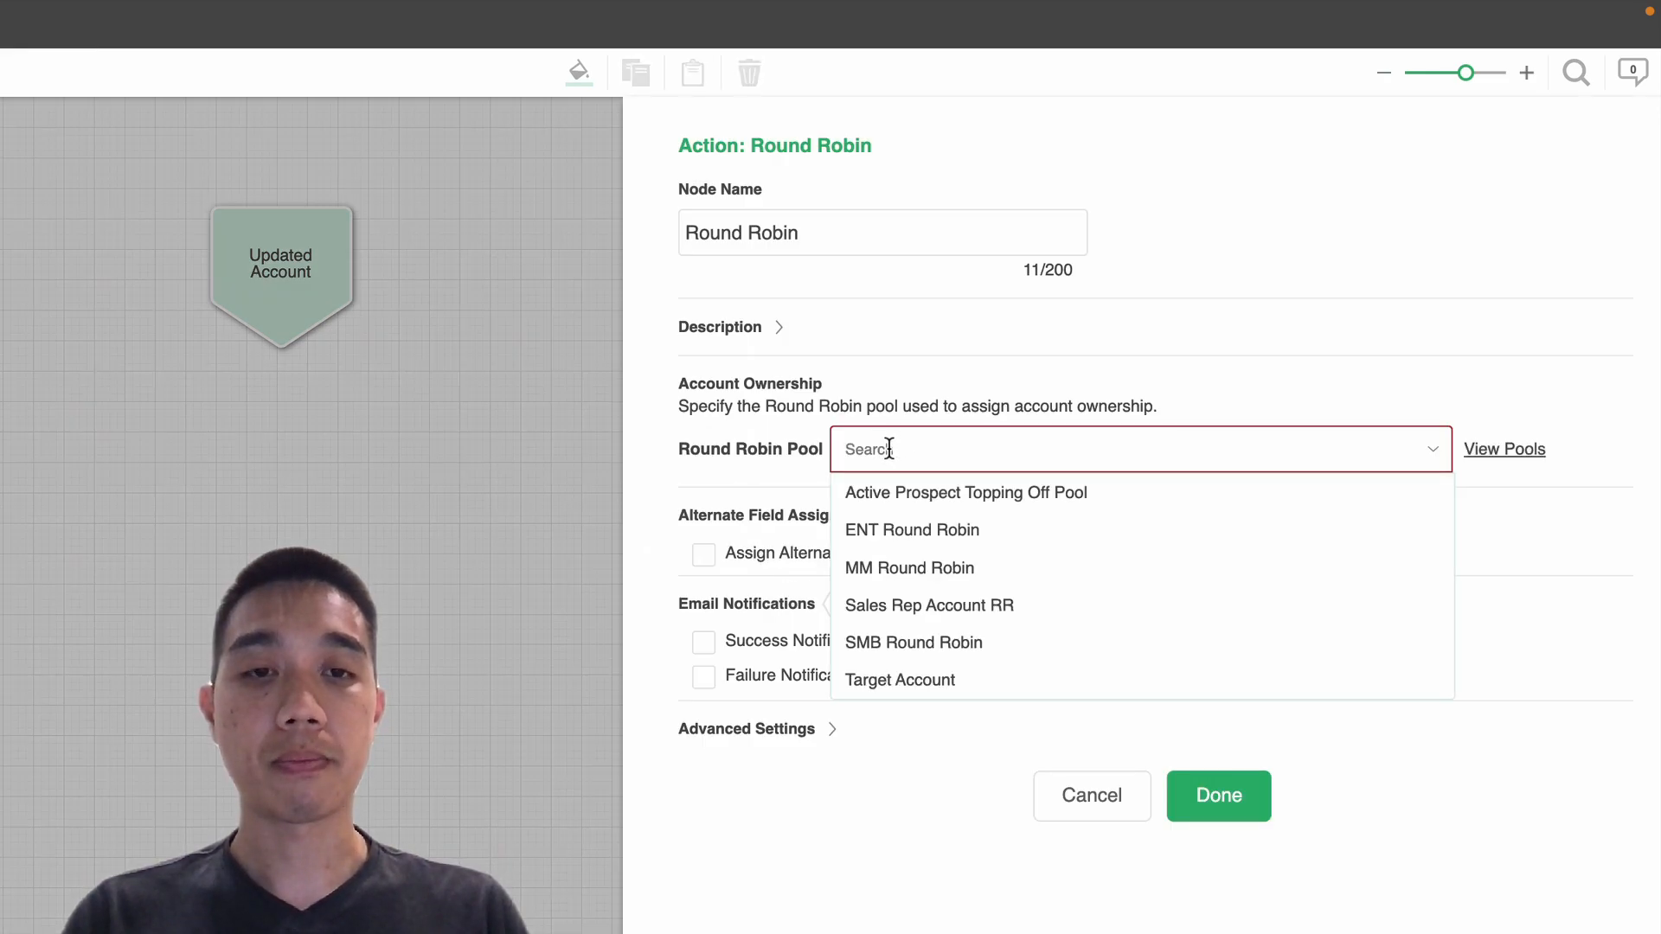
mouse_move(1003, 507)
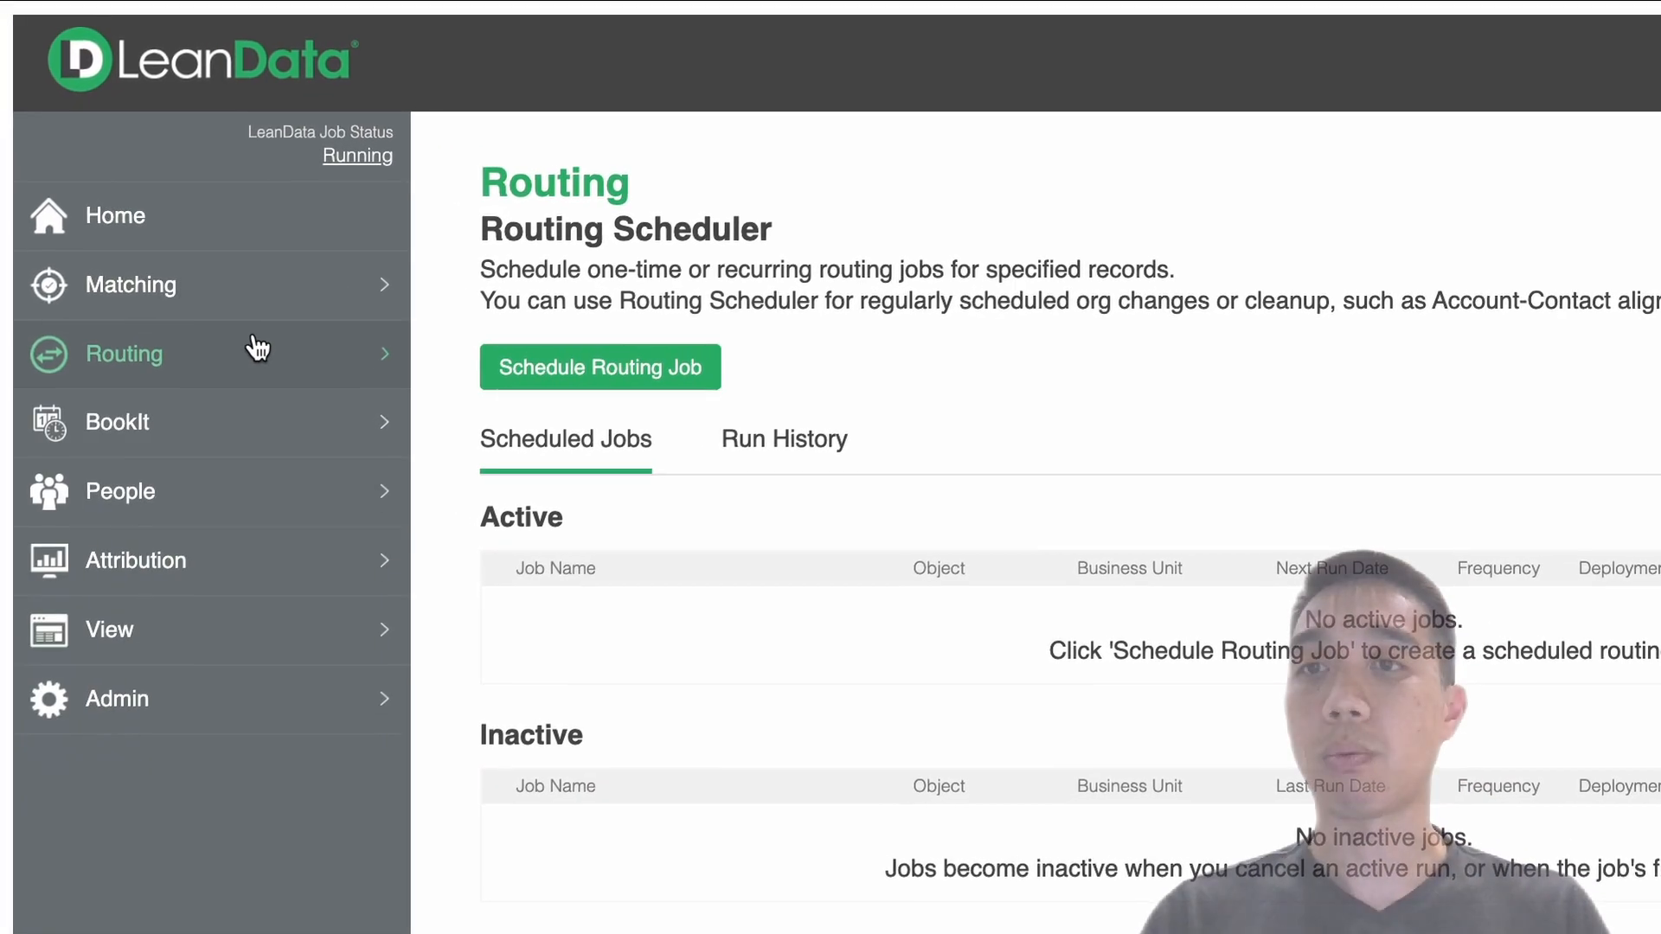
- Start a blank Schedule Routing Job form from the Routing sidebar
click(124, 353)
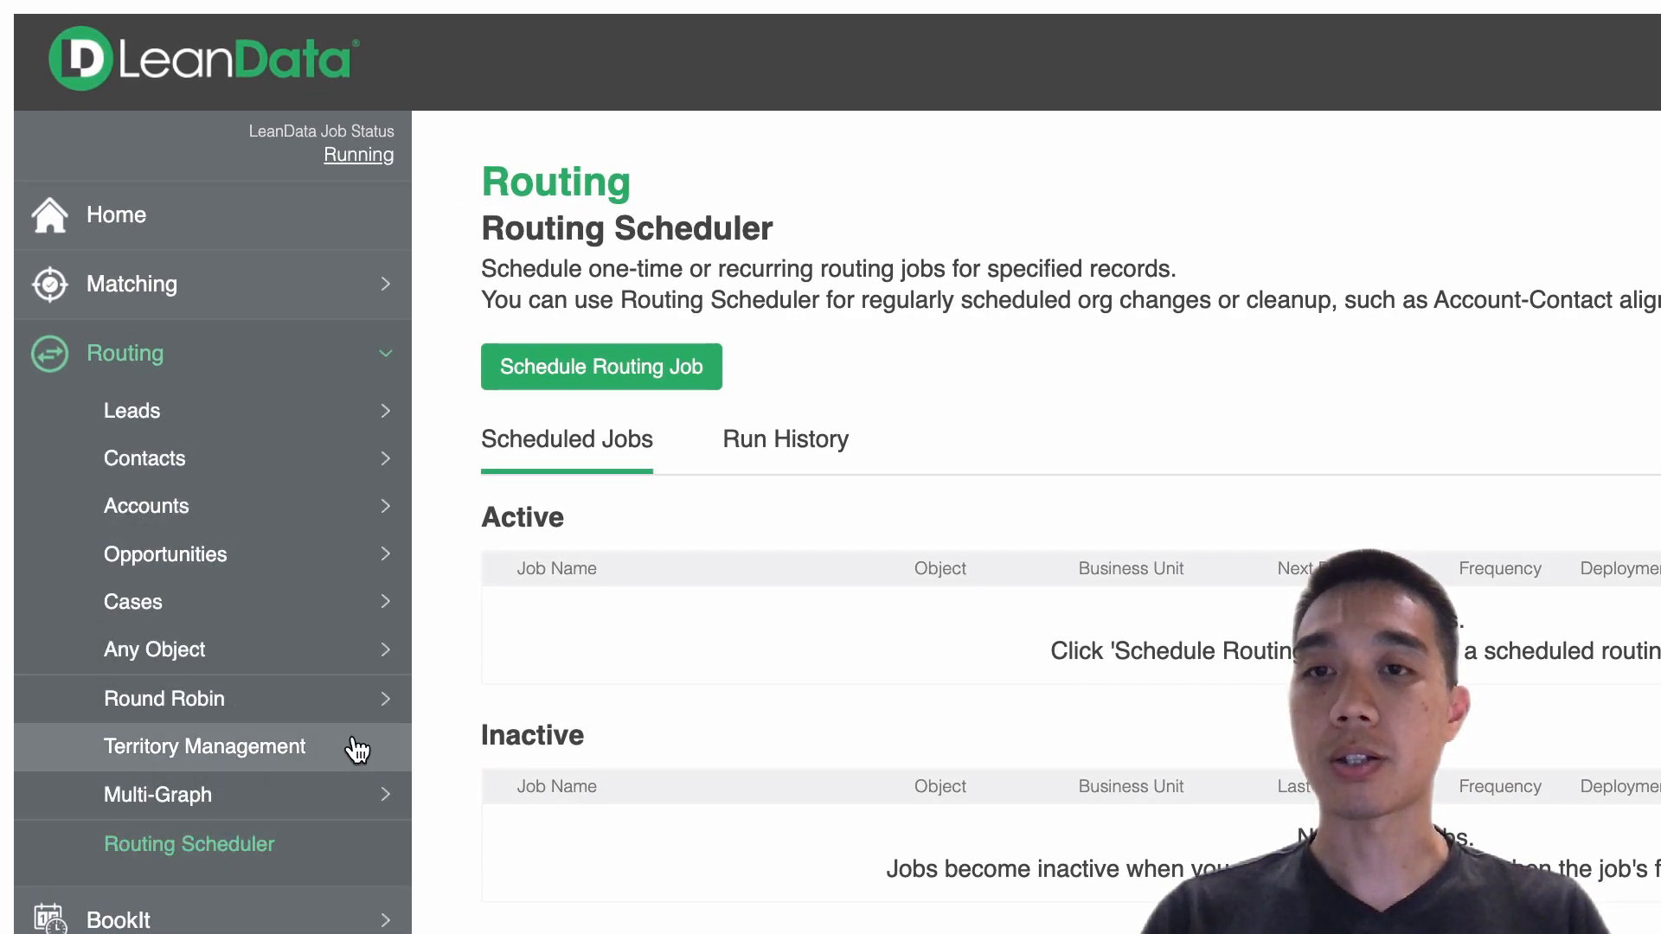
click(601, 367)
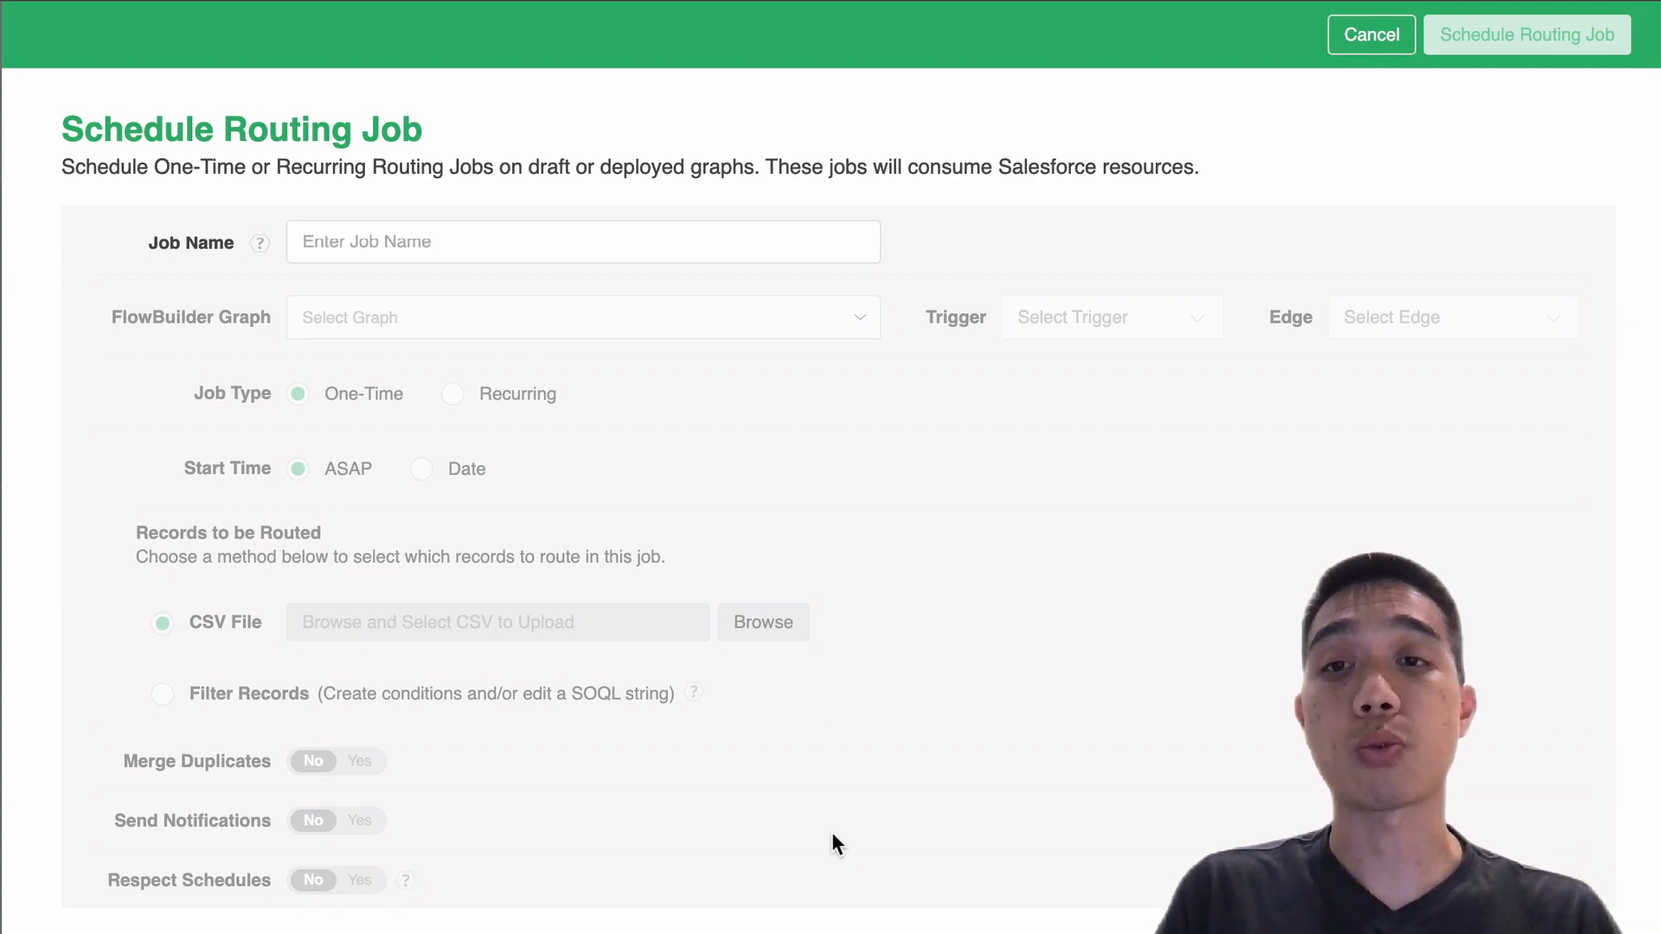
mouse_move(427, 286)
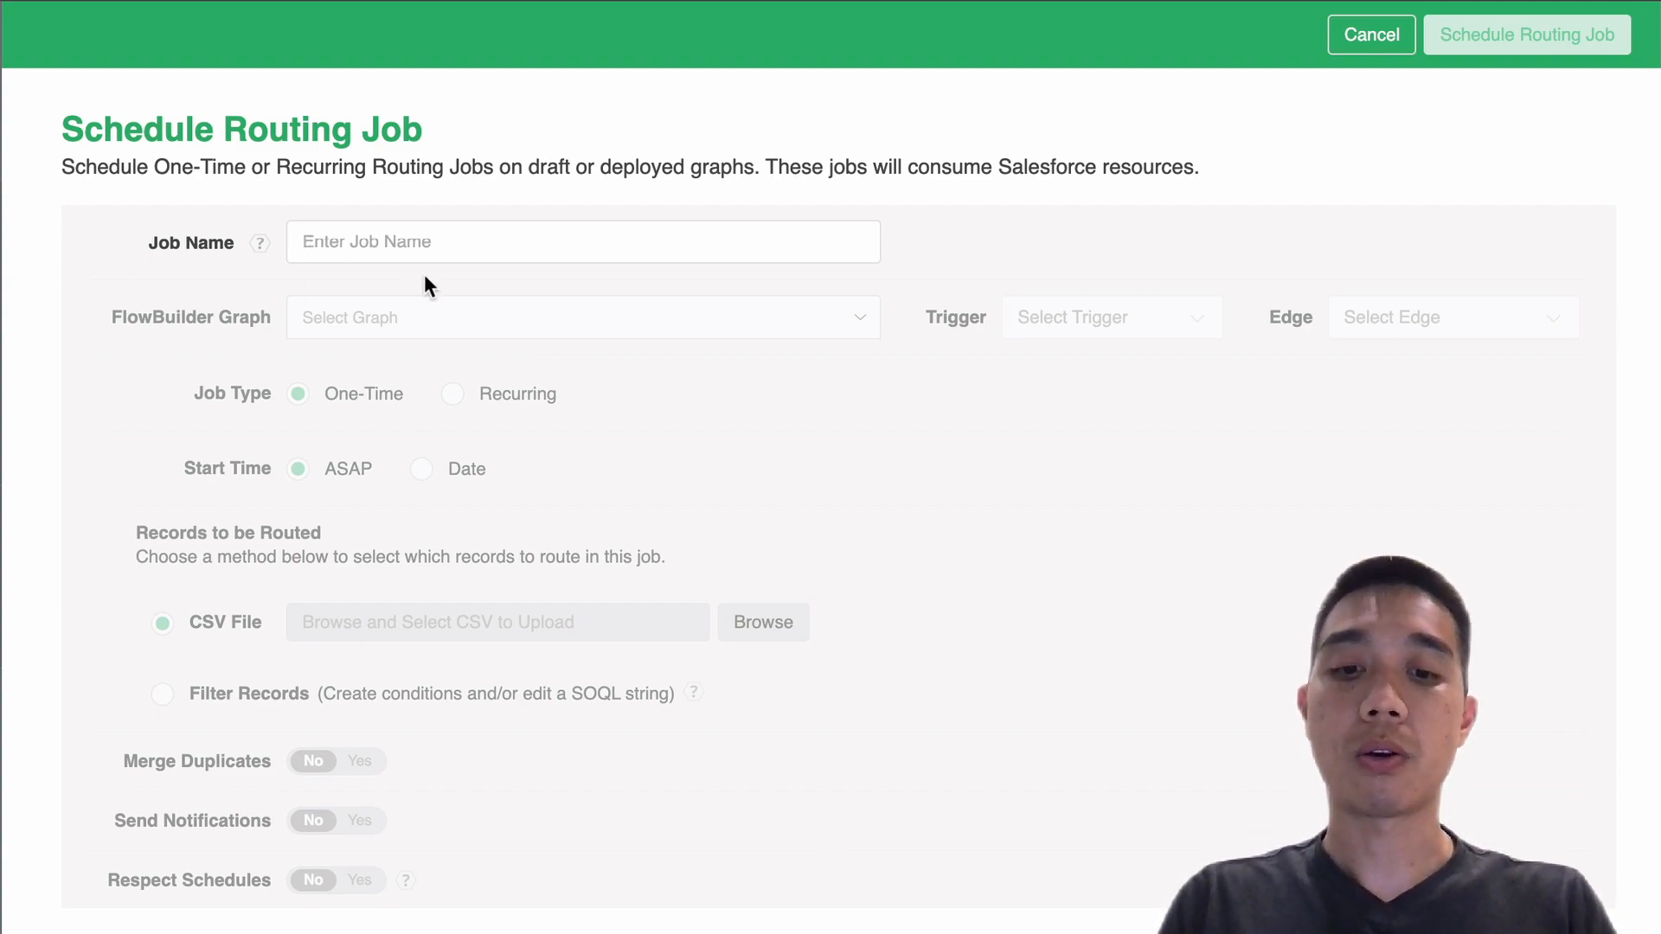
- Name the job 'Topping Off Active Prospect Accounts' and pick the Account Load Balancing graph
text(Topping Off Active Prospect ACc)
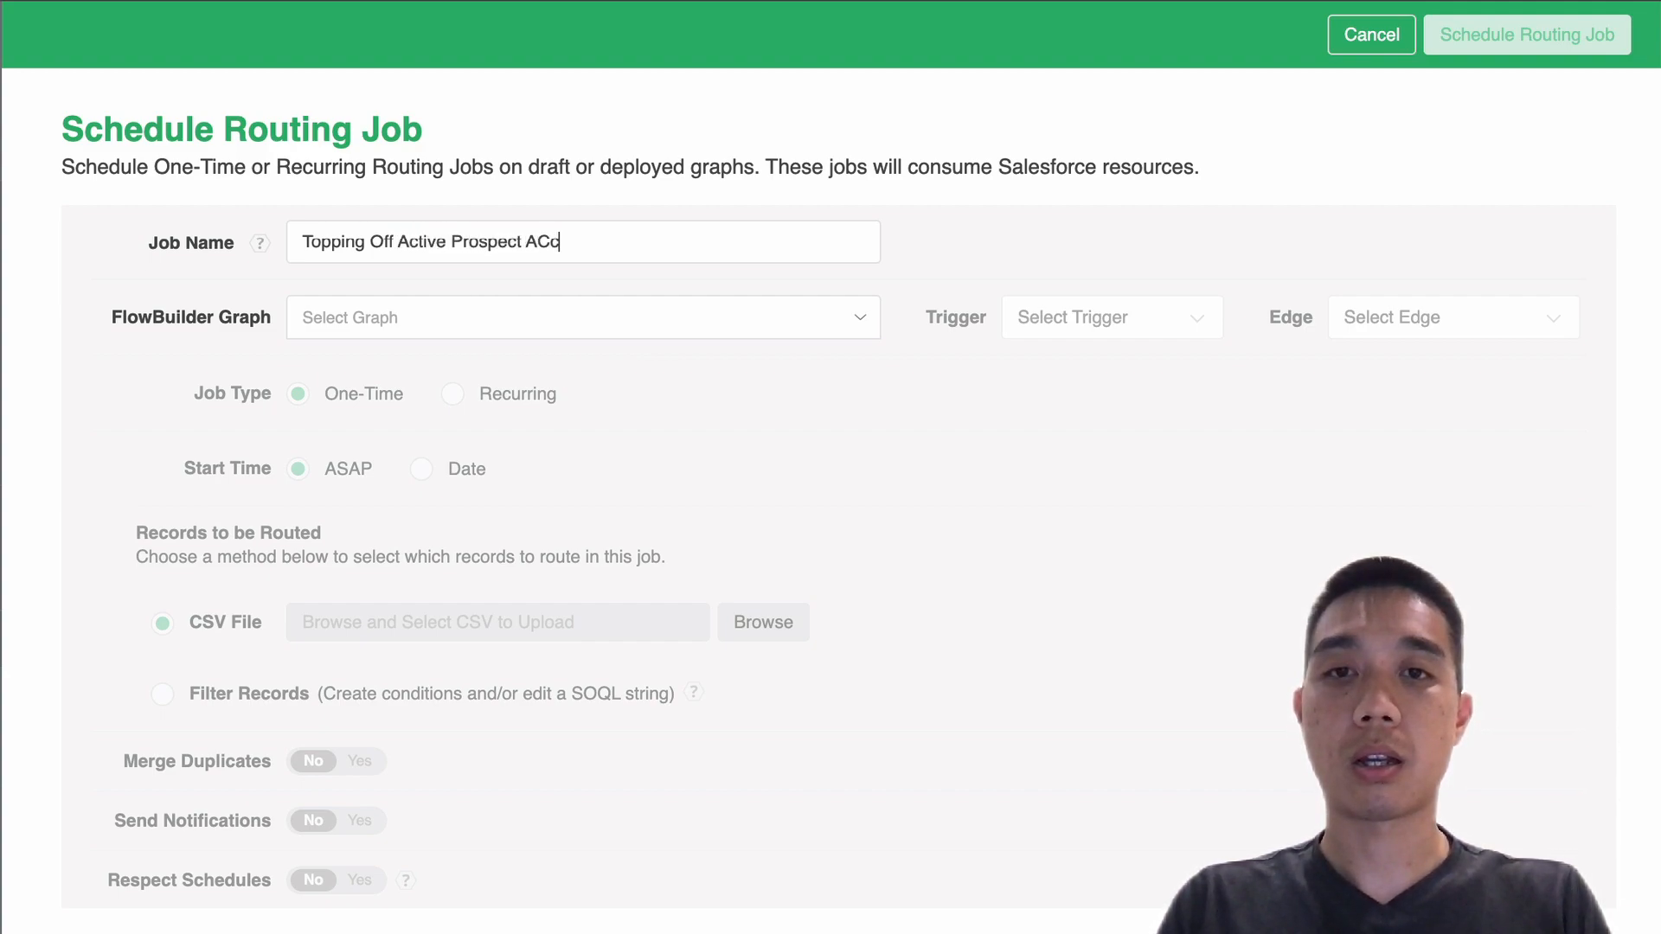
text(ounts)
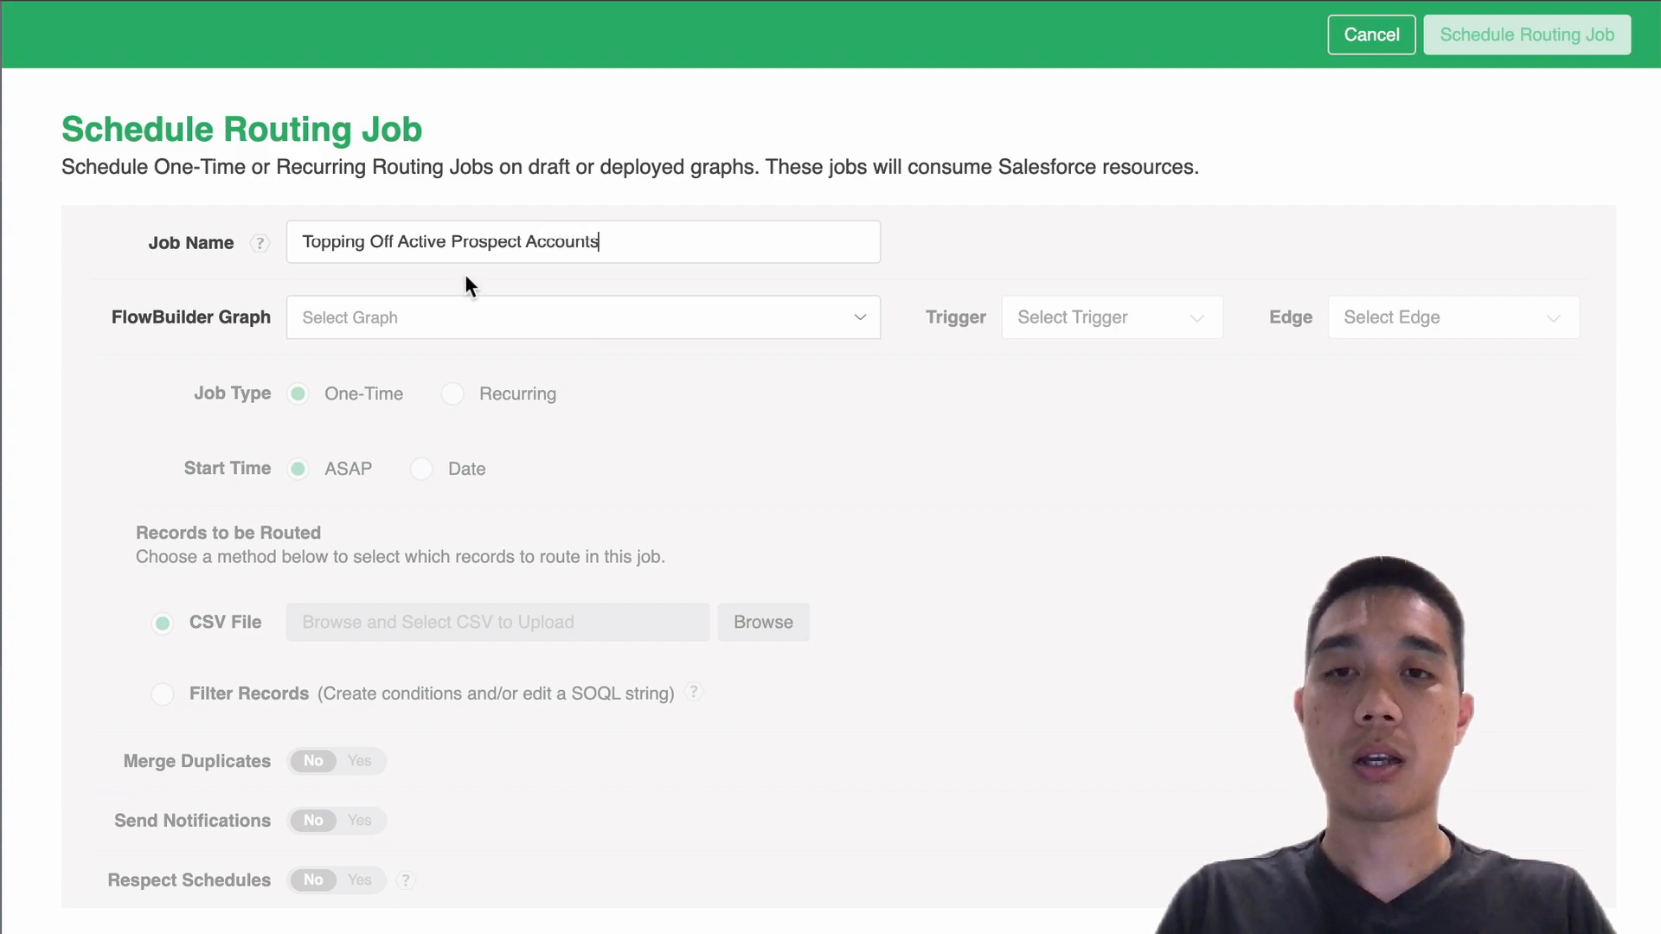
click(583, 316)
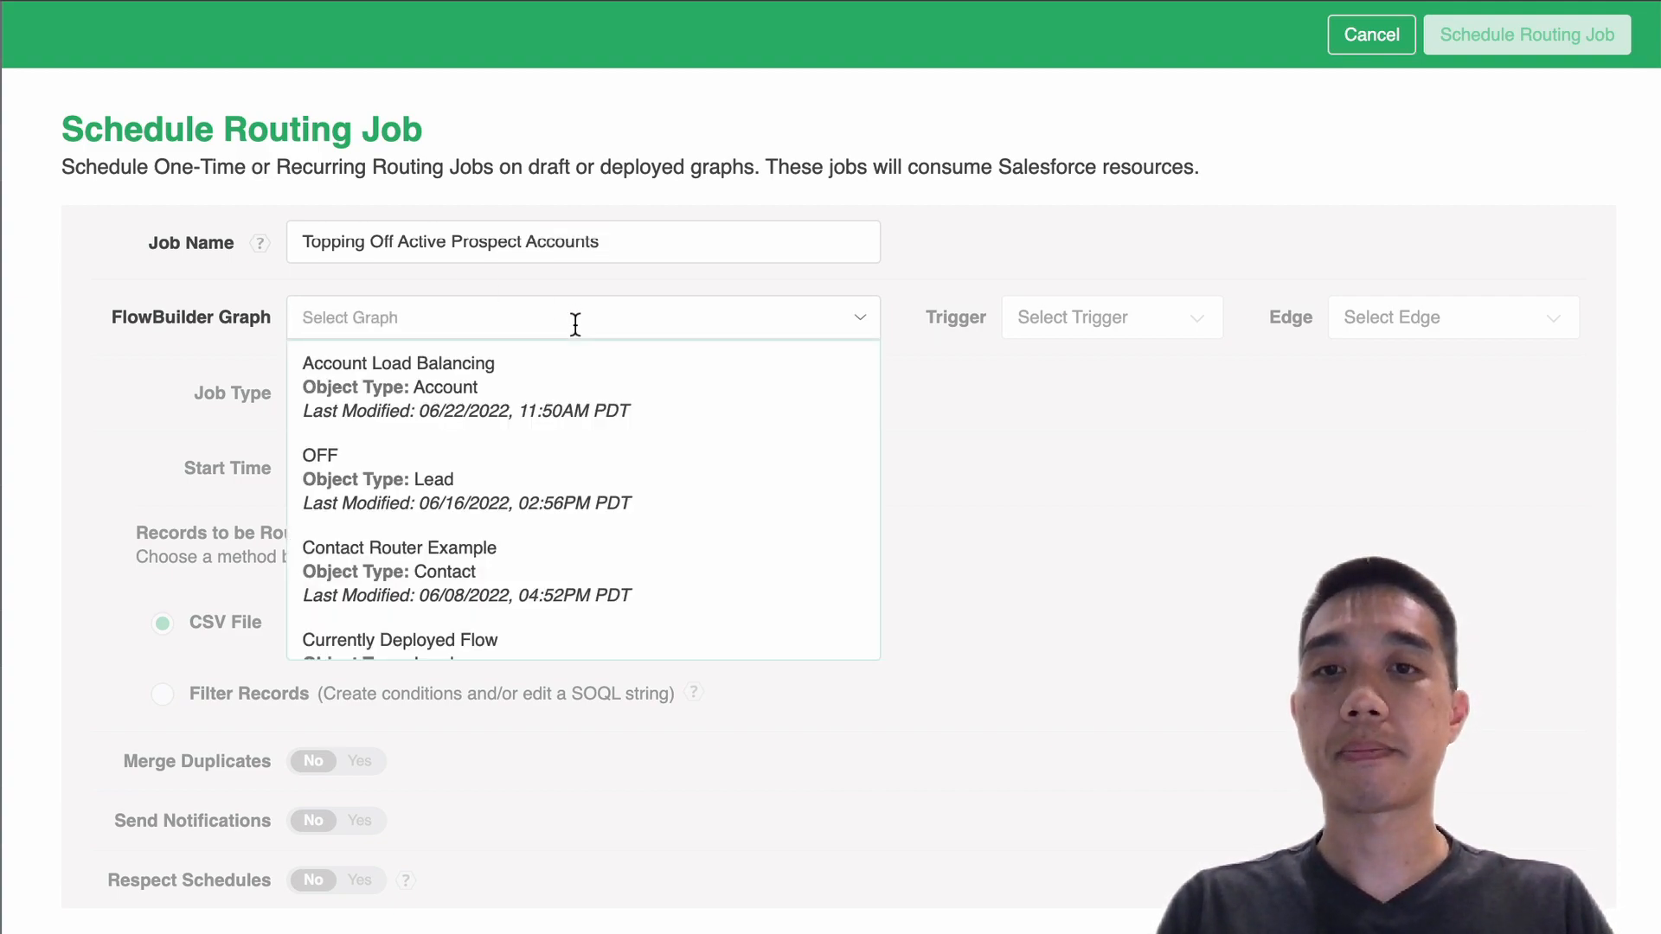
click(398, 363)
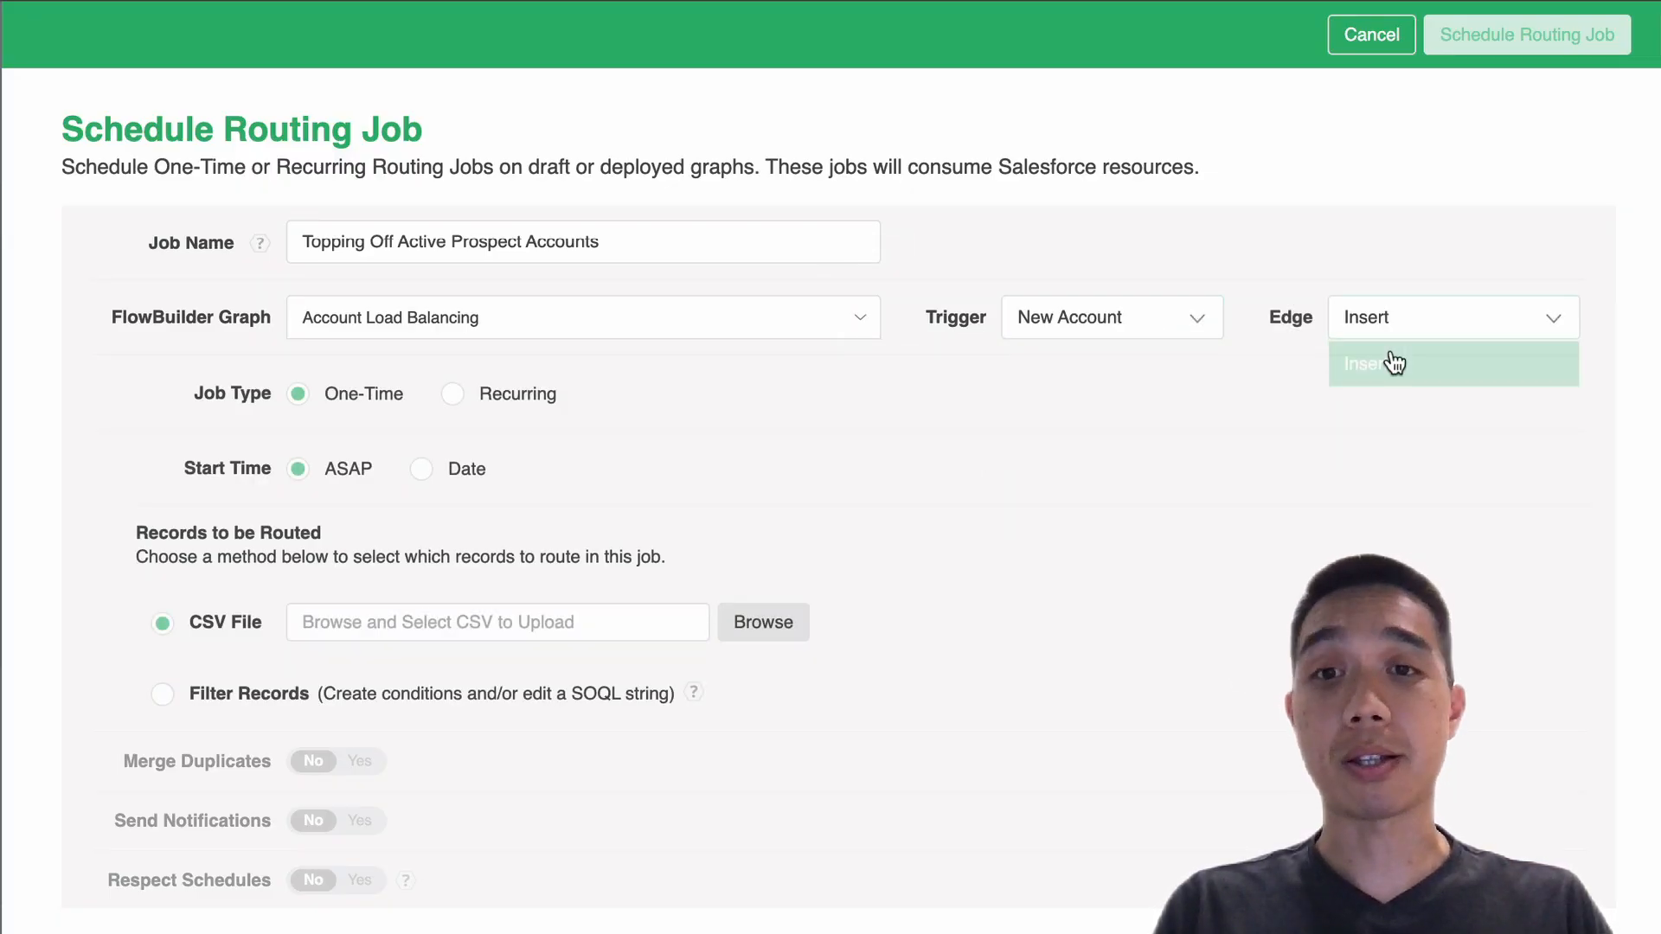
- Make the job recurring daily starting 06/22/2022
click(452, 392)
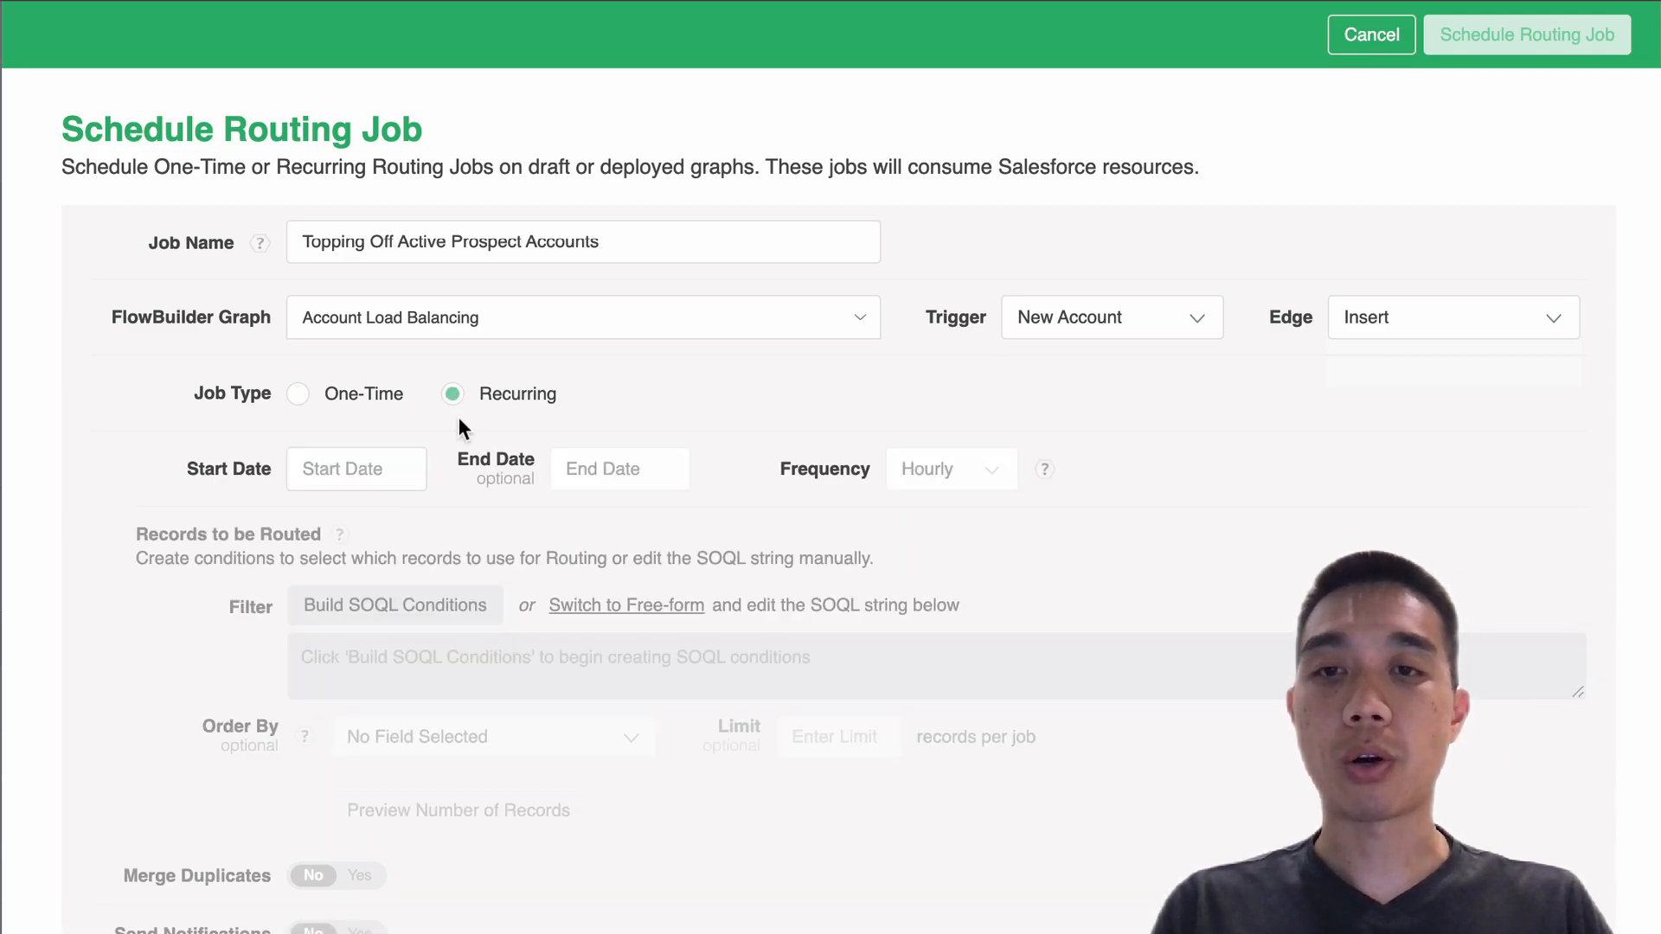
click(356, 469)
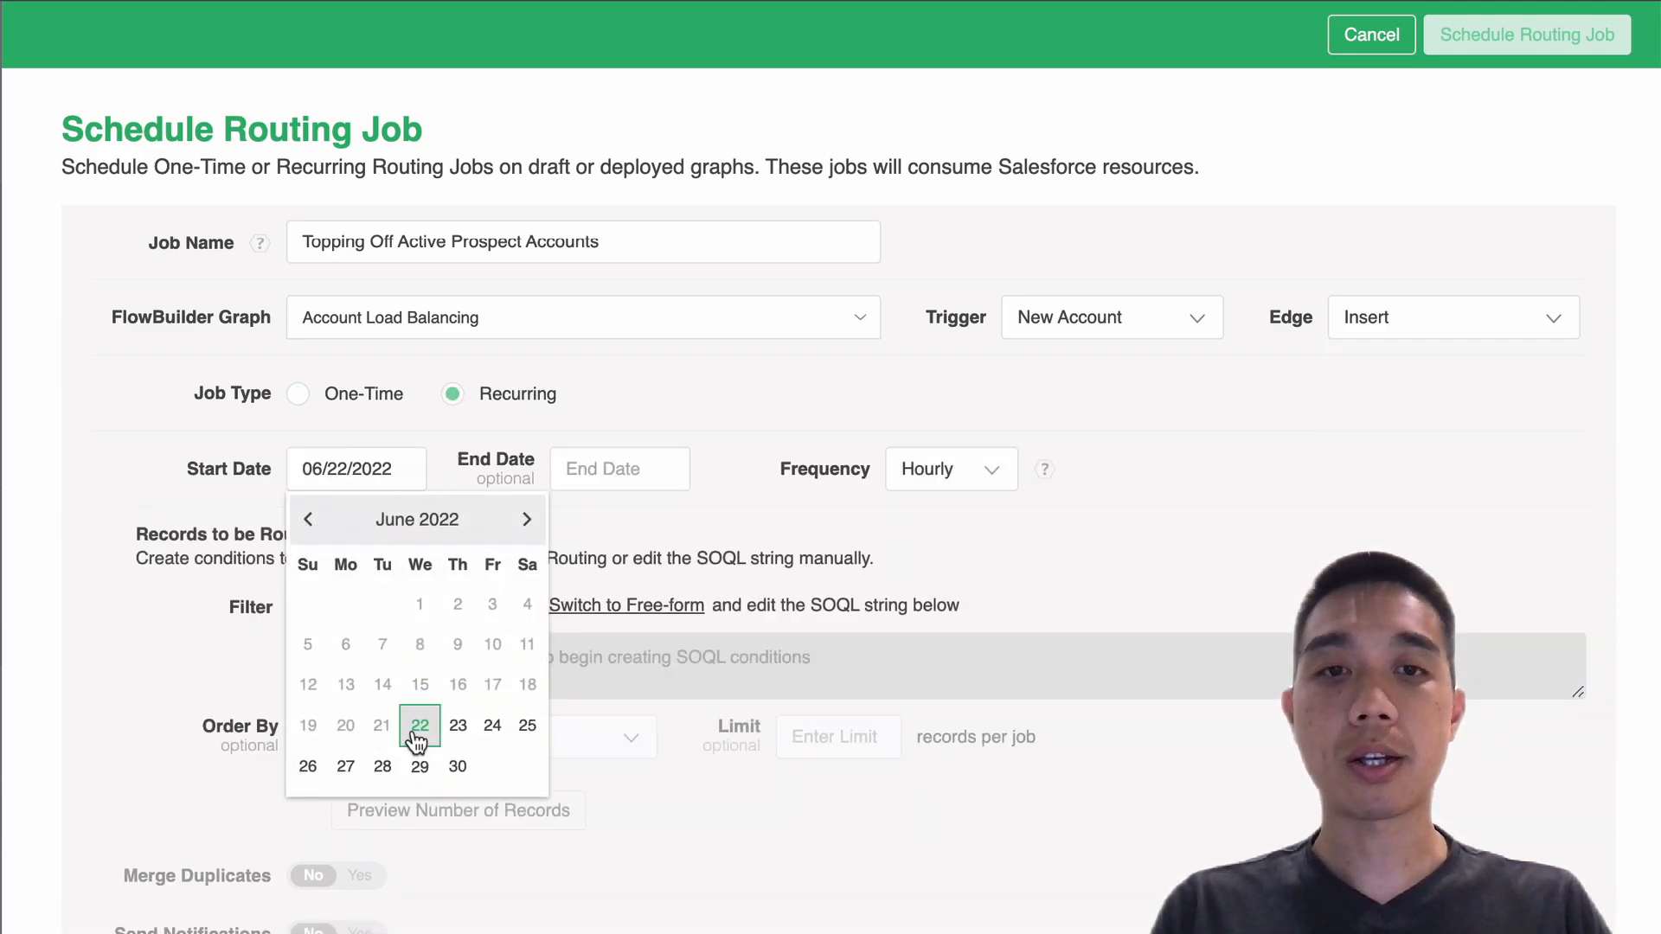
click(948, 469)
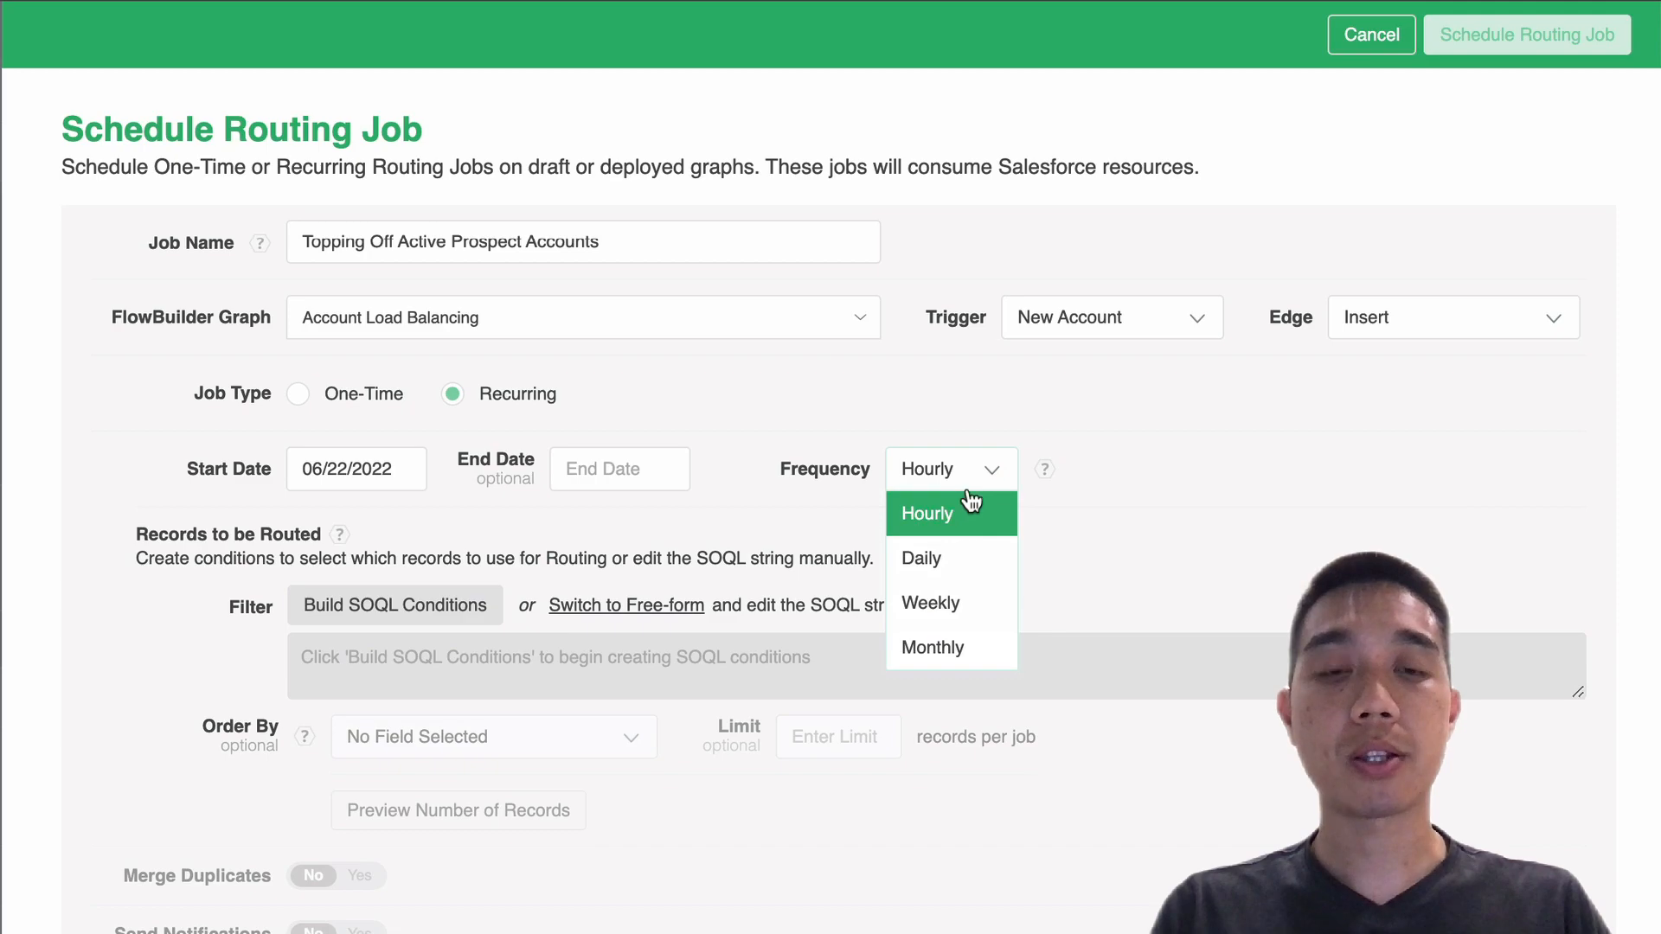
click(918, 559)
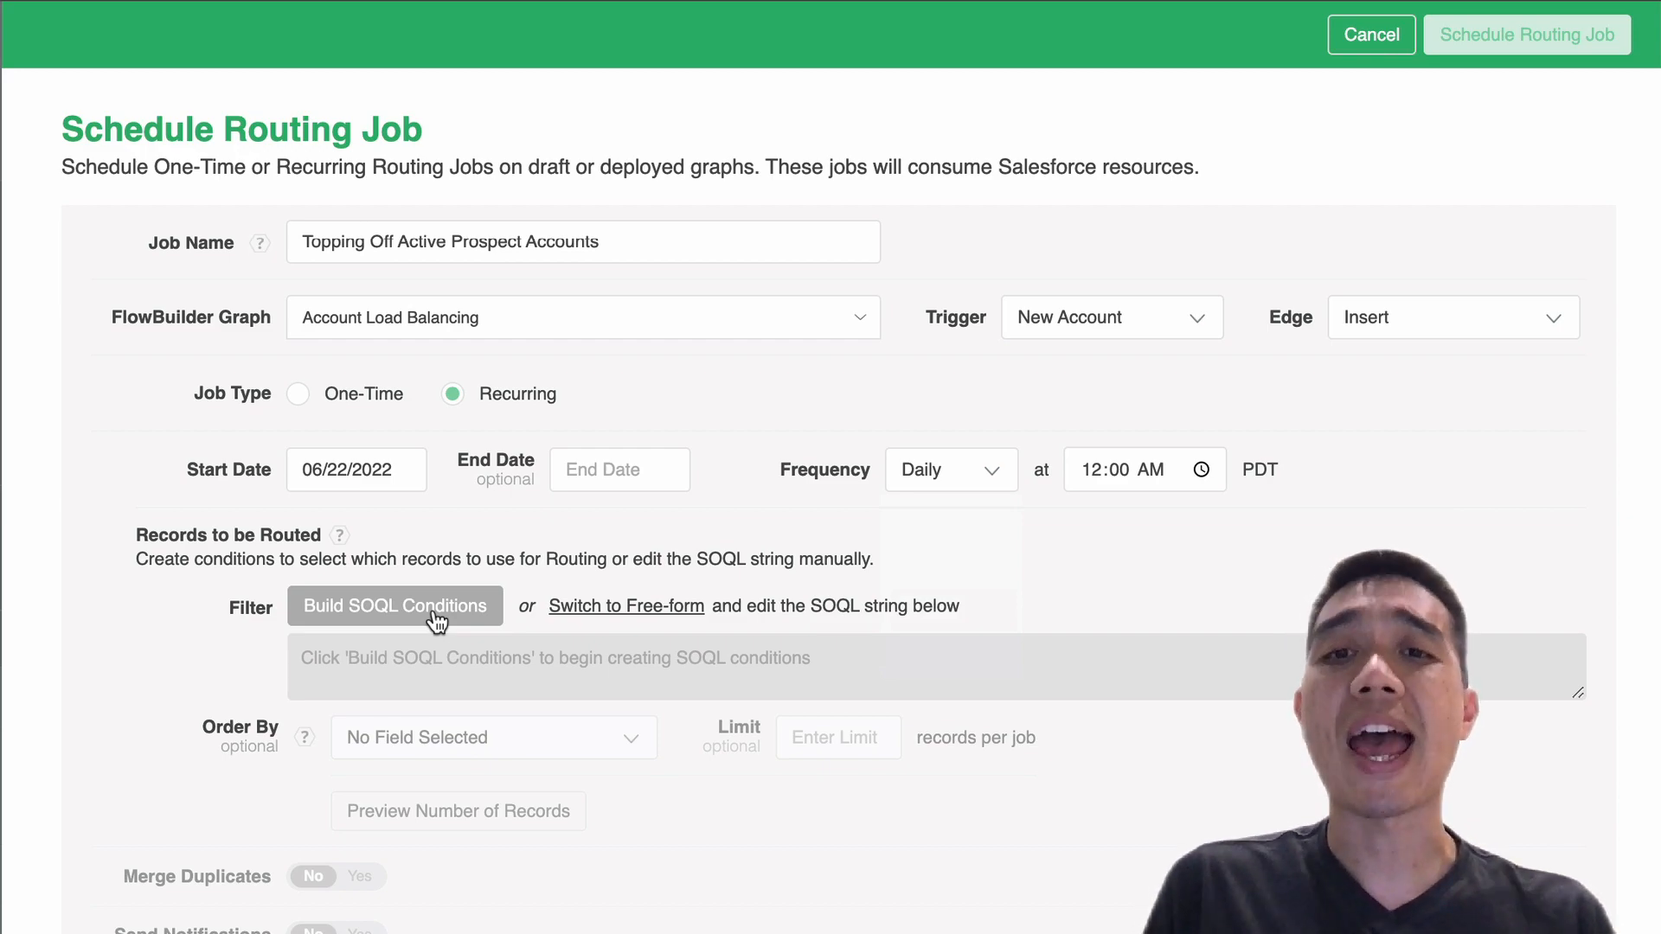
- Build the SOQL condition Owner Full Name equals 'Susie Admin' to filter the job's accounts
click(395, 606)
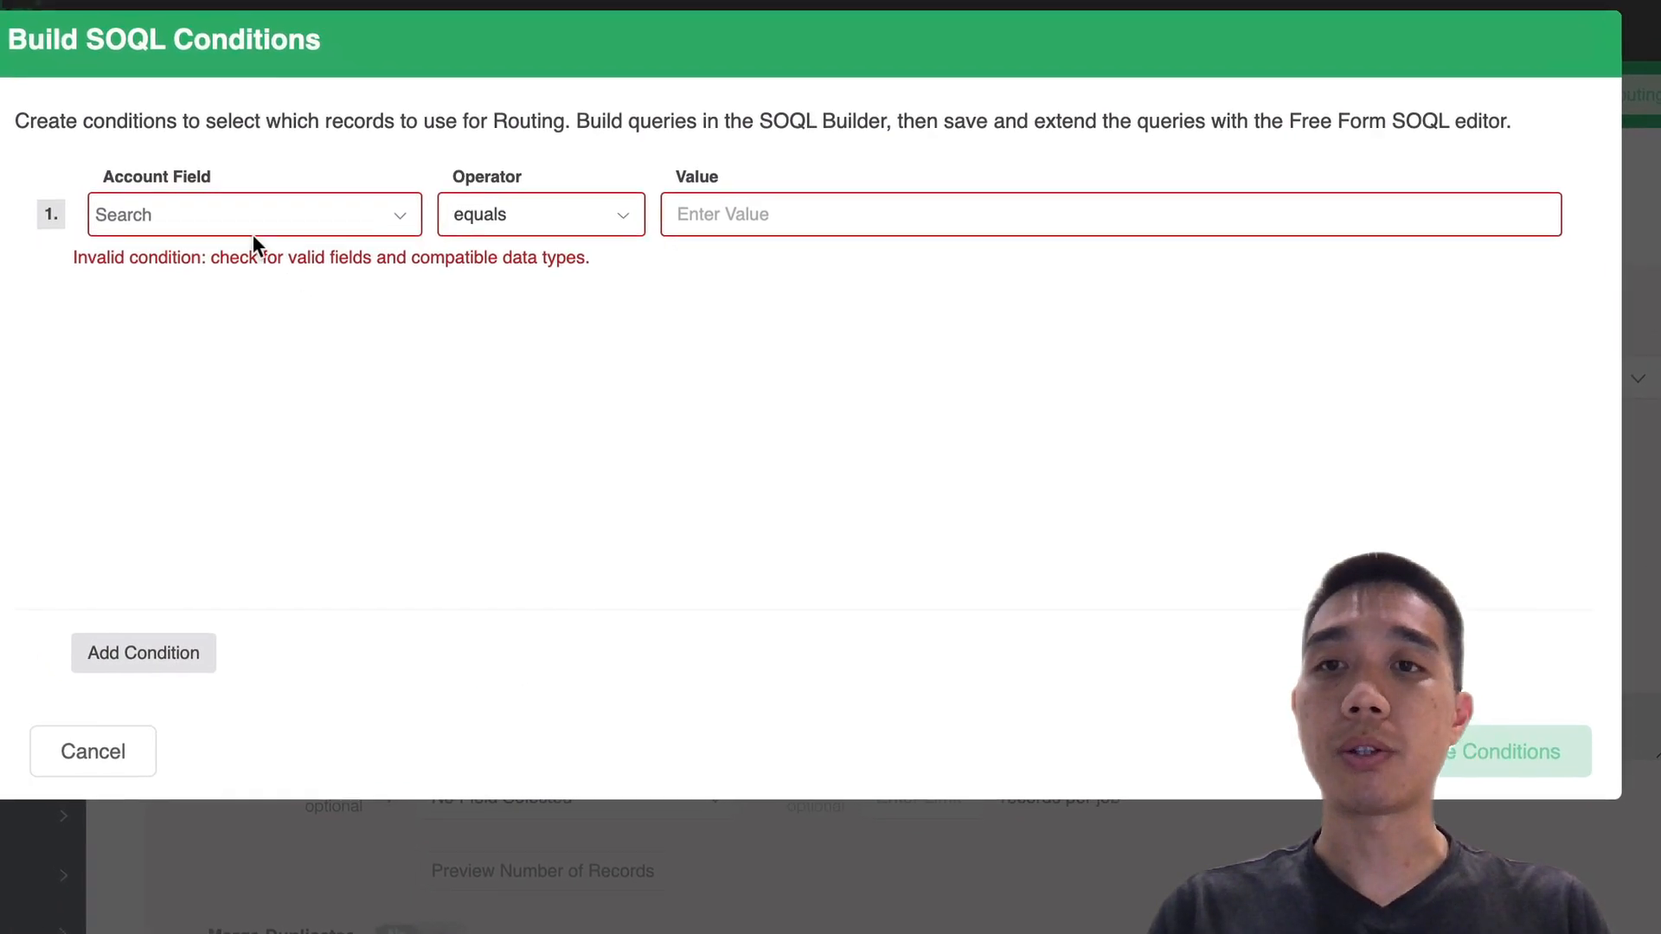
click(254, 214)
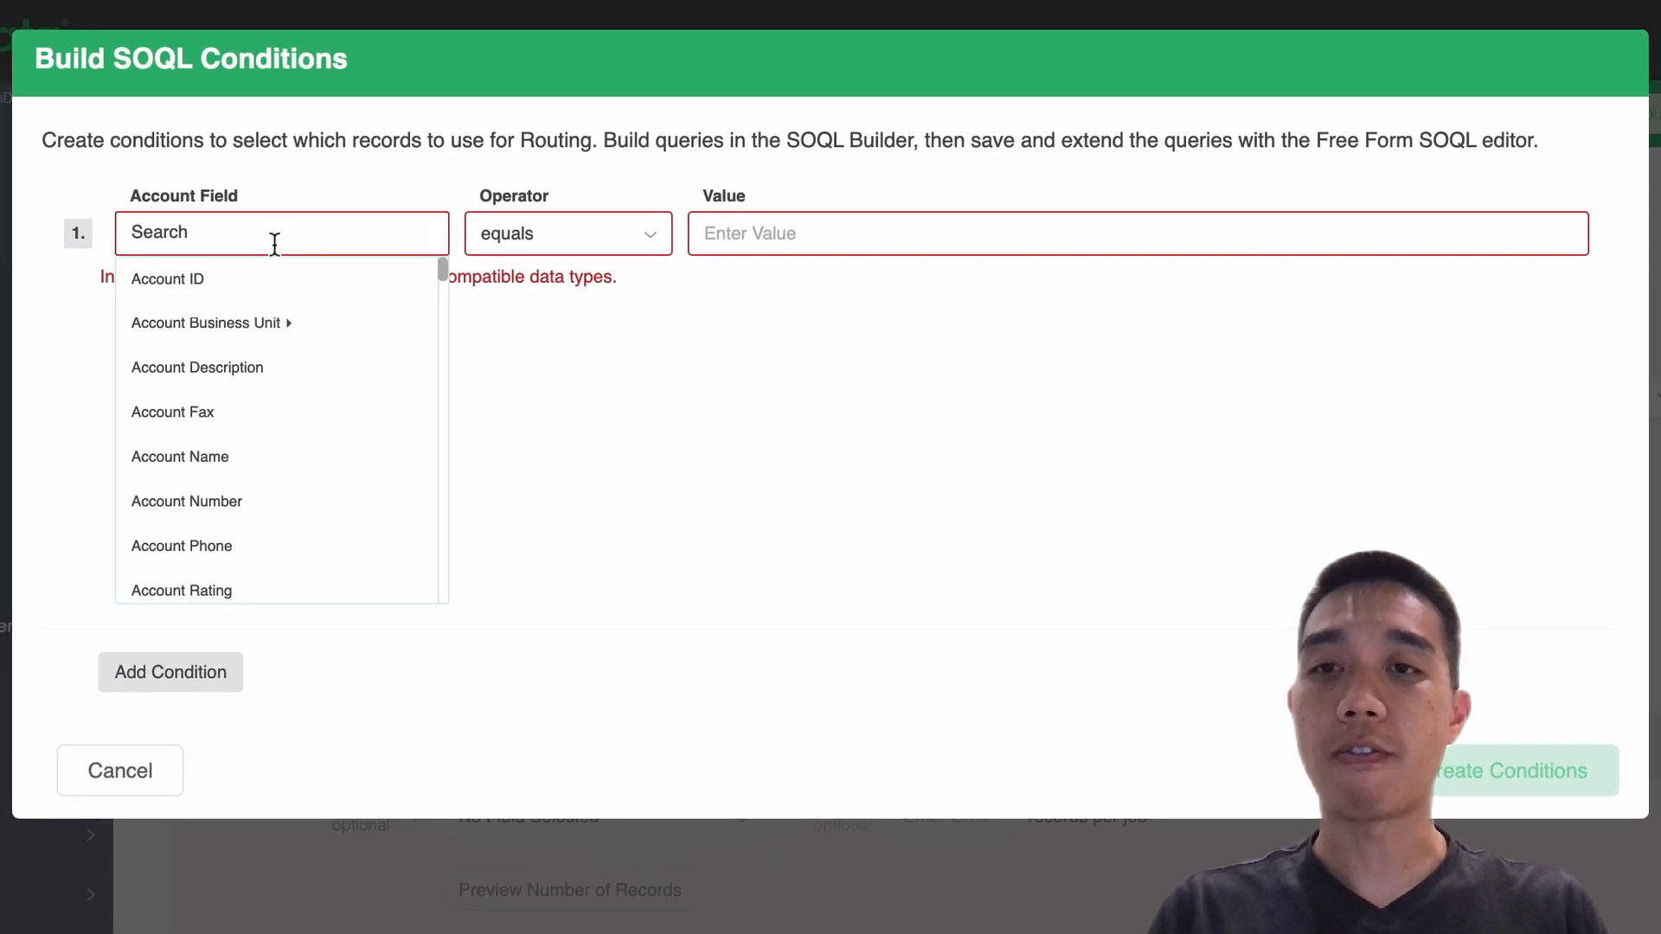
text(own)
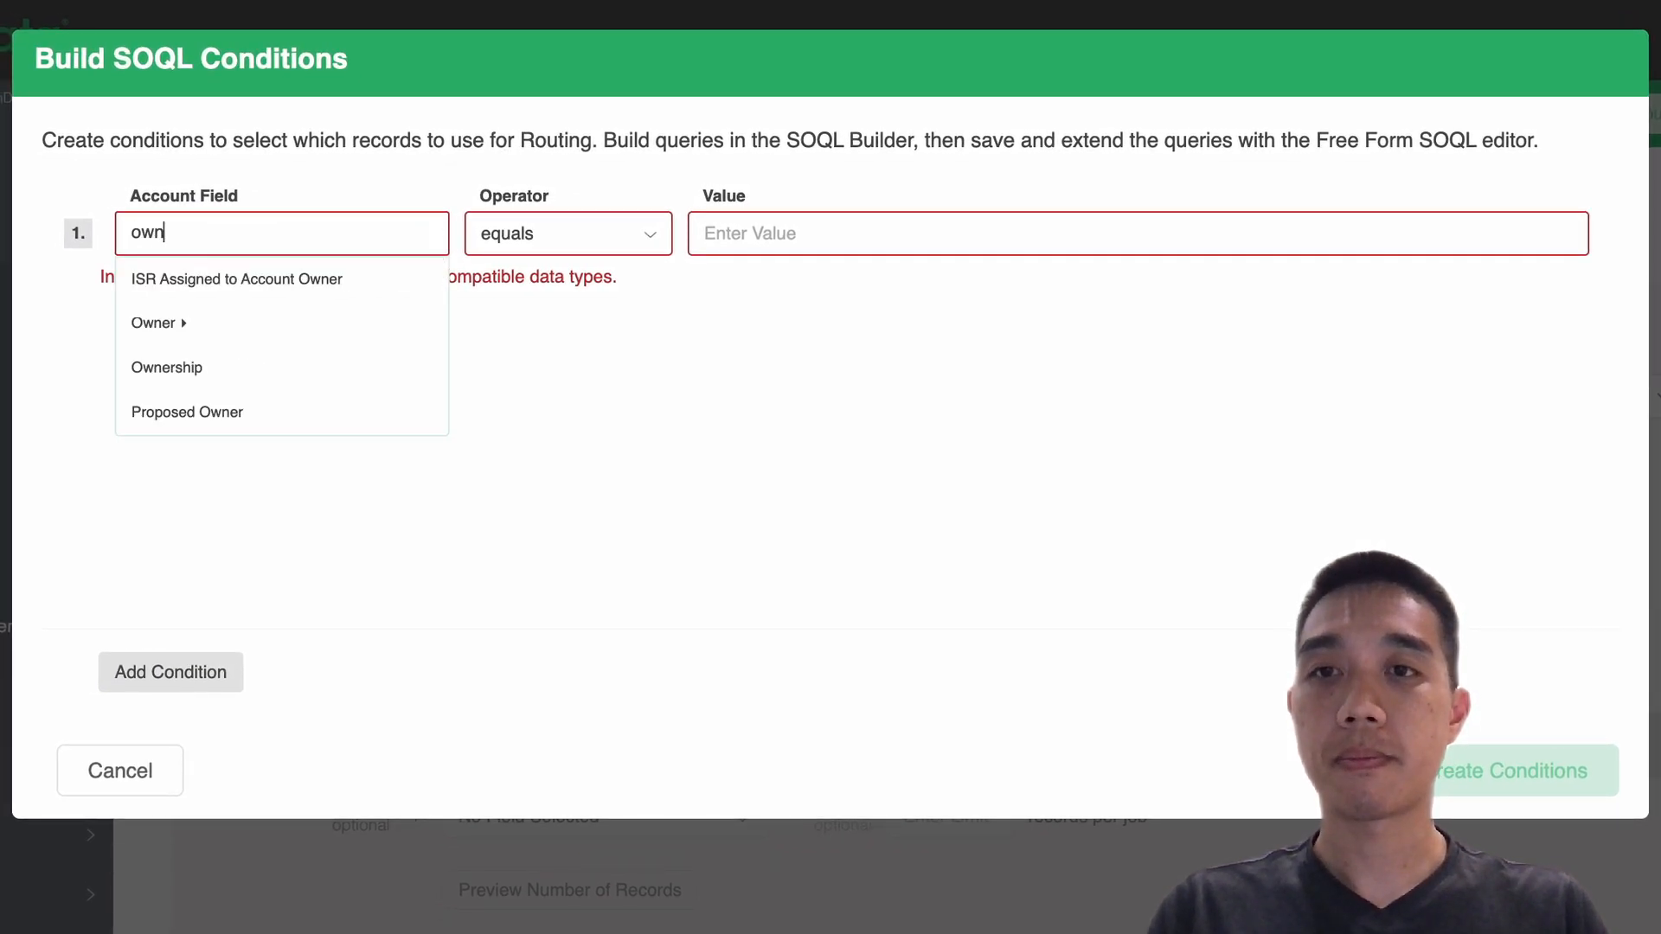
click(160, 323)
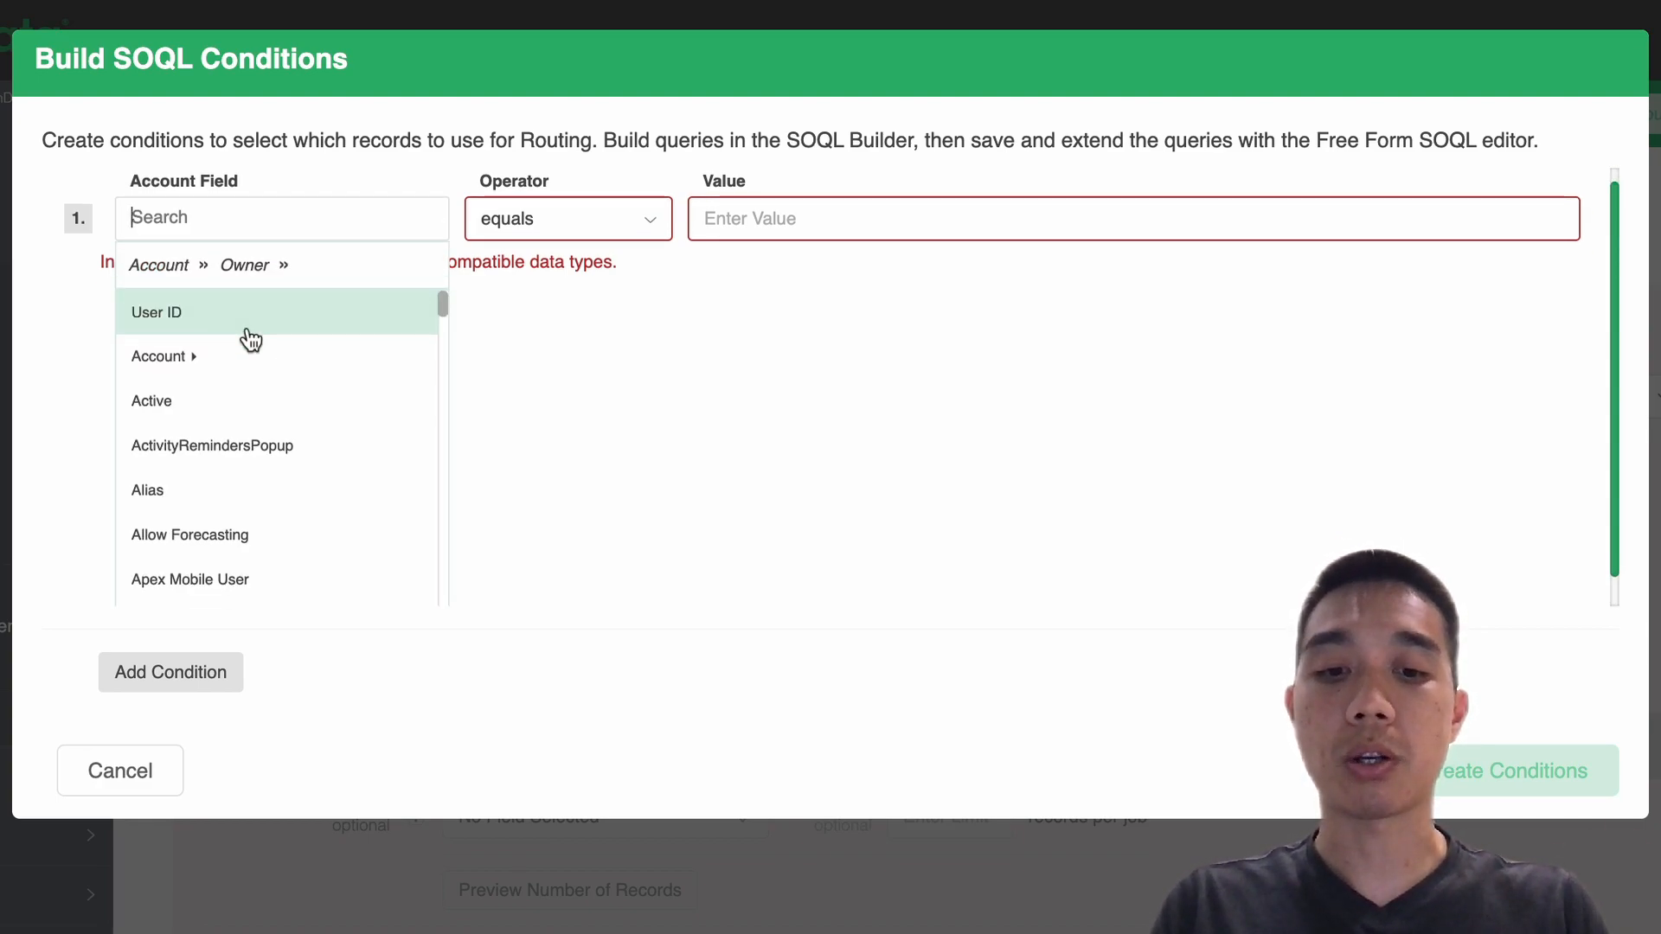
text(name)
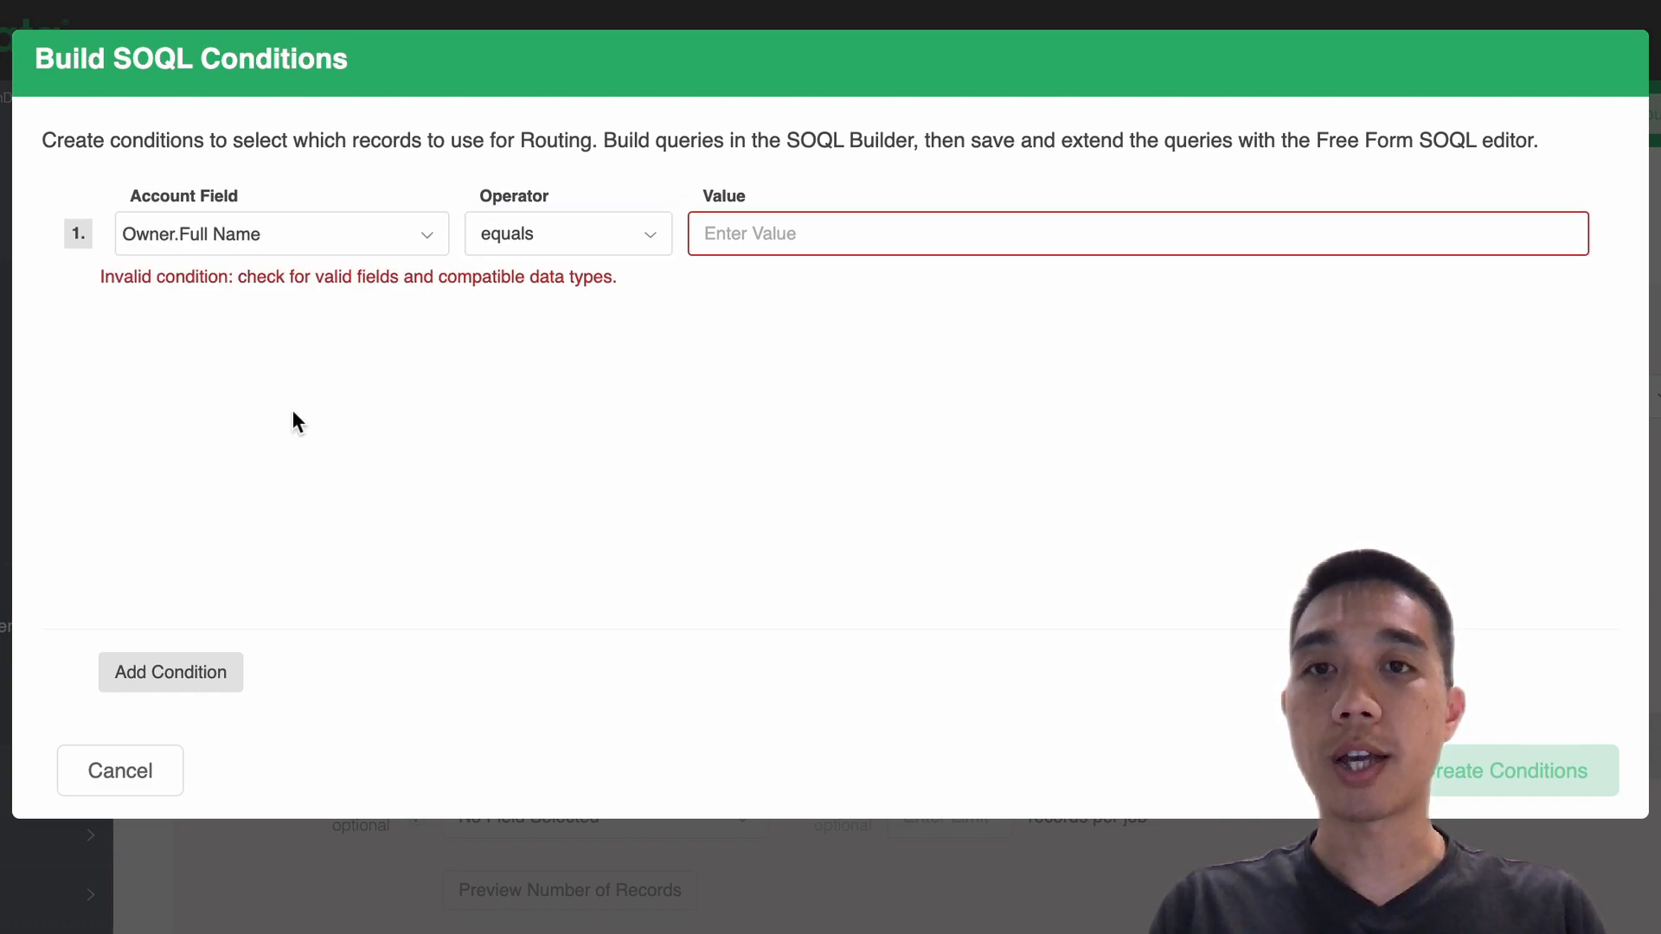
text(Susie Admin')
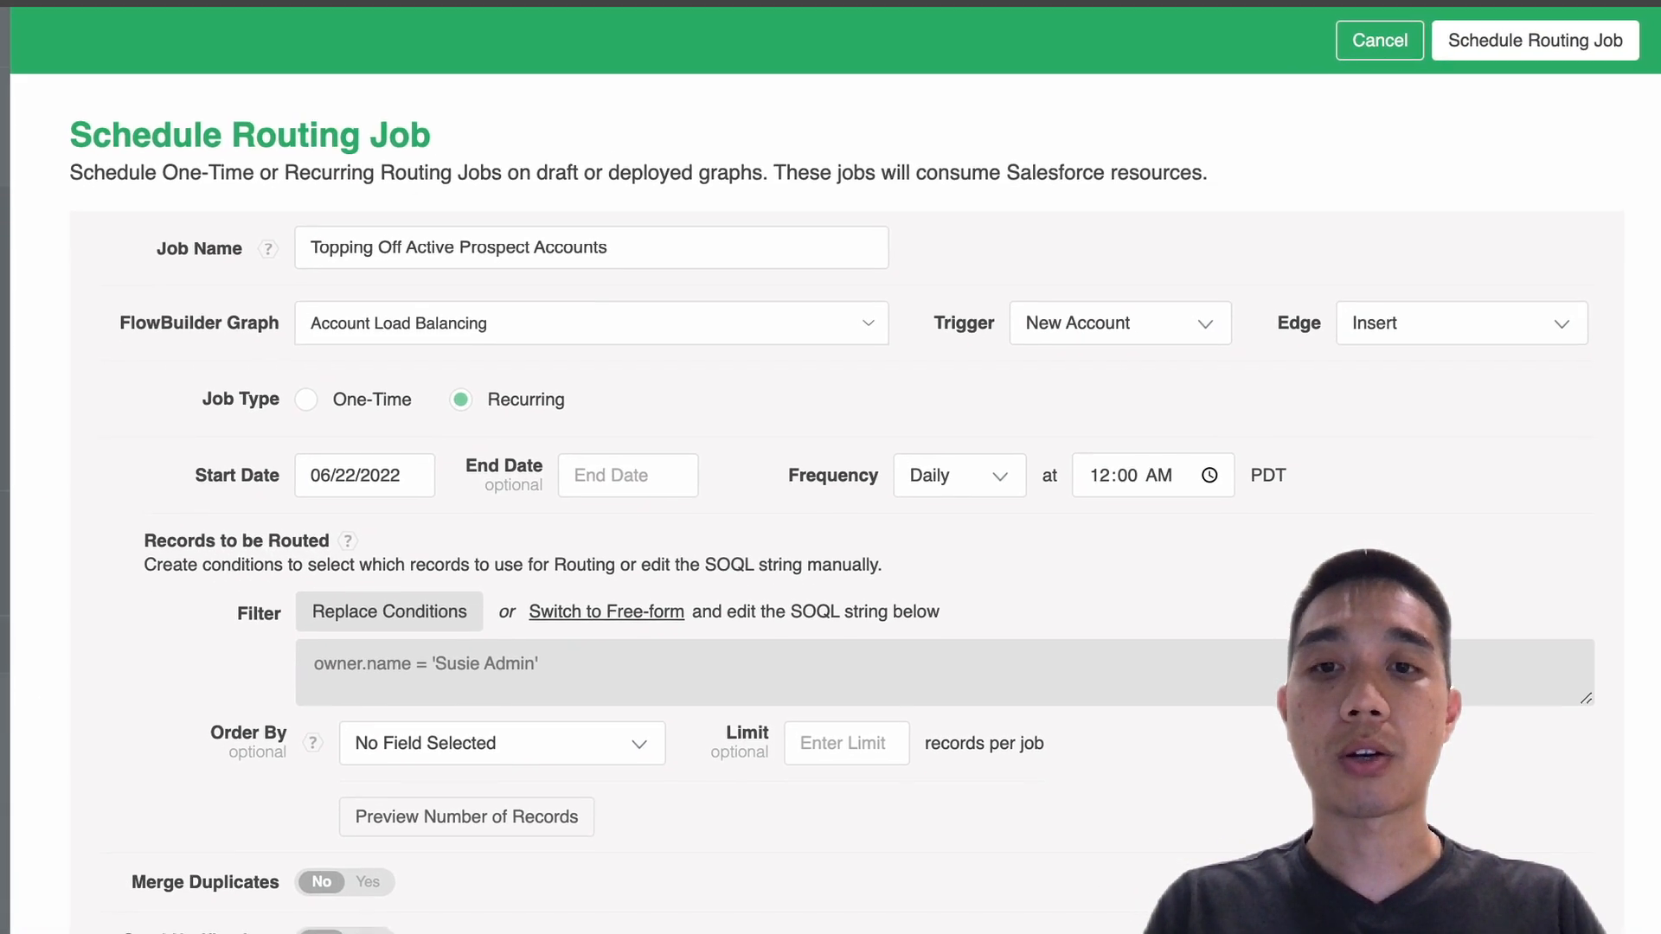
- Submit the job for scheduling and dismiss the past-start-date error
scroll(down, 3)
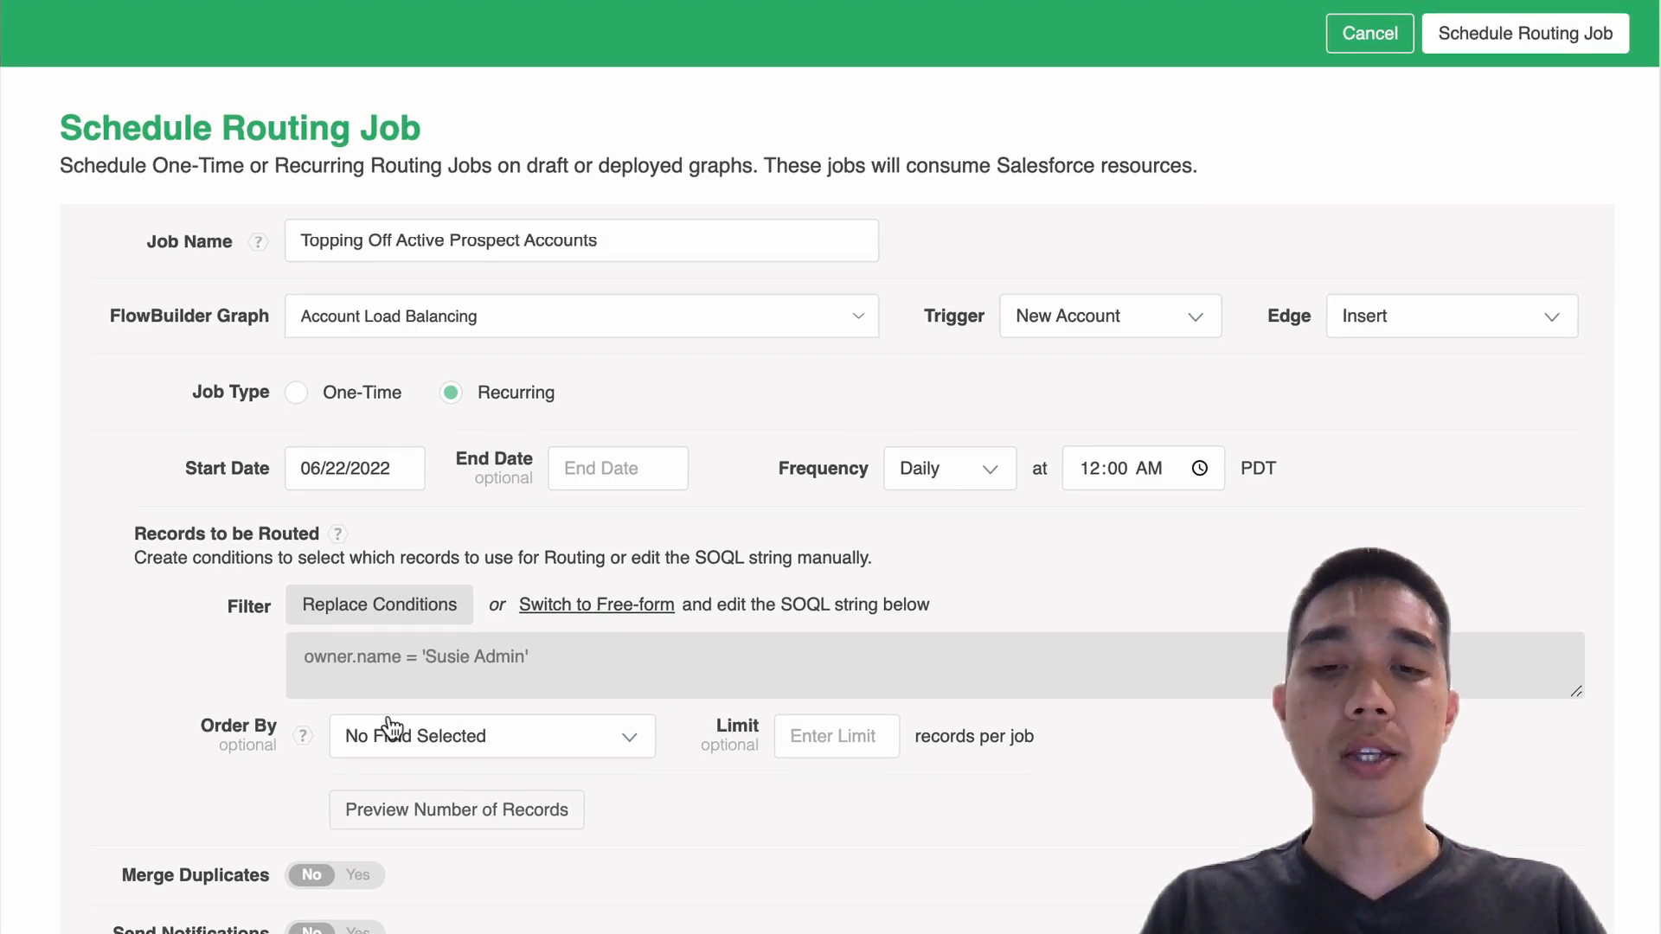
mouse_move(1452, 446)
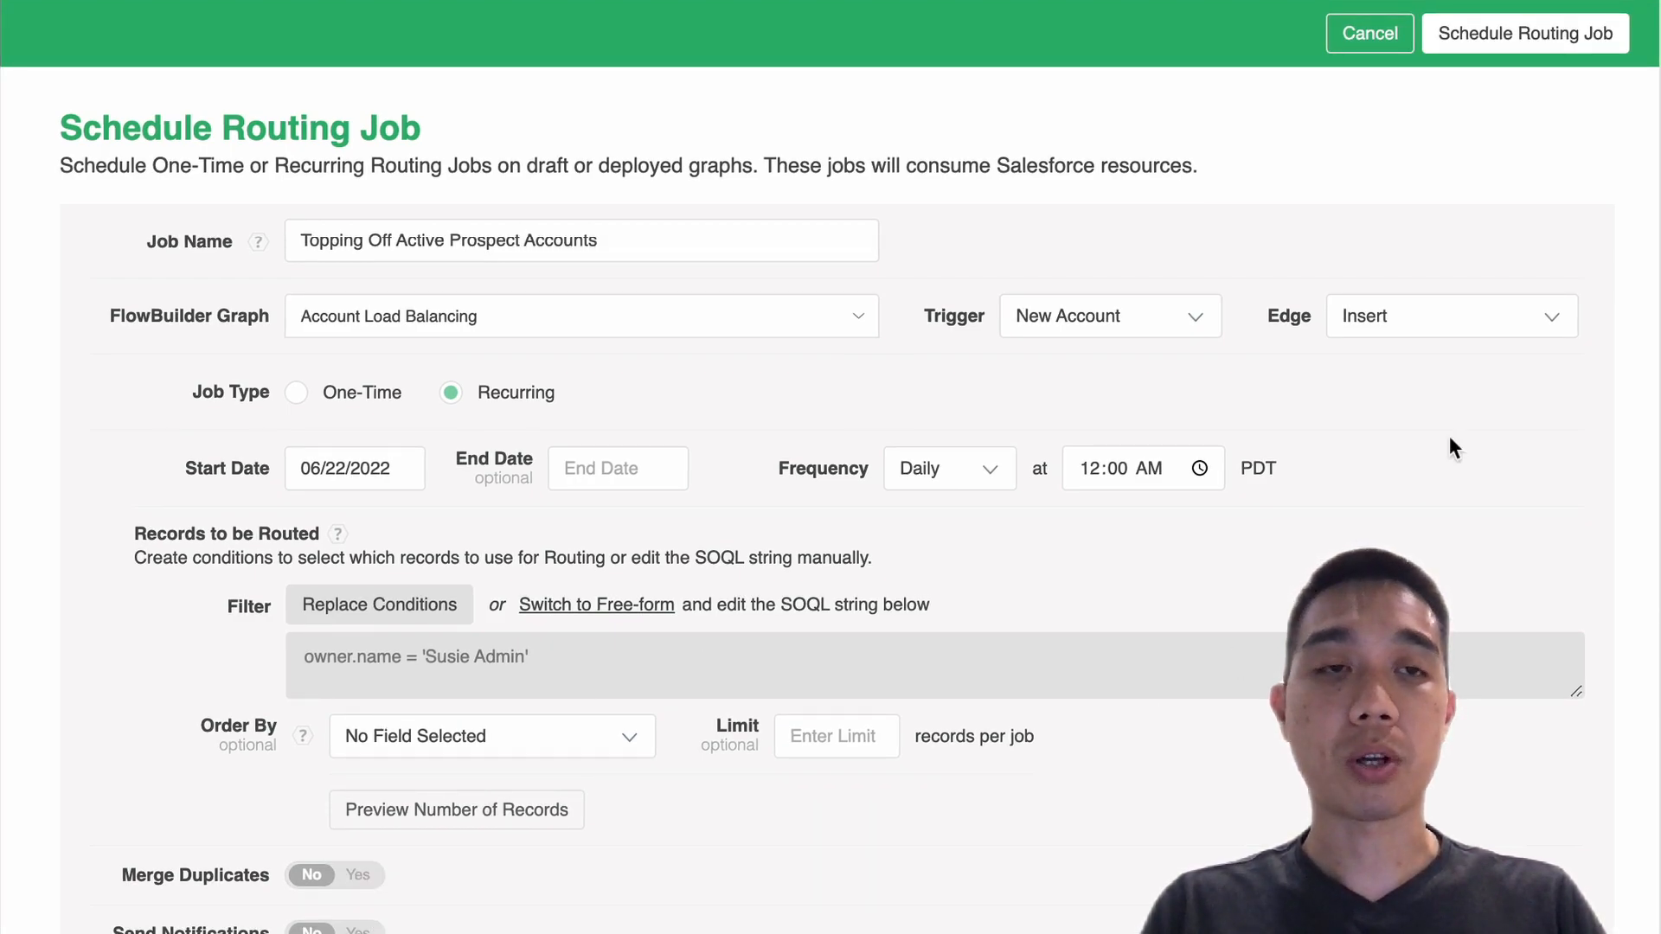
click(1523, 33)
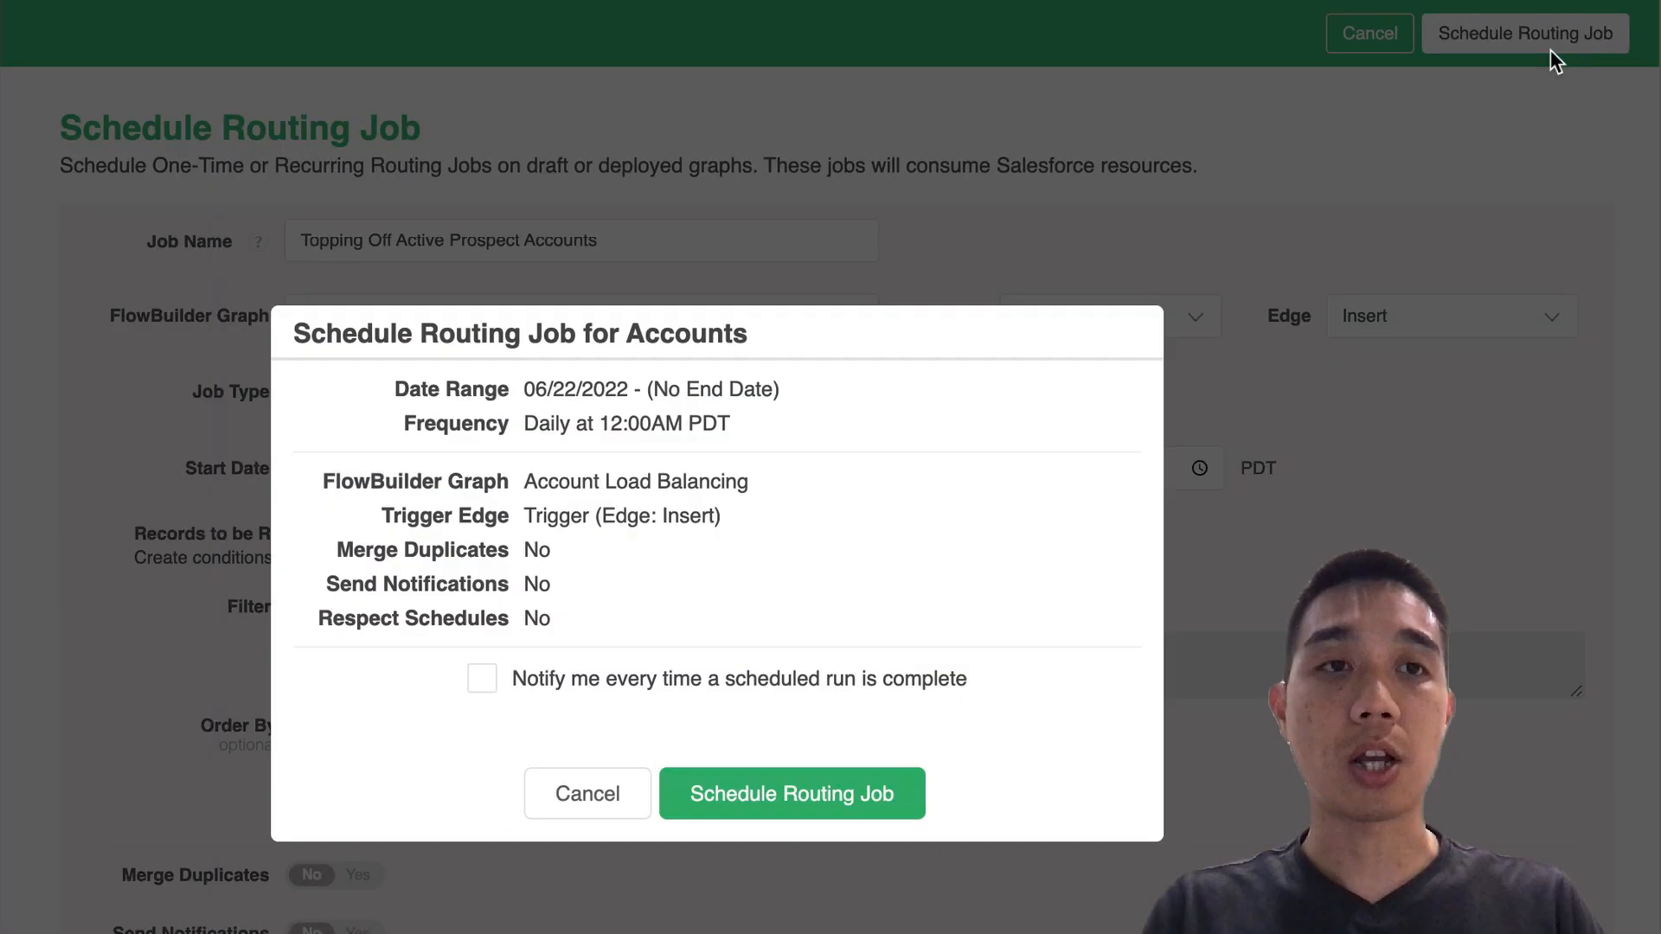
click(791, 794)
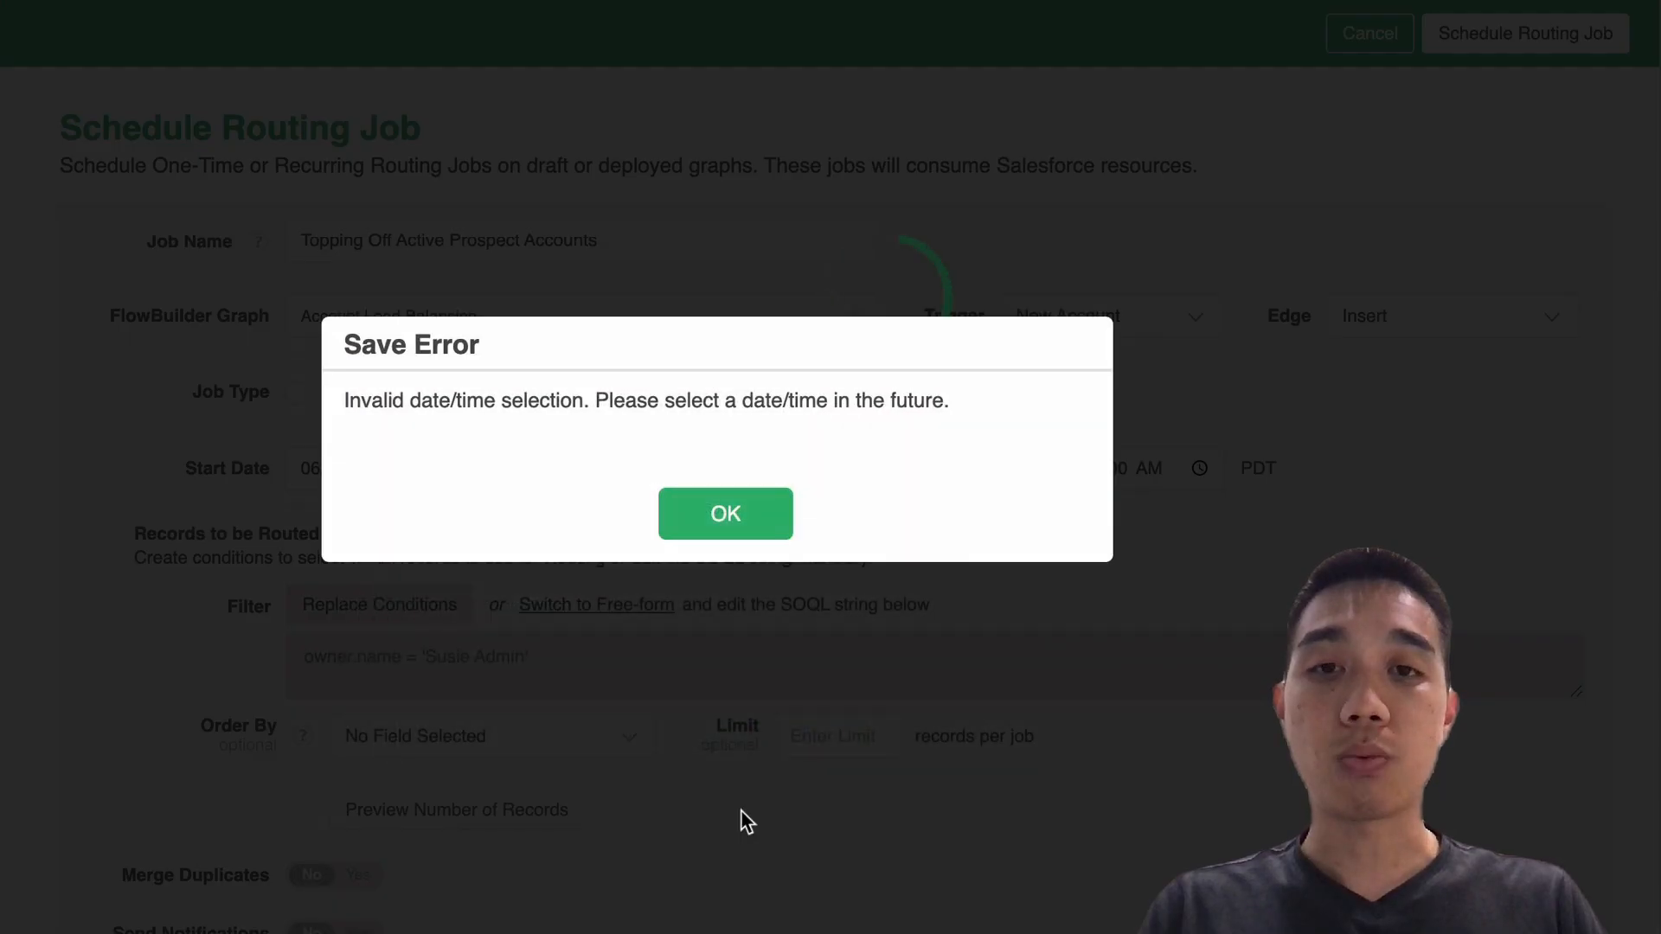
click(725, 514)
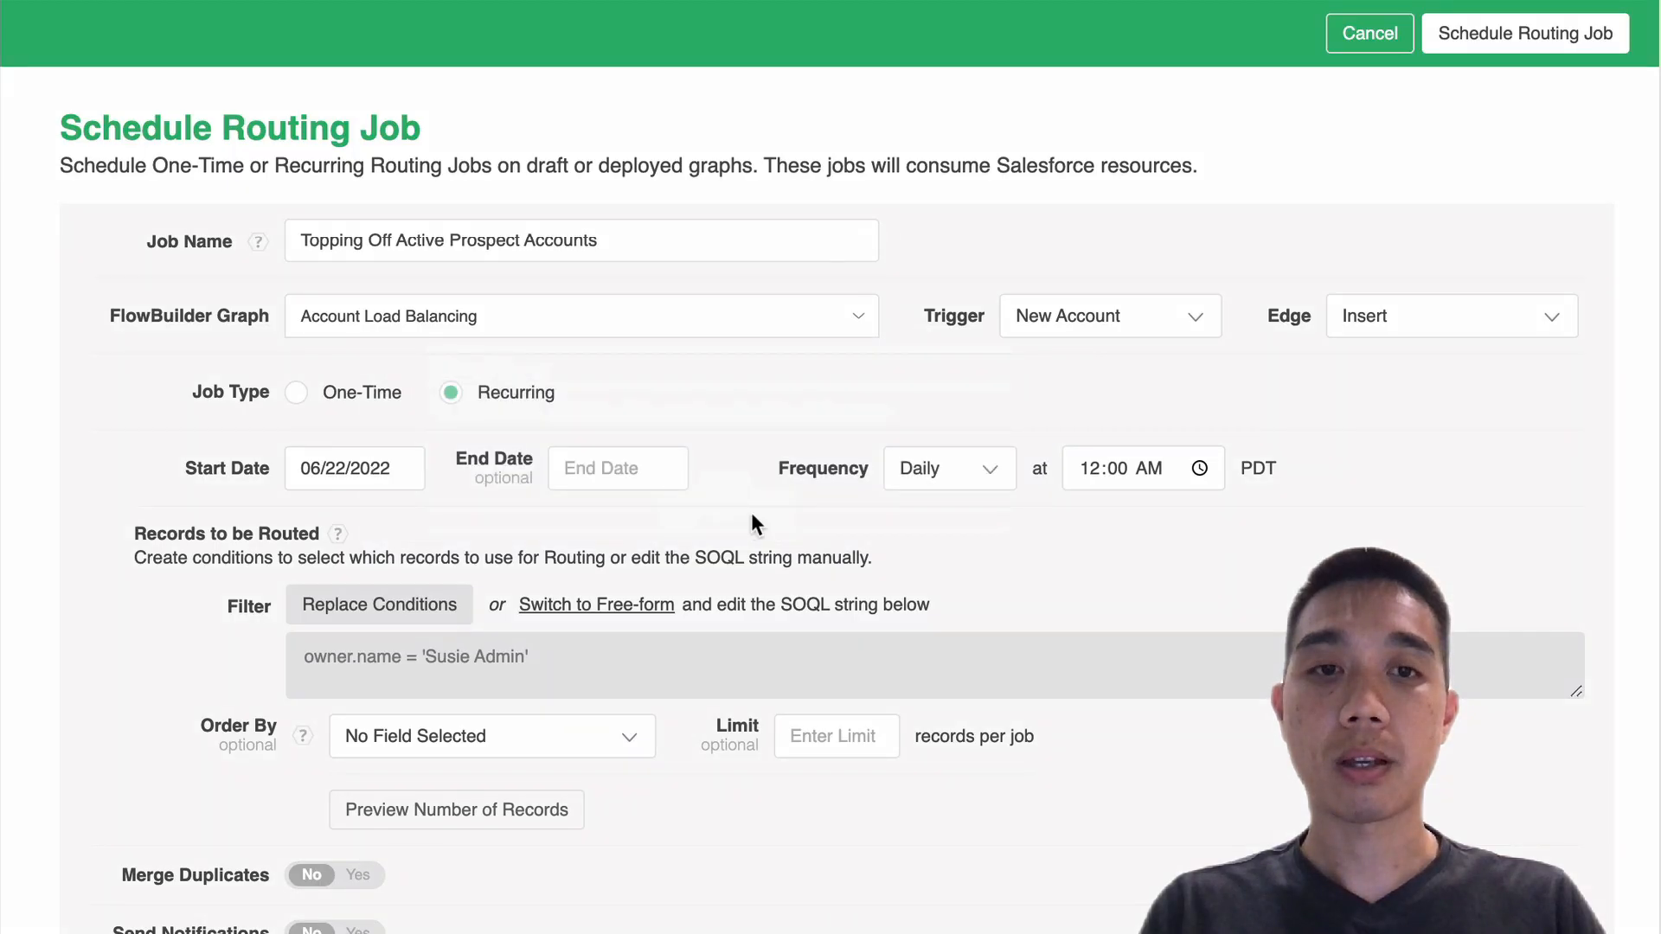
- Move the start date to 06/23/2022 and schedule the job again
click(353, 469)
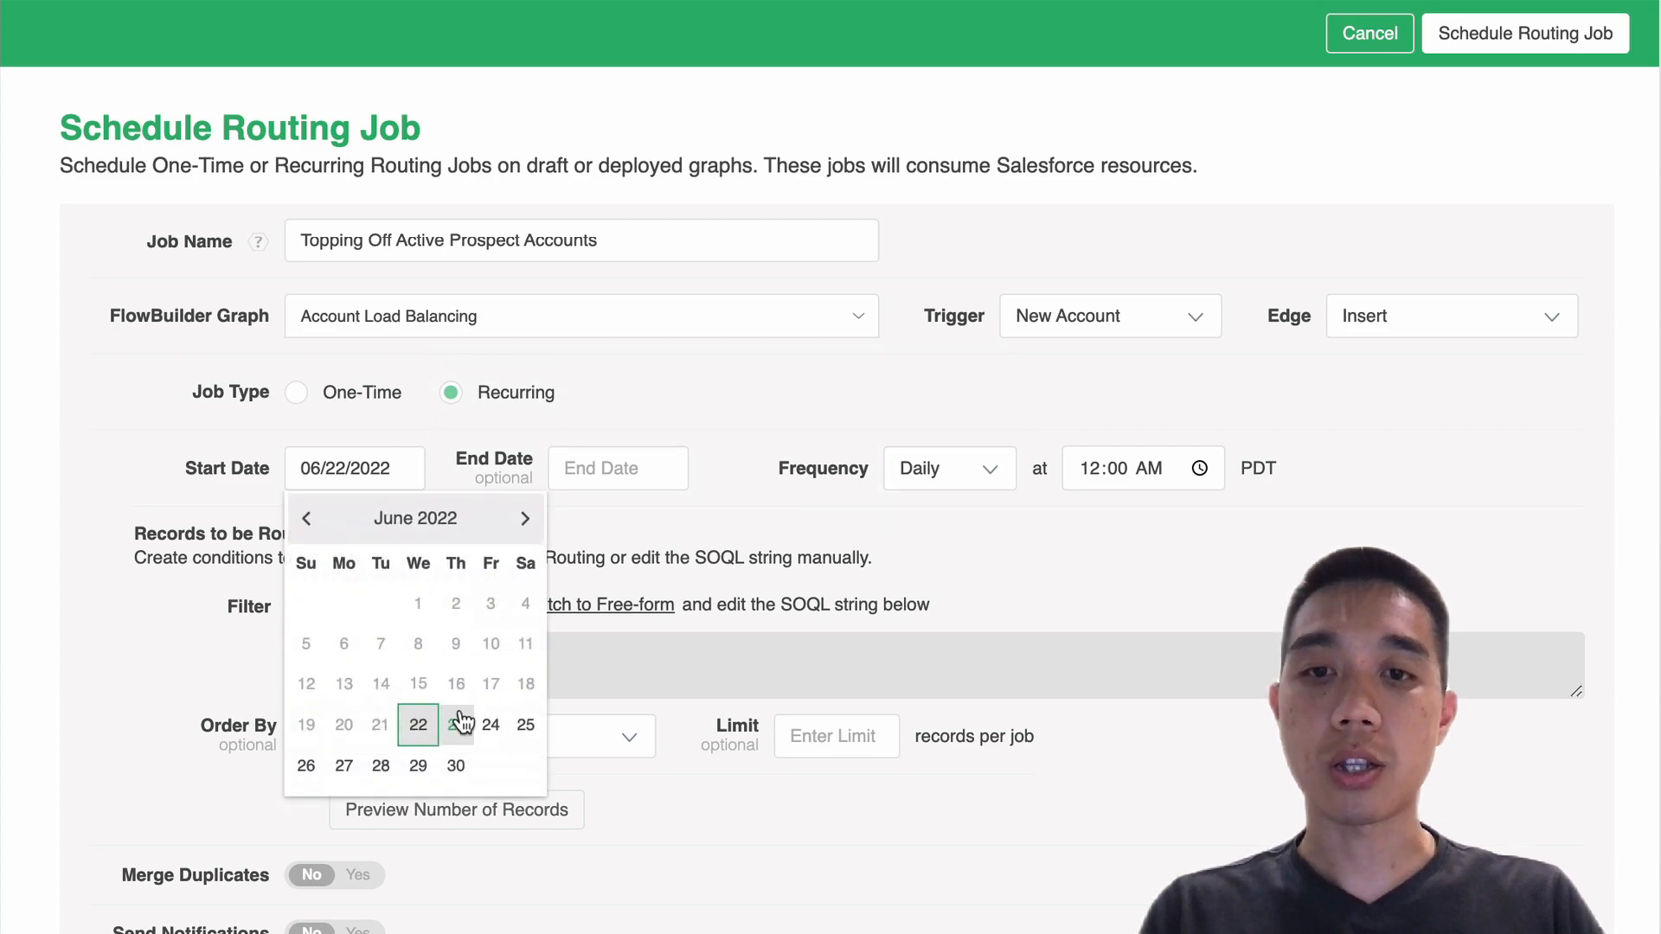
click(455, 725)
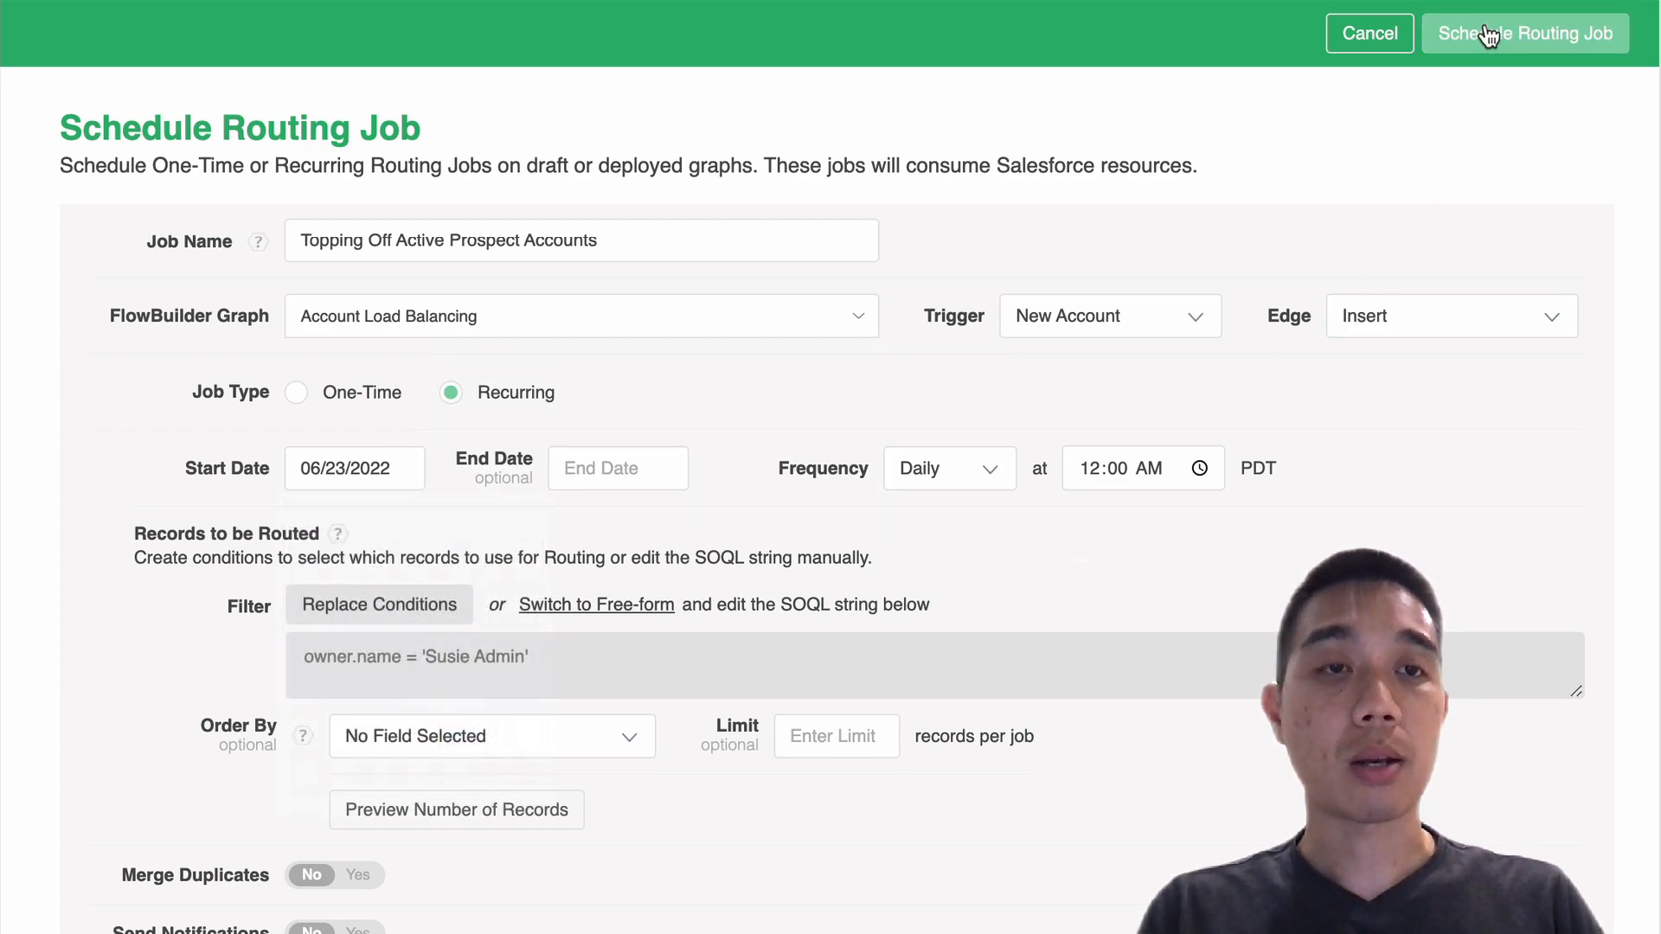
click(1524, 33)
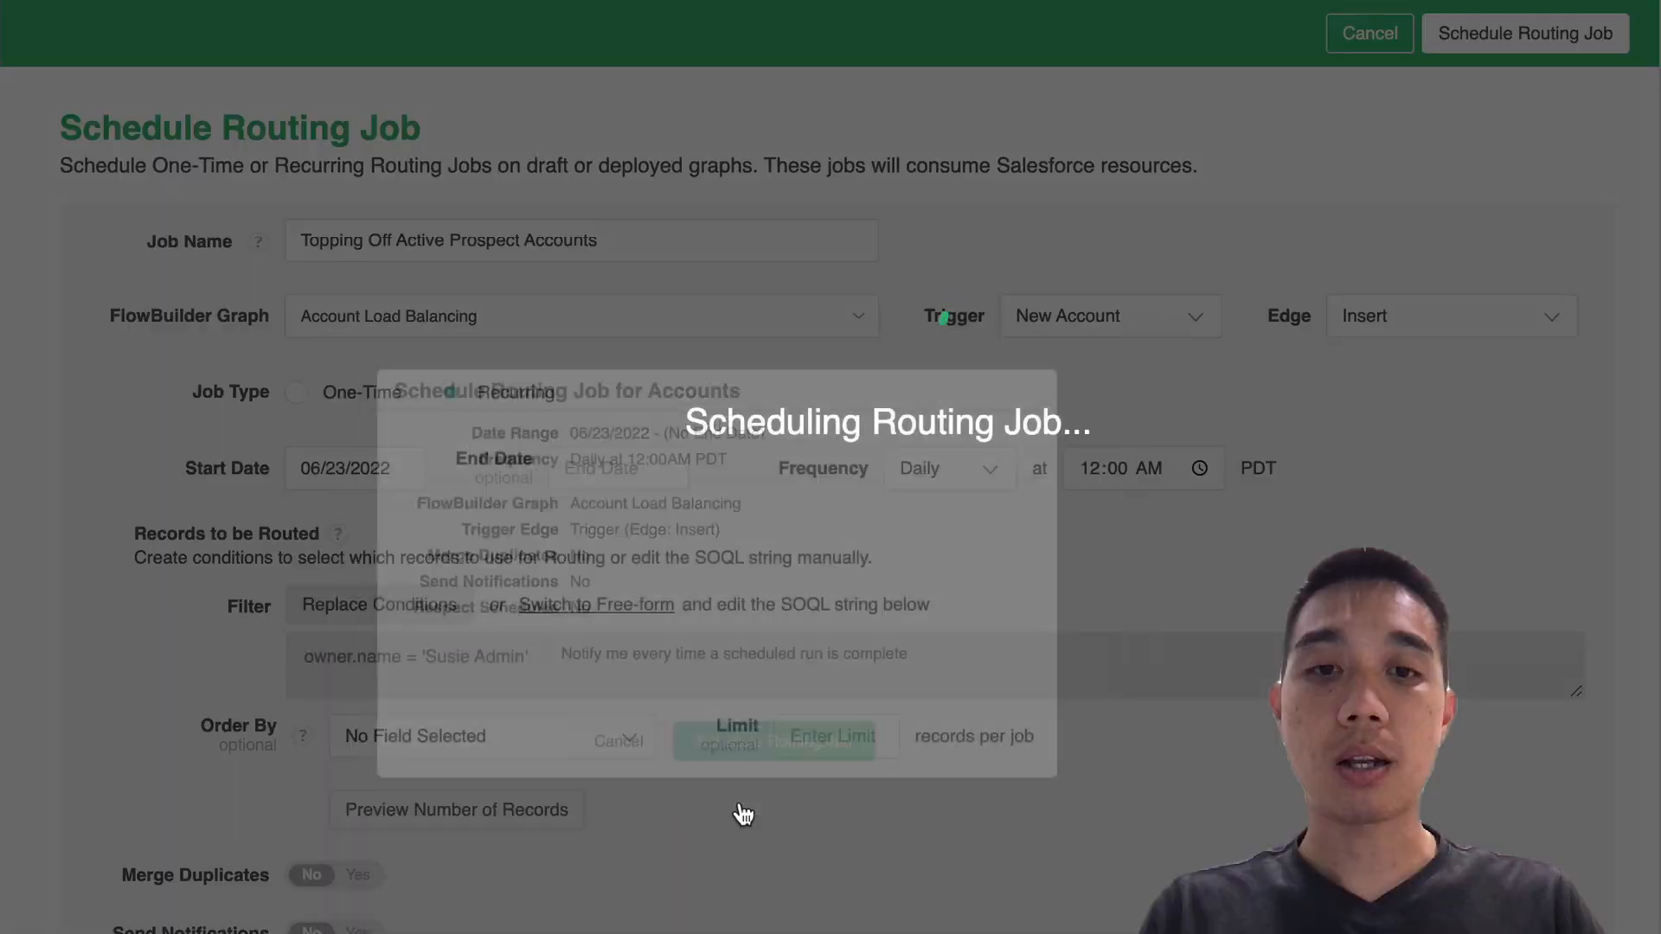